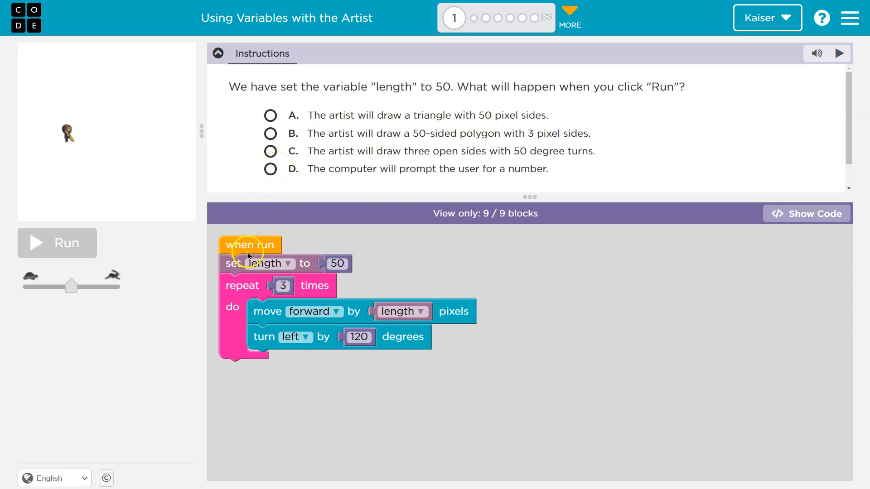
mouse_move(338, 263)
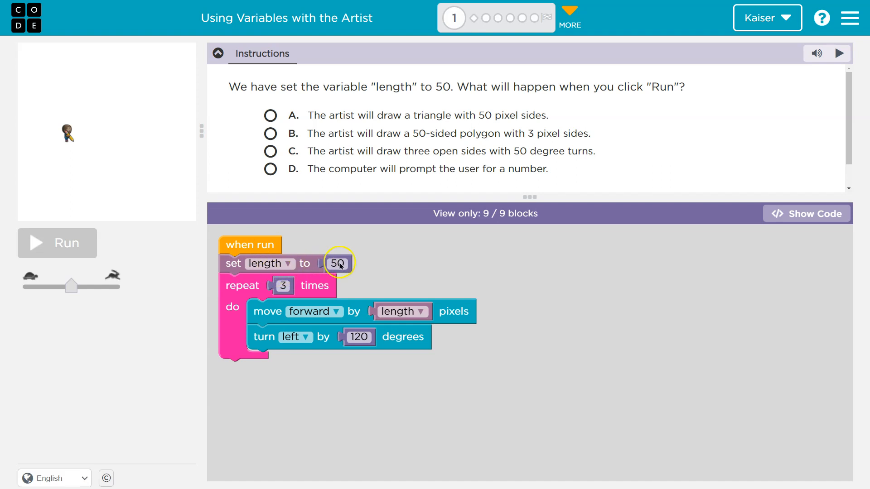
mouse_move(268, 272)
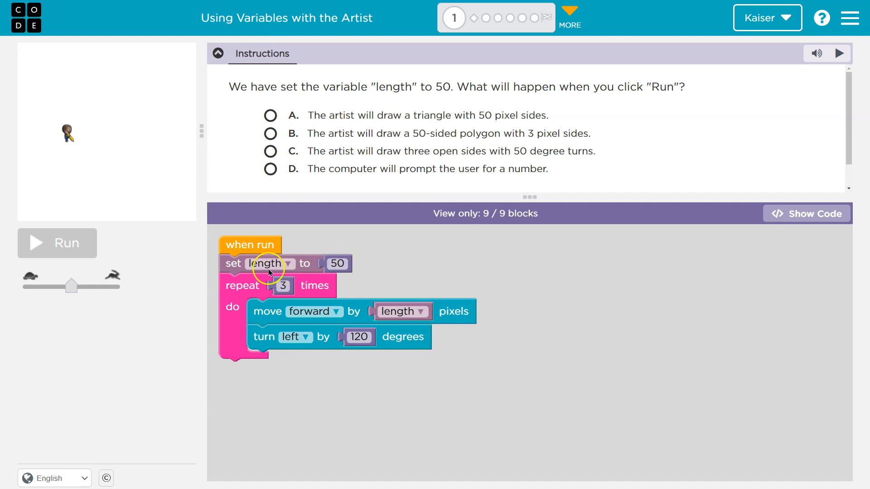
mouse_move(302, 299)
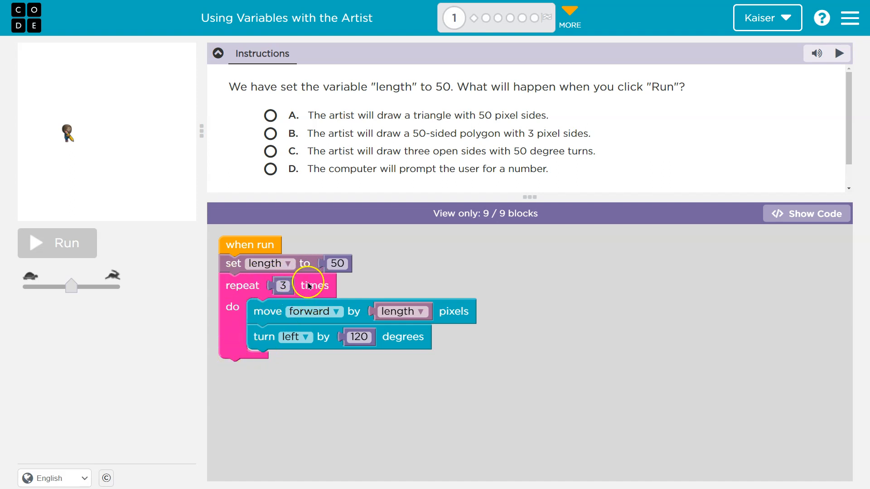
mouse_move(238, 327)
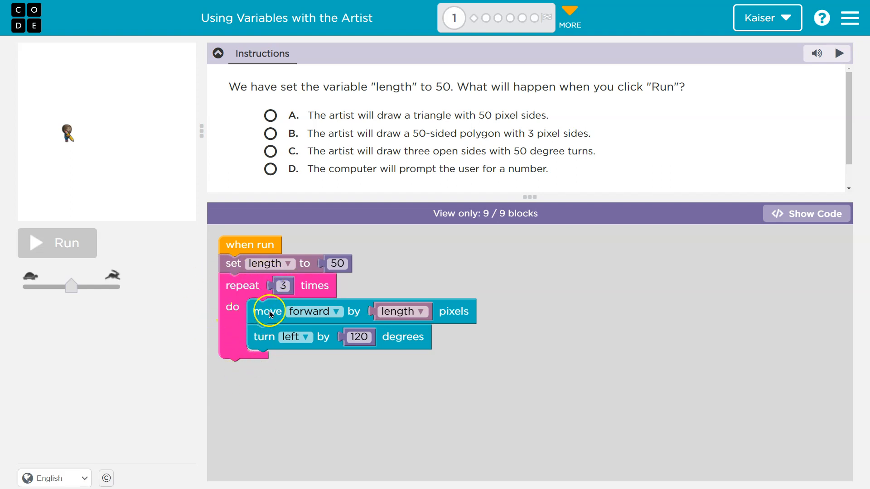
mouse_move(458, 314)
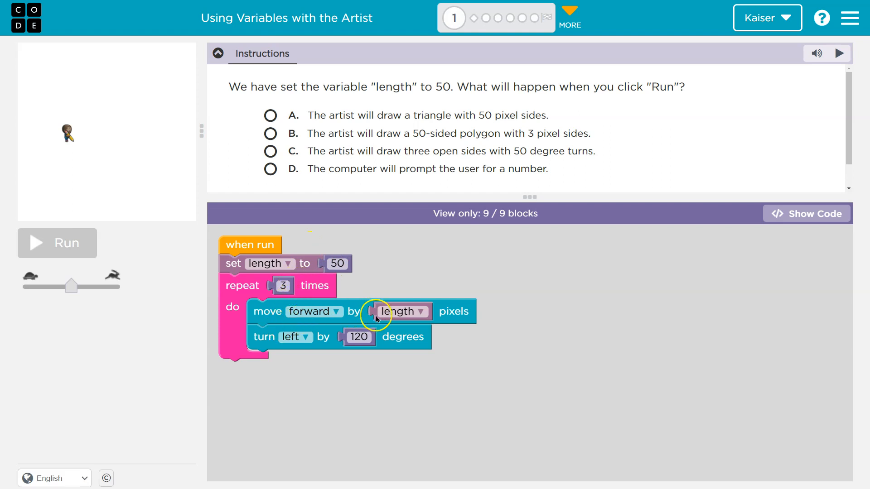
mouse_move(335, 249)
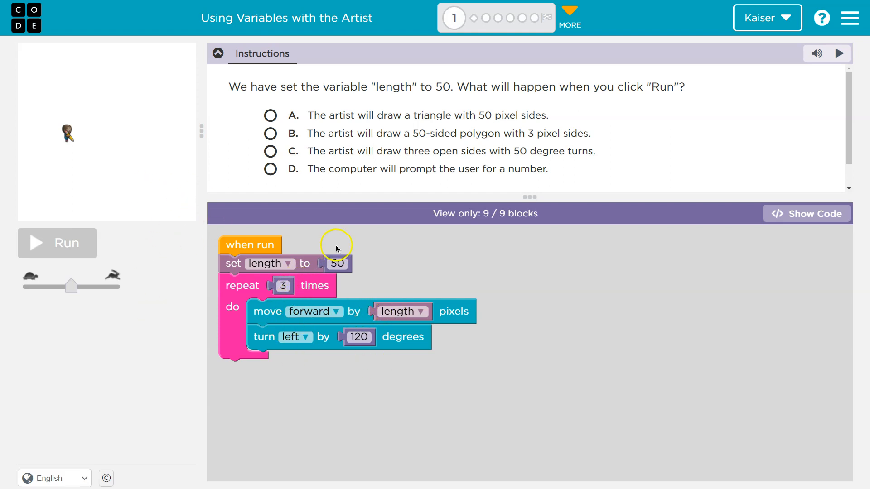
mouse_move(472, 316)
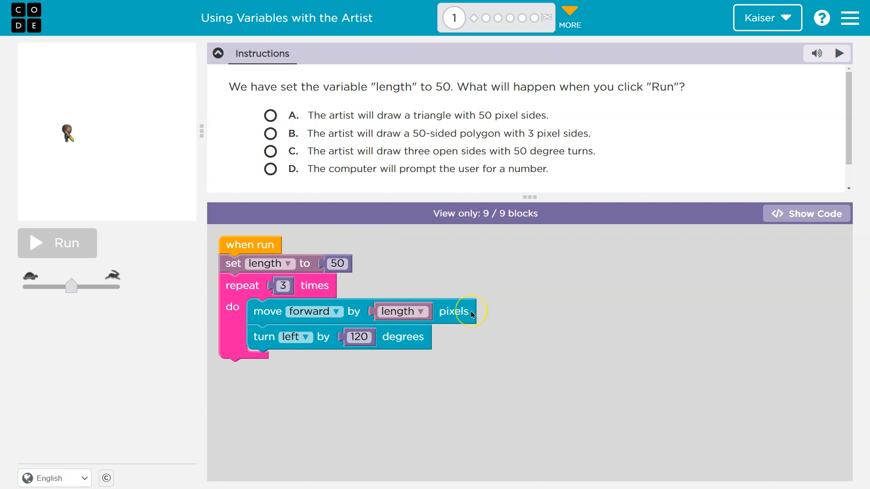
mouse_move(182, 192)
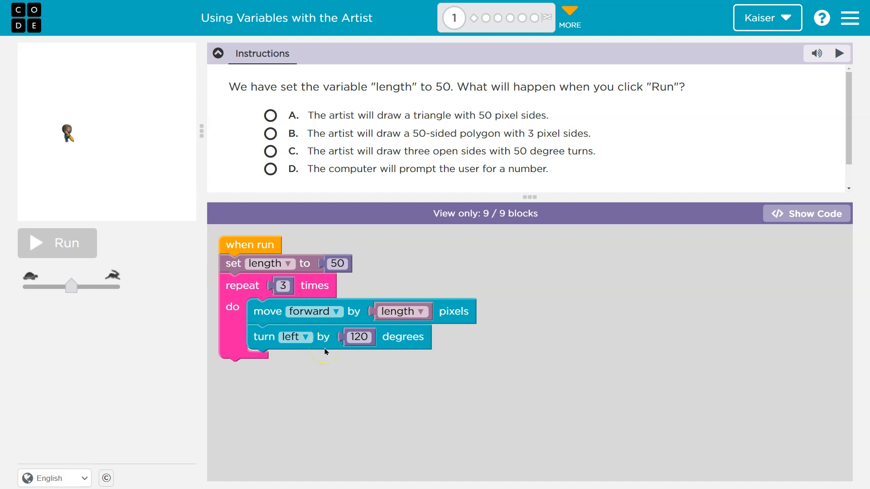
mouse_move(327, 350)
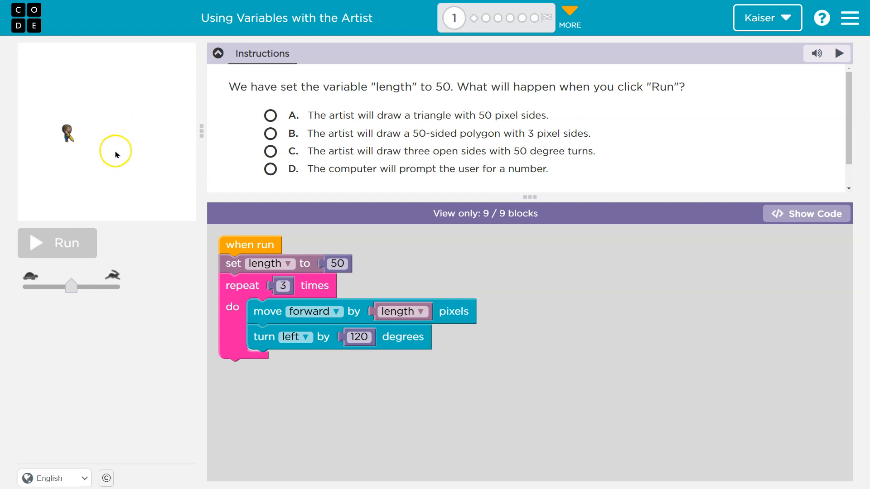
mouse_move(136, 142)
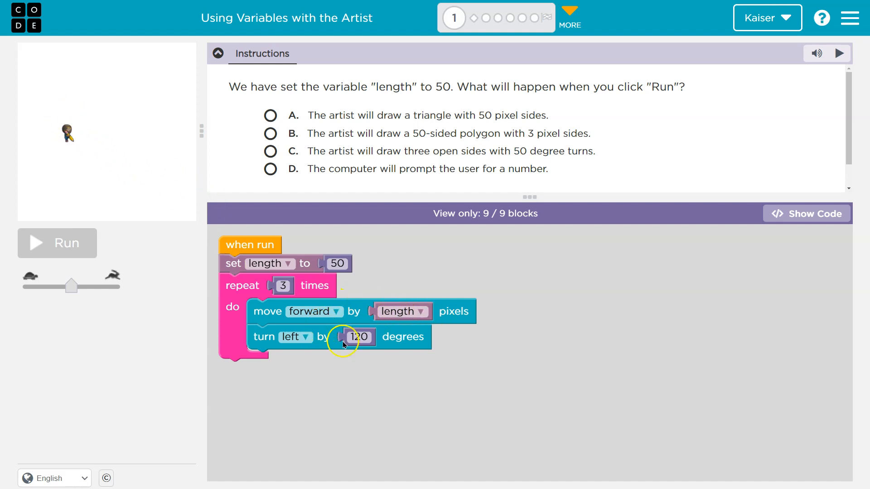
mouse_move(222, 358)
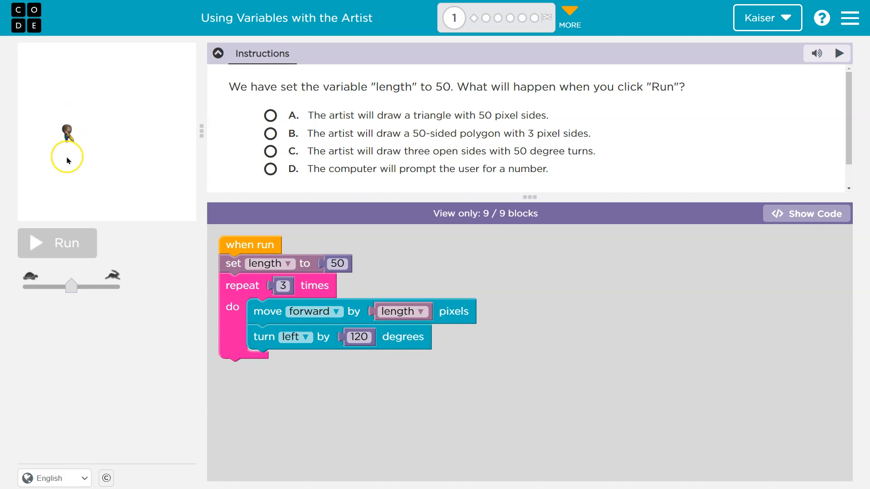
mouse_move(78, 174)
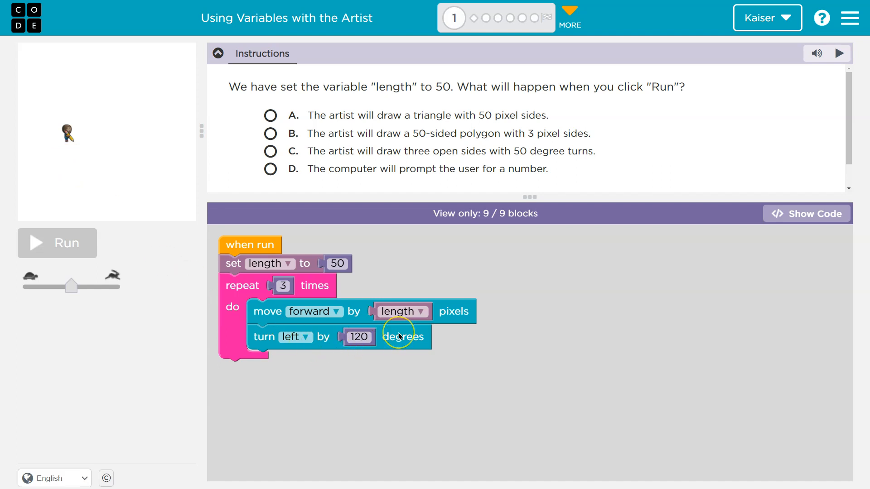
mouse_move(402, 337)
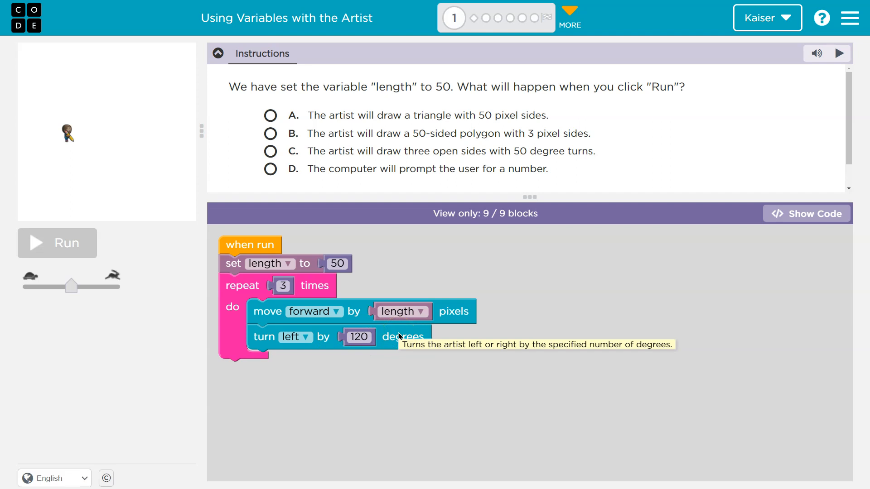
Answer that the artist draws a 50-pixel triangle and continue to puzzle 3.
click(271, 115)
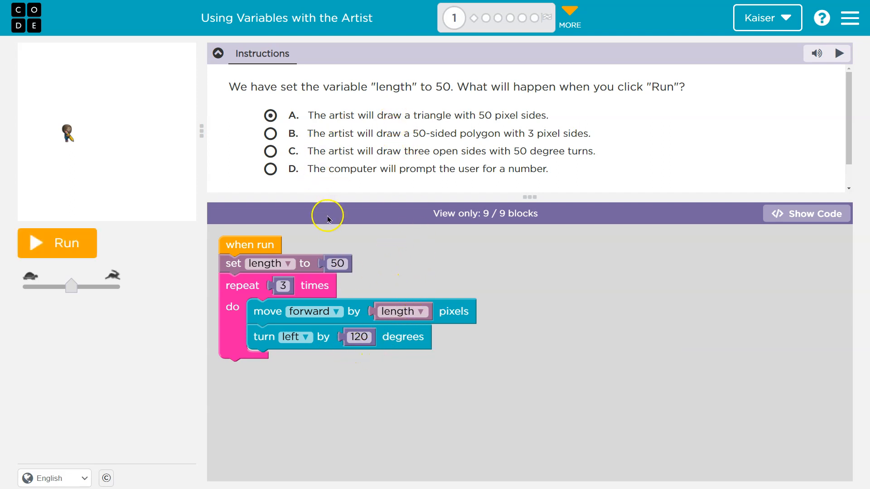
click(57, 243)
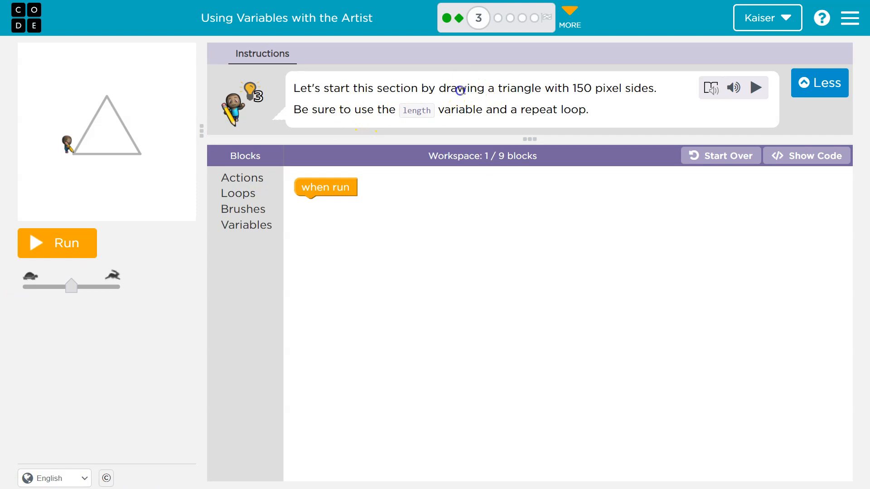
mouse_move(624, 123)
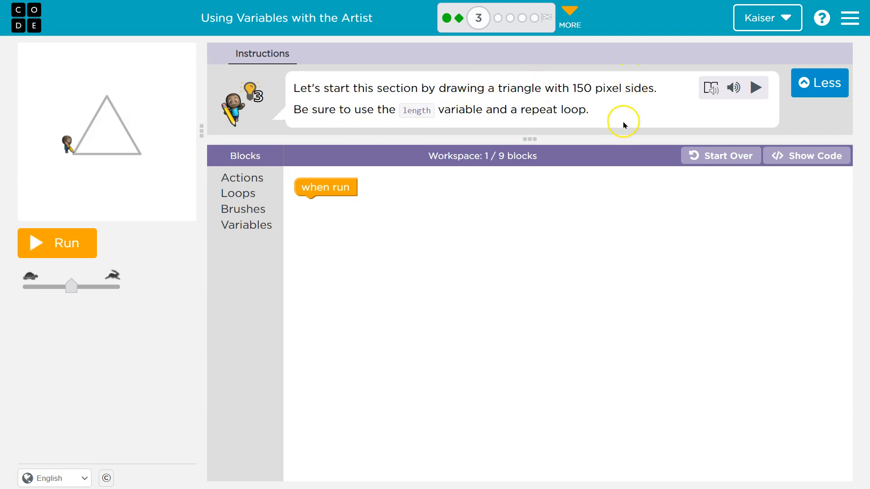
mouse_move(310, 308)
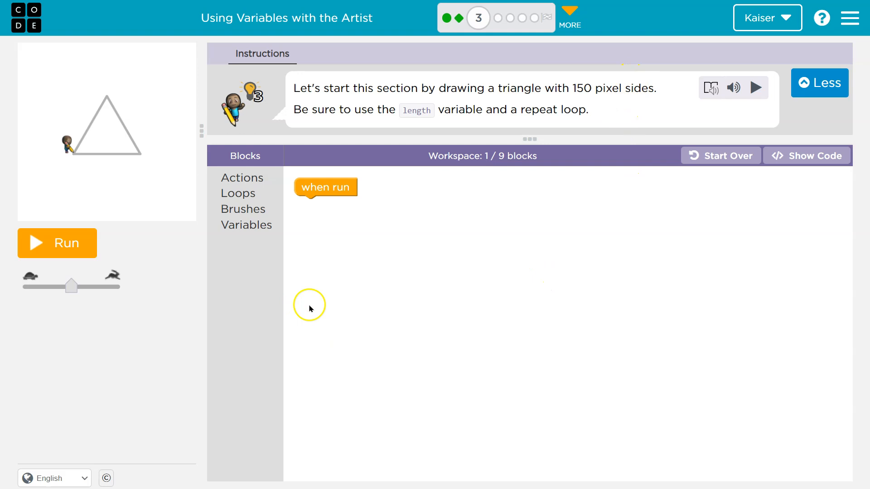
mouse_move(398, 188)
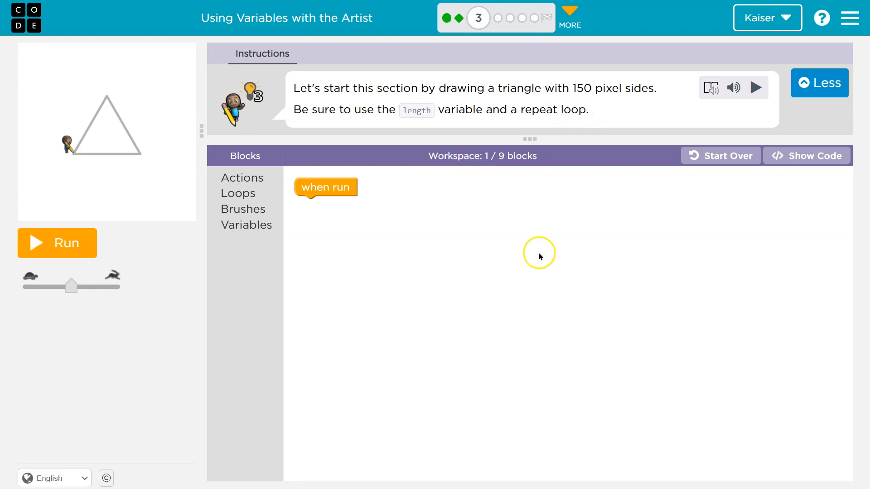
mouse_move(132, 154)
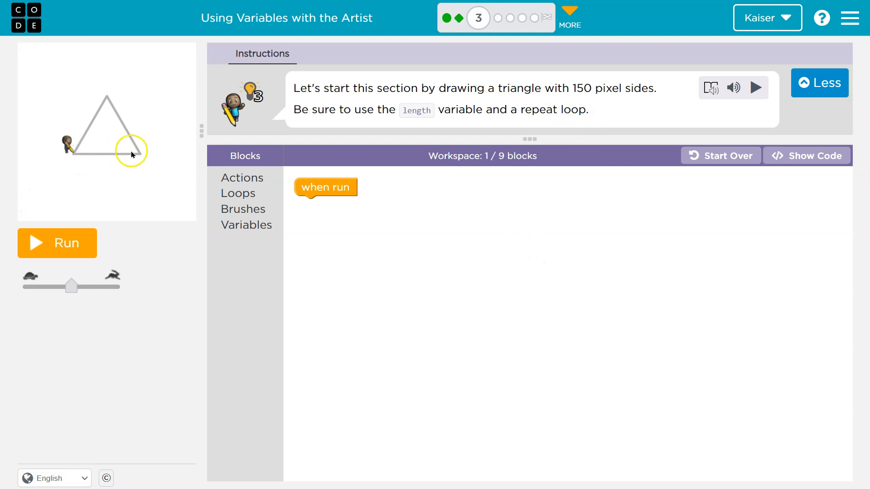
mouse_move(164, 141)
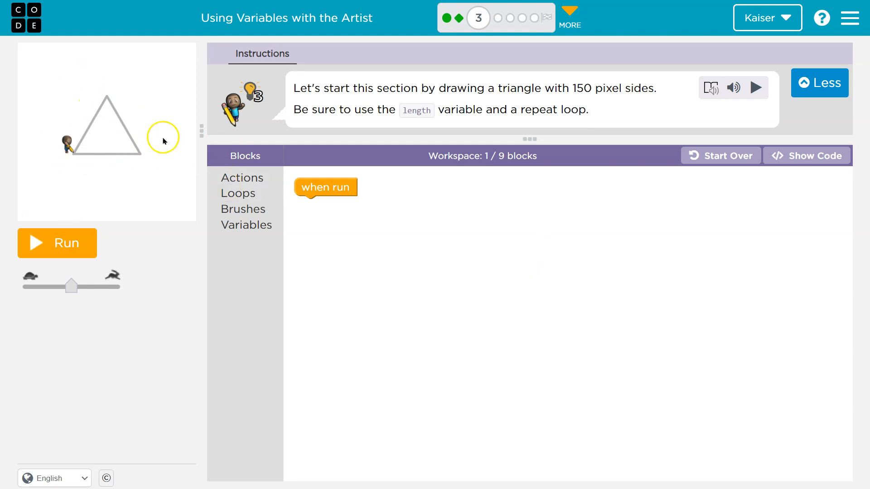
Attach a move forward by length step under when run, then test-run and reset.
click(242, 178)
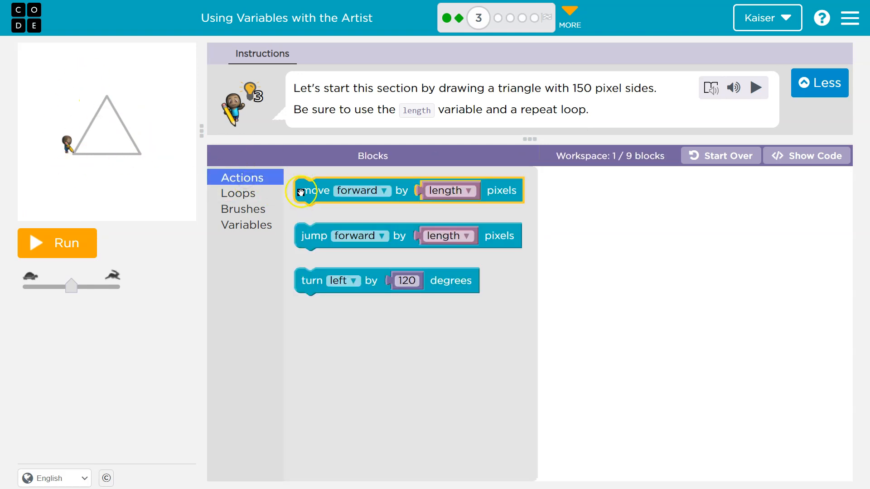
drag(314, 190, 315, 210)
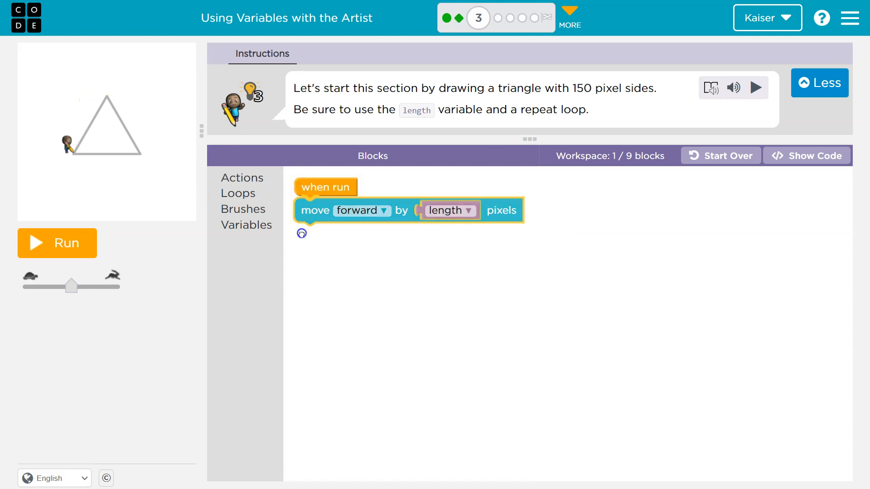
click(450, 209)
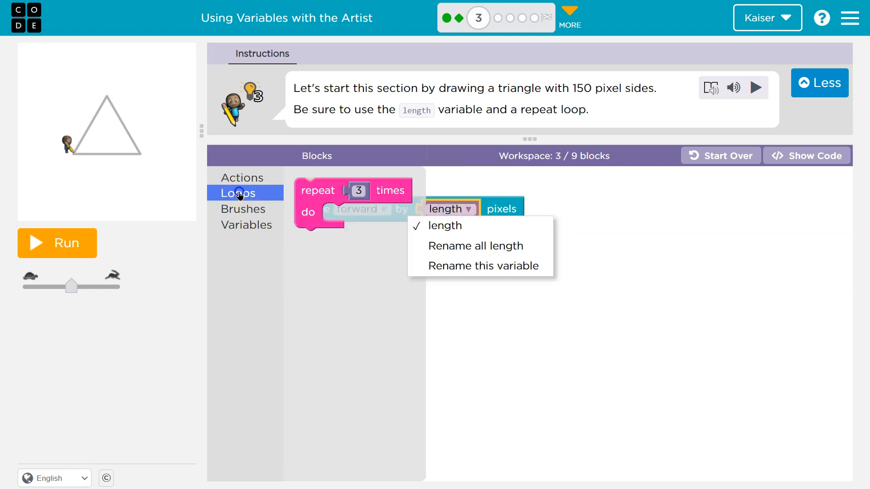
click(246, 225)
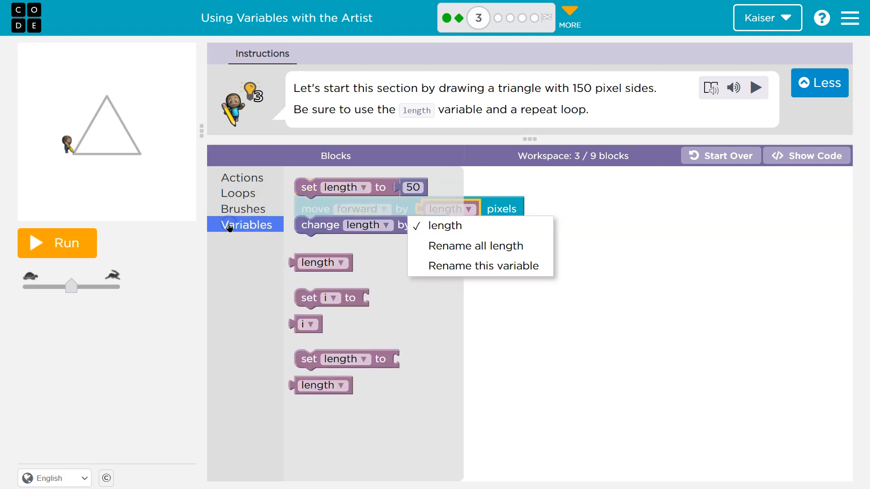
mouse_move(236, 206)
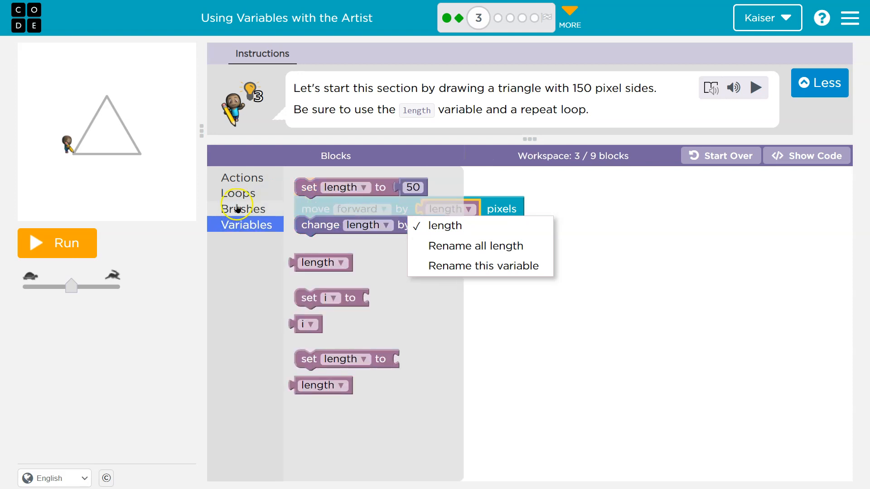
click(242, 178)
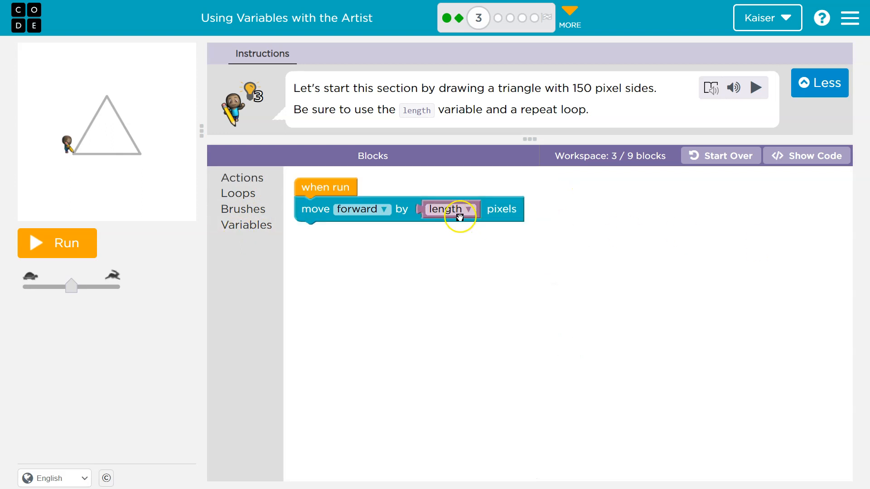
click(56, 243)
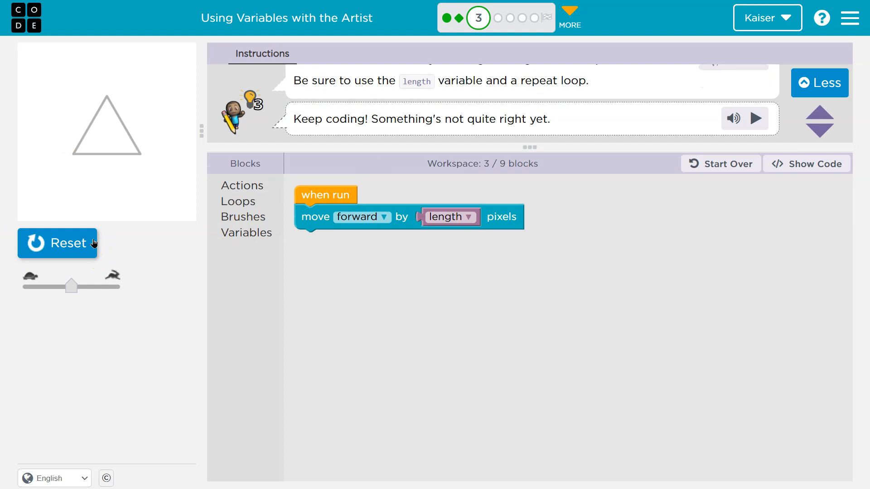
click(57, 243)
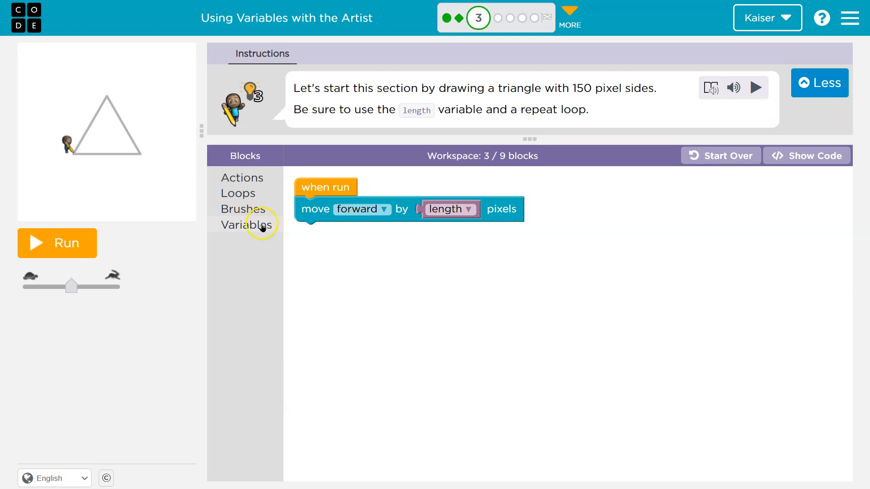
Add a set length to 50 step from Variables to the program and test-run it.
click(245, 224)
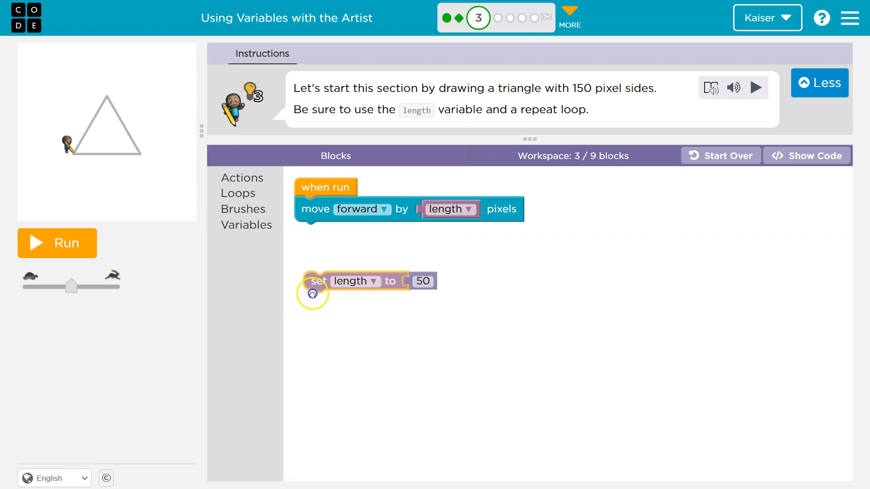
drag(317, 281, 308, 231)
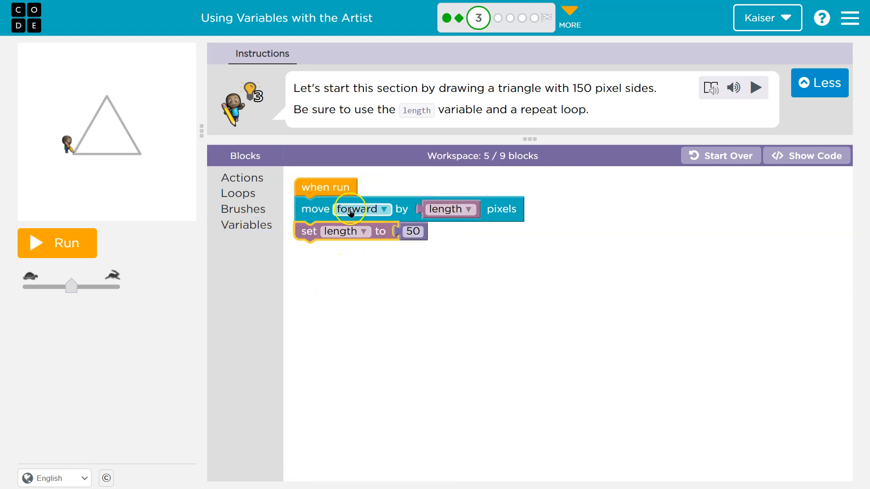
mouse_move(450, 209)
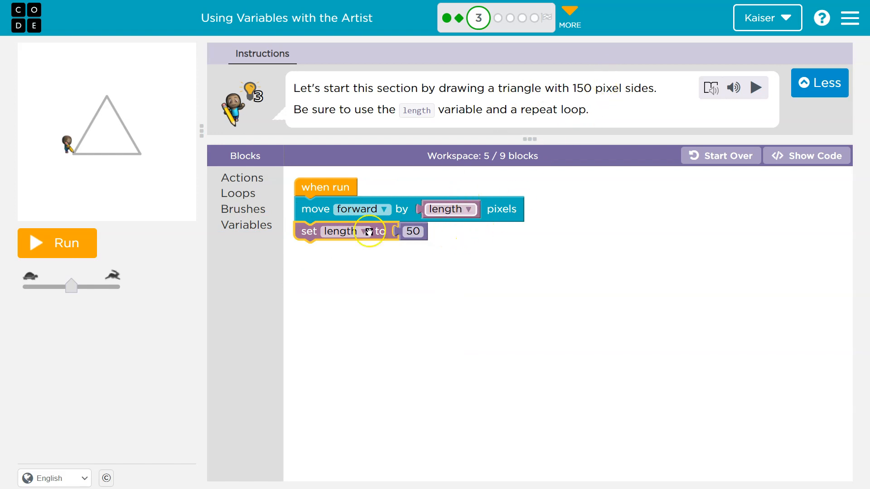
mouse_move(728, 308)
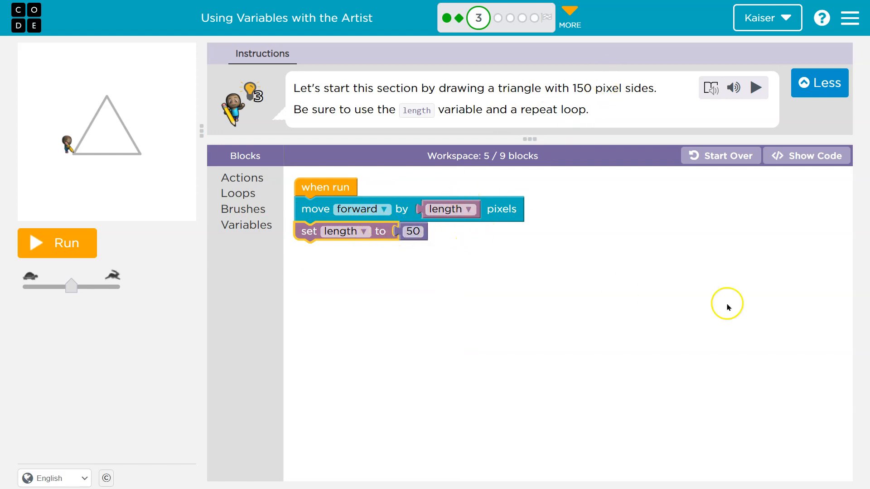
click(56, 243)
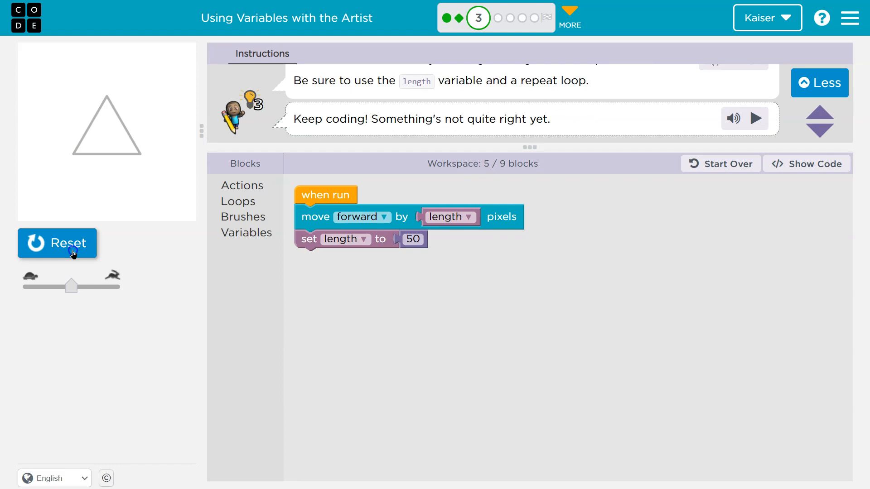
click(58, 243)
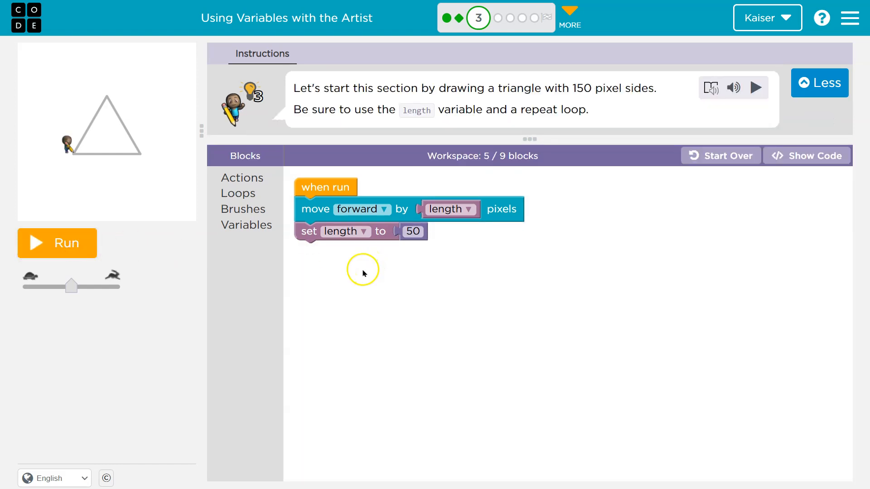
mouse_move(318, 181)
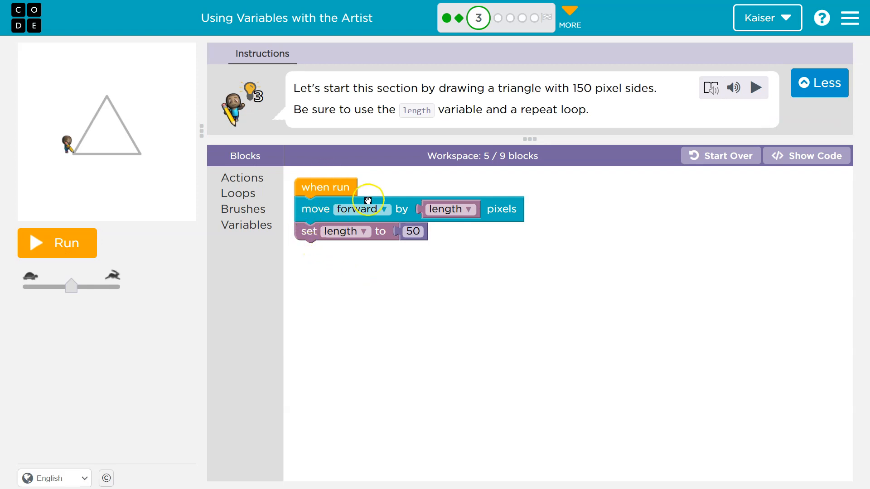
mouse_move(487, 213)
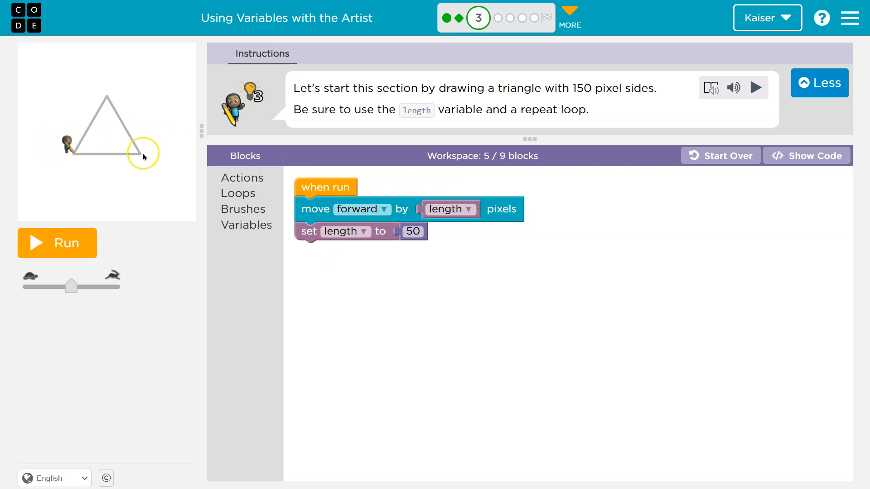
mouse_move(321, 204)
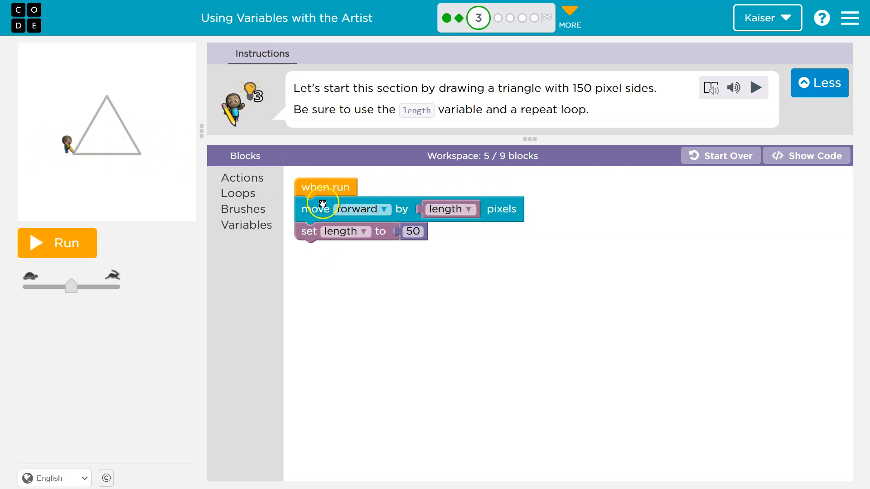
mouse_move(399, 272)
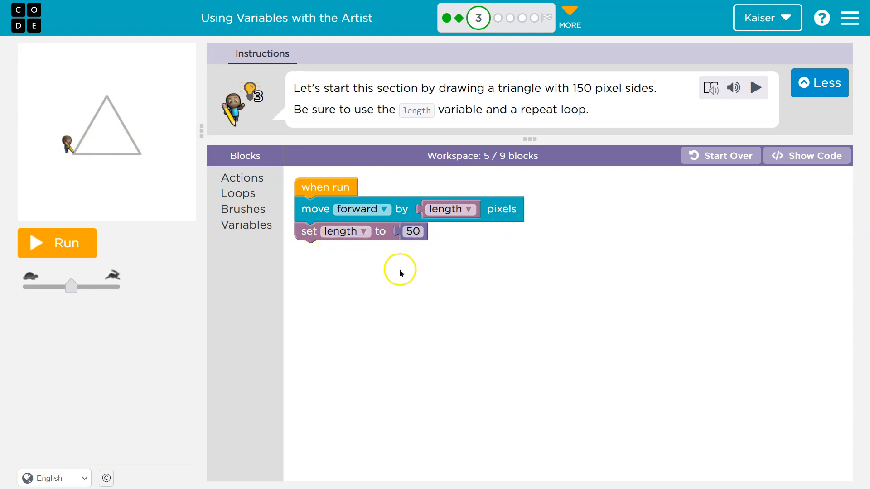
mouse_move(371, 240)
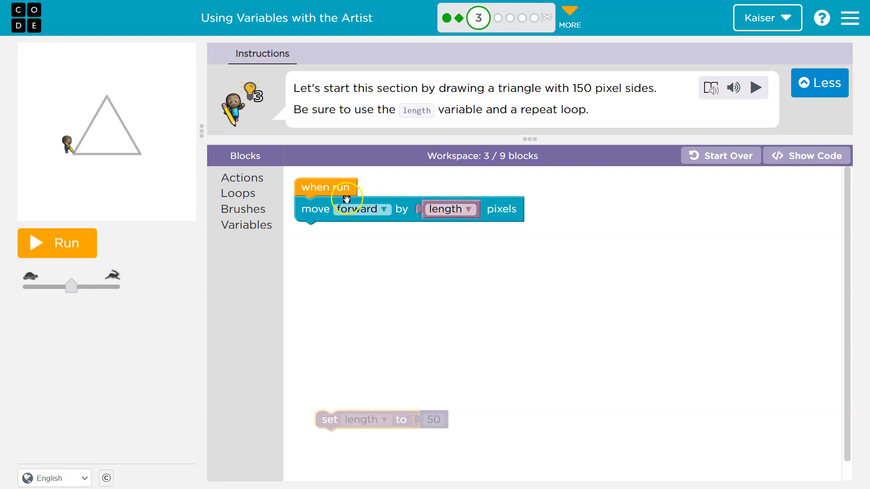
mouse_move(328, 420)
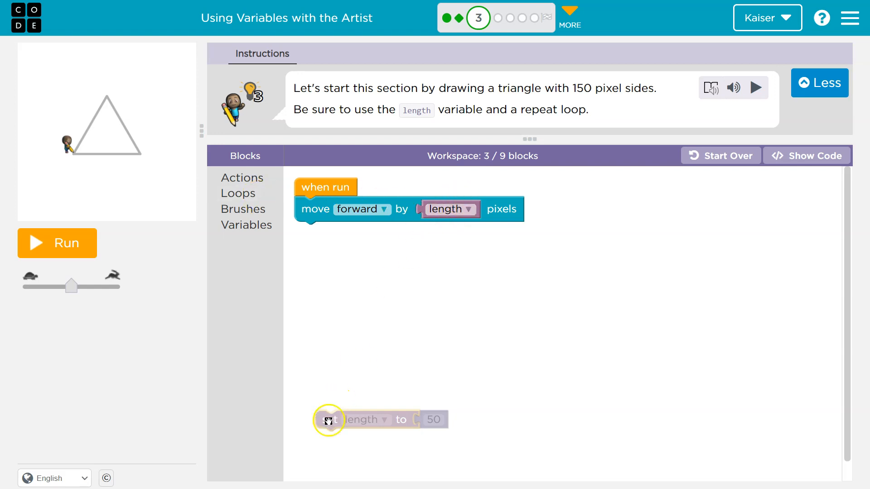
Move set length to 50 to the program's start before the move, then test-run and reset.
drag(327, 420, 311, 203)
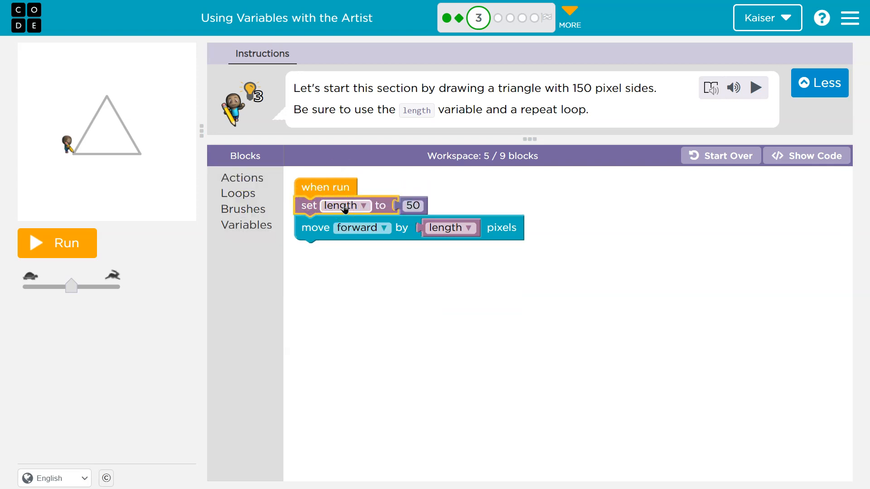
click(344, 210)
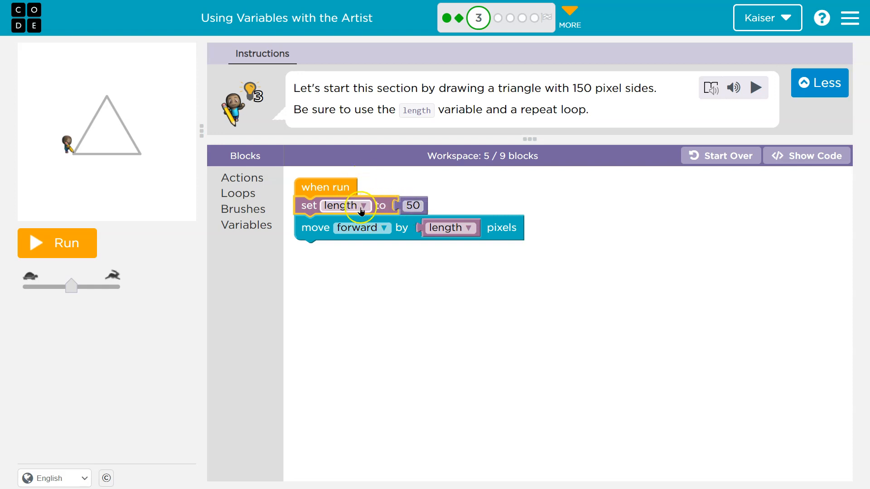
click(411, 205)
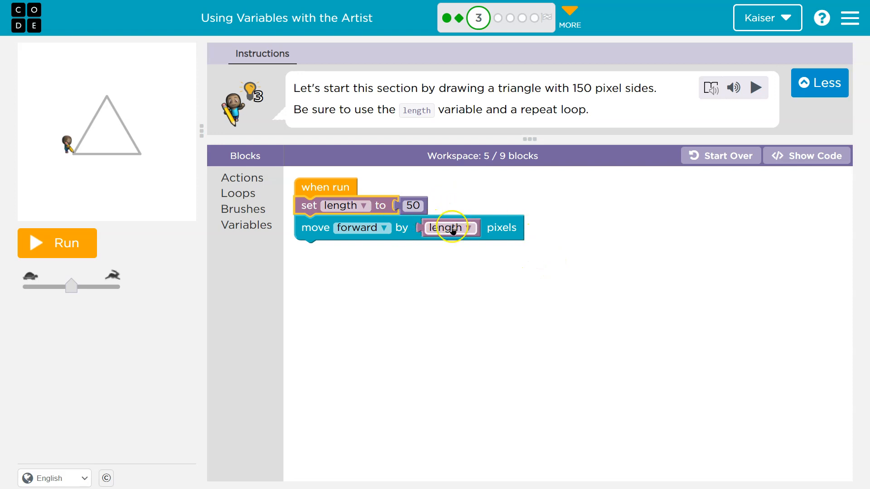
mouse_move(350, 354)
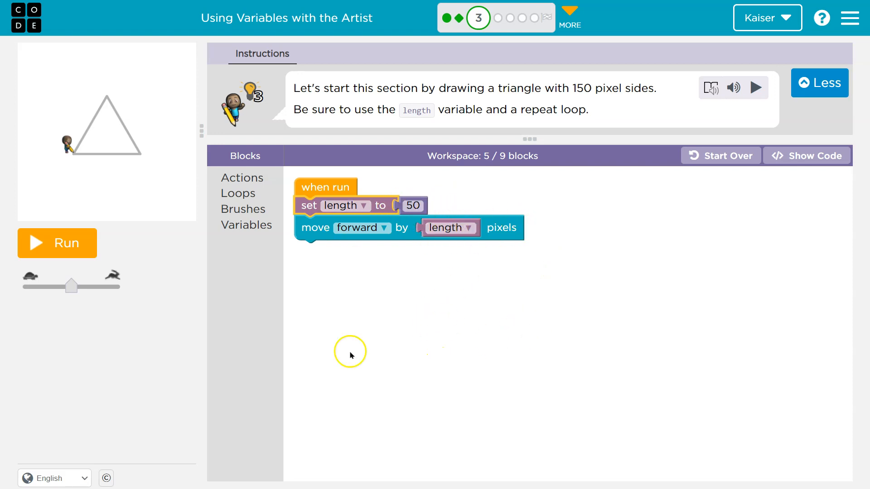
click(56, 243)
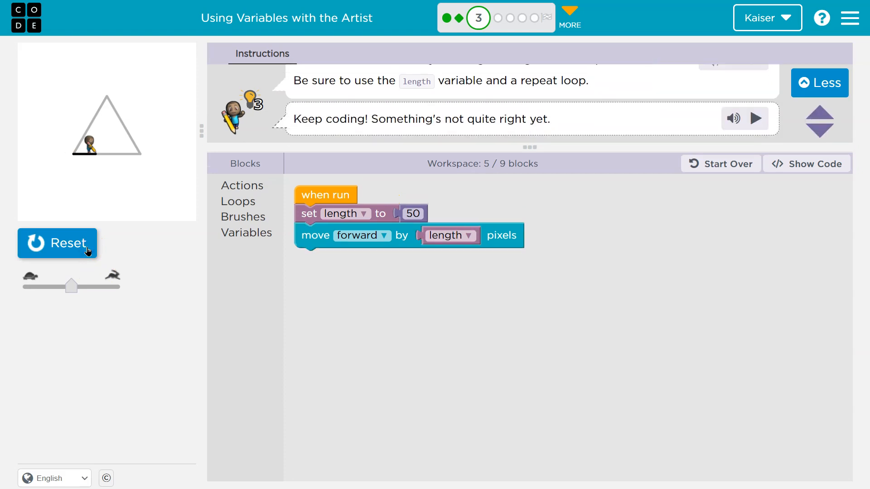
click(57, 243)
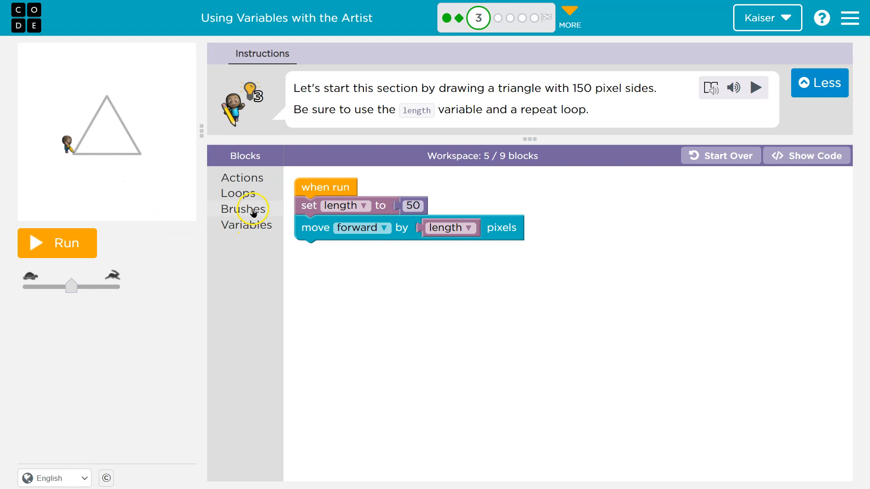
Wrap the set and move steps in a repeat 3 times loop and test-run it.
click(239, 193)
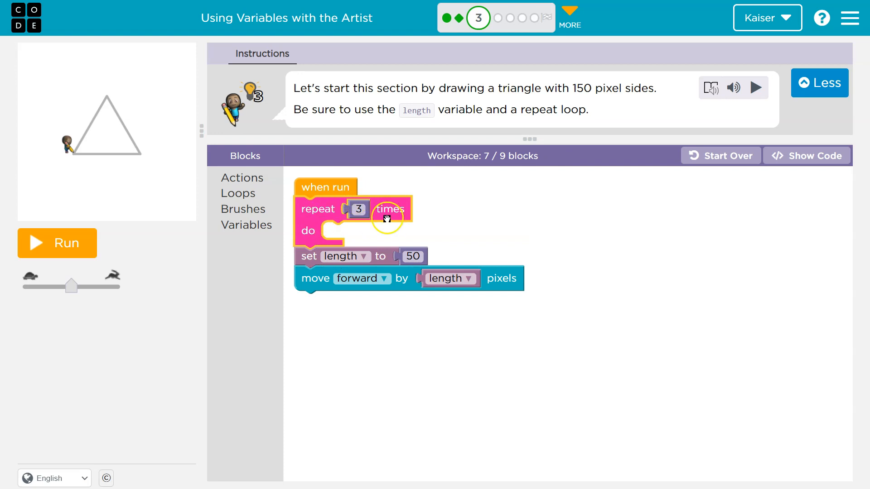
drag(308, 256, 337, 231)
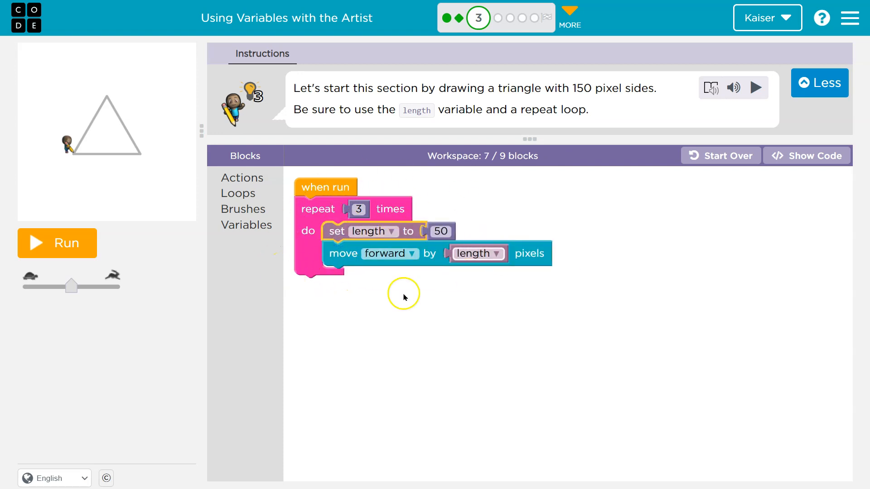
click(56, 243)
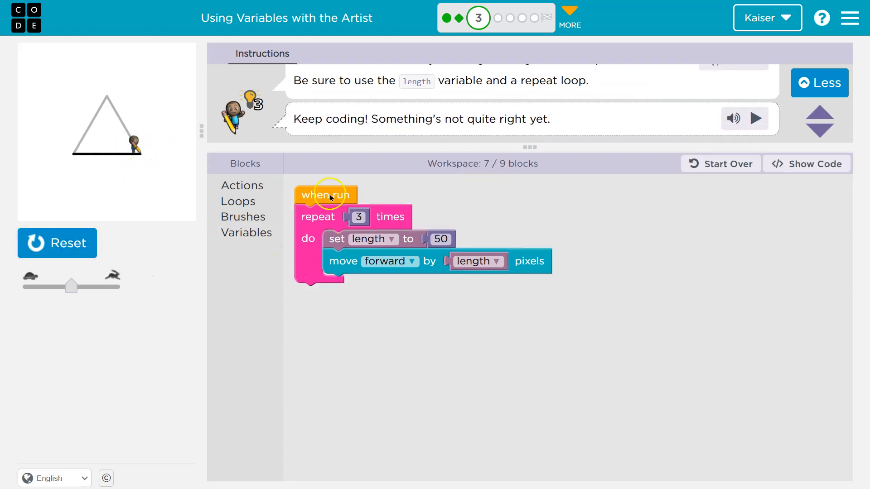
mouse_move(34, 145)
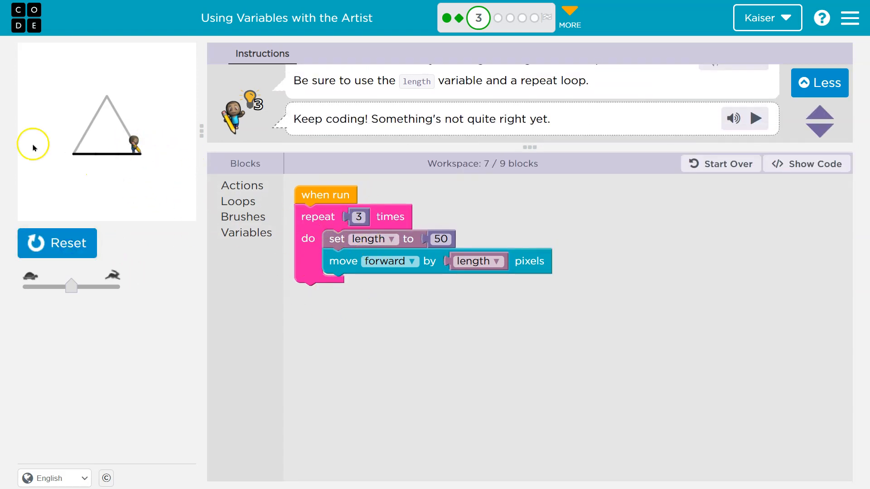
click(56, 243)
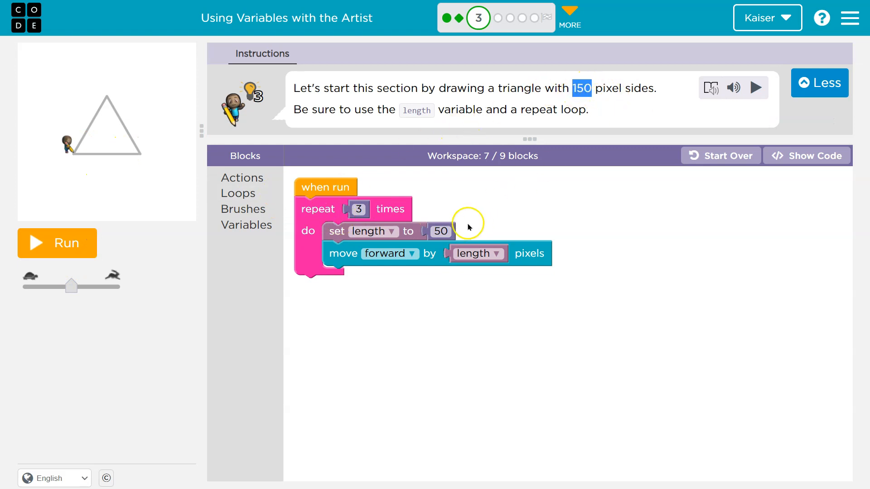
Change the starting length from 50 to 150, then test-run and reset.
click(440, 232)
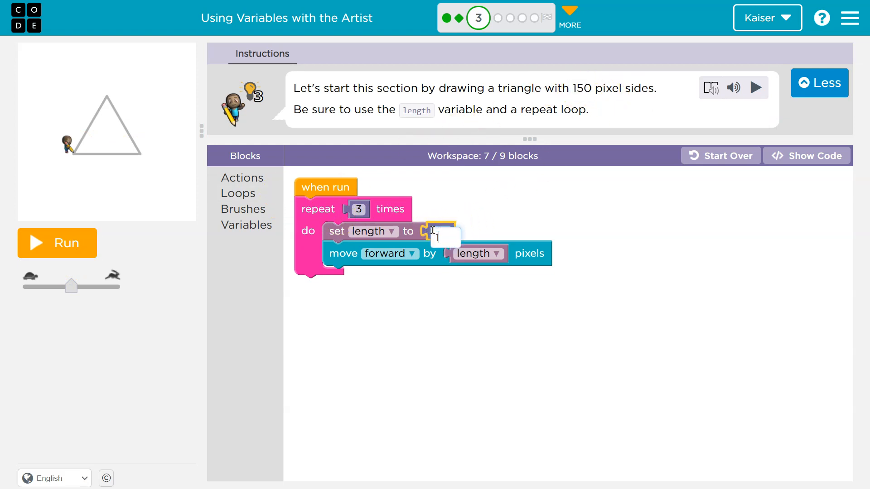
text(150)
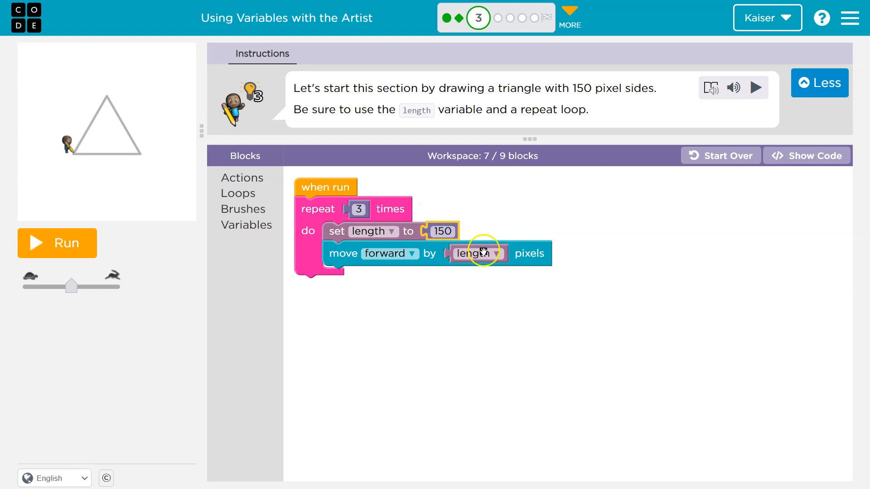
click(57, 243)
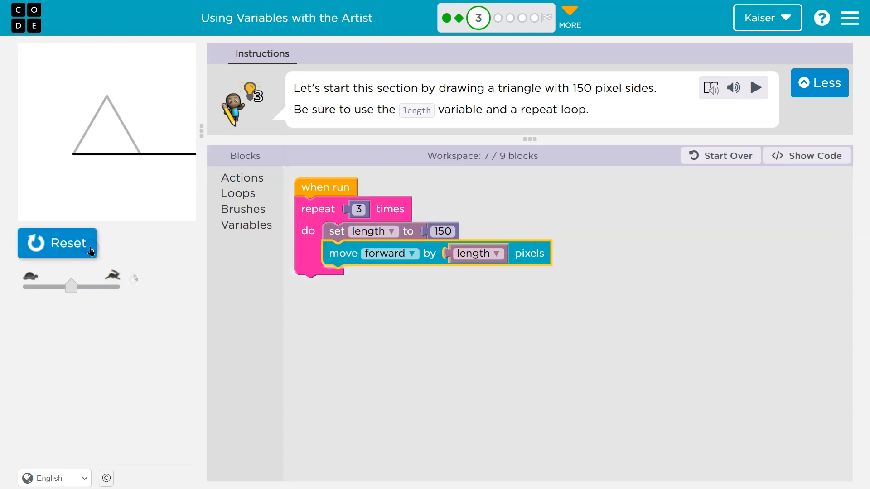
click(57, 243)
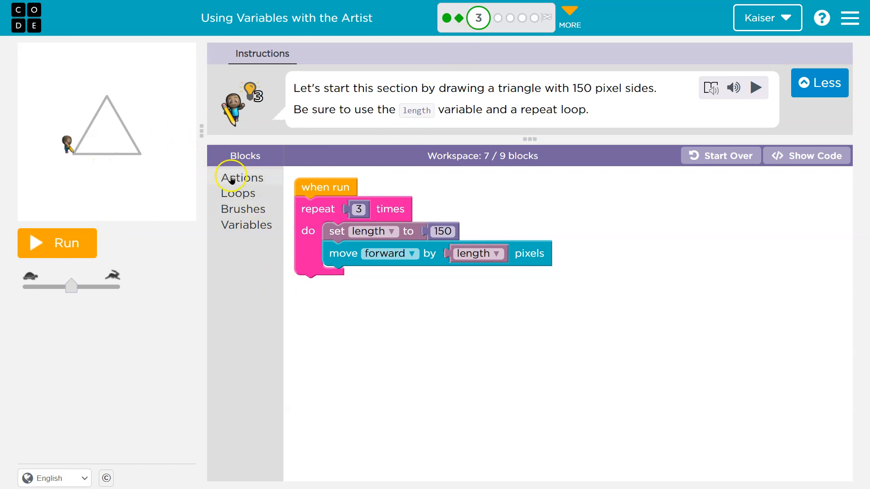
Place the turn left by 120 degrees step inside the loop and run to complete the triangle.
click(242, 177)
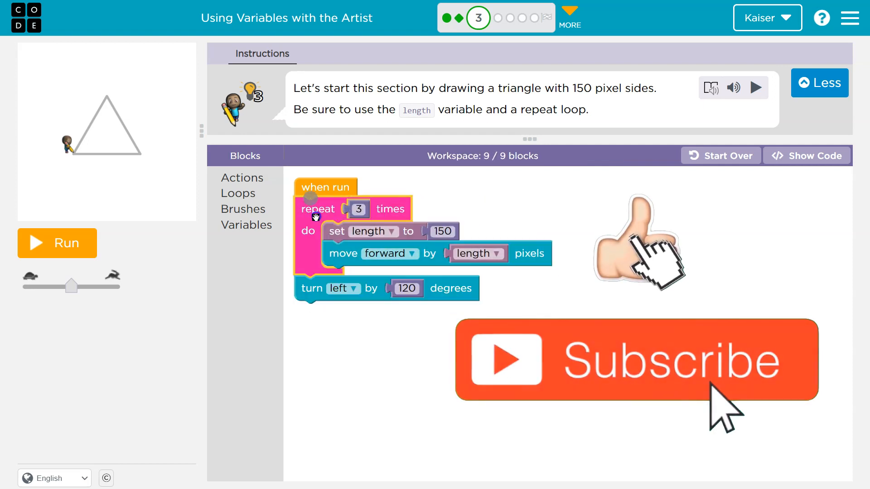
drag(311, 288, 330, 277)
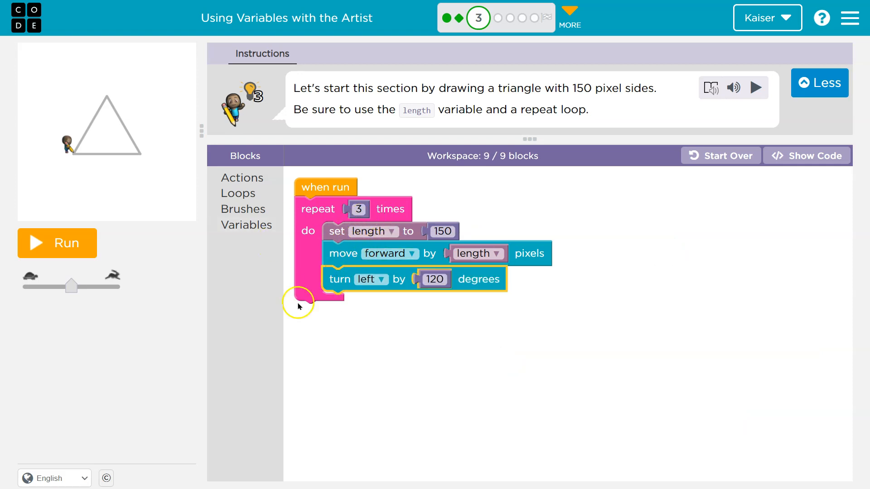
click(56, 243)
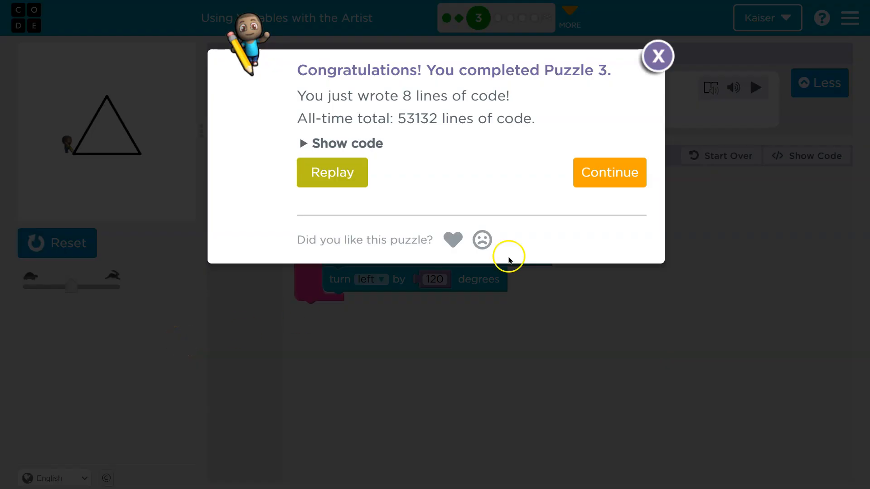
Continue on to Puzzle 4.
click(609, 172)
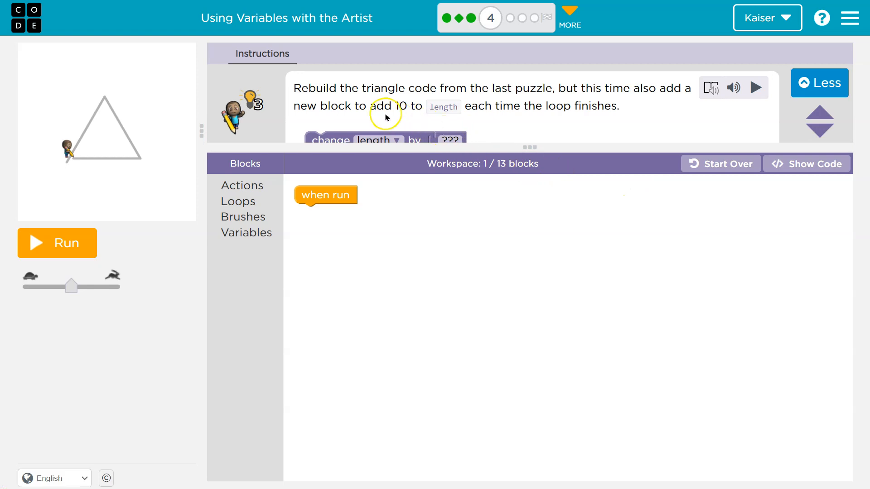
mouse_move(493, 100)
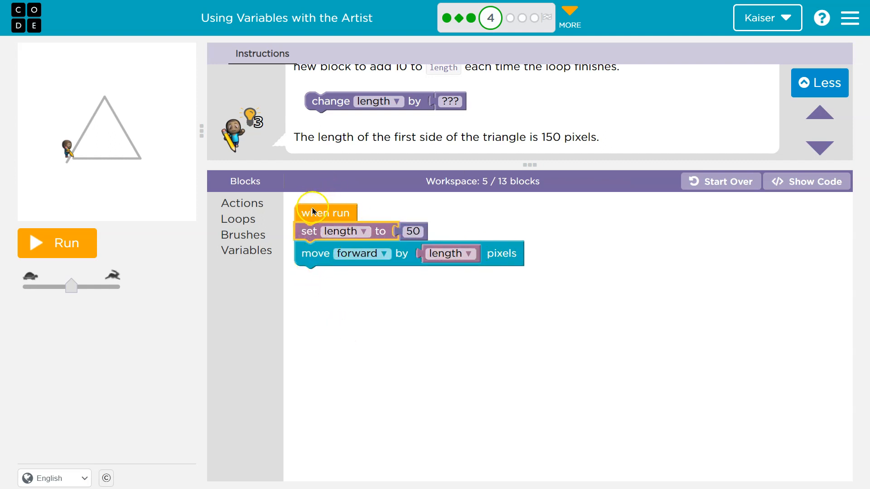
Set the starting length to 150, attach a 120-degree left turn and test-run.
click(414, 231)
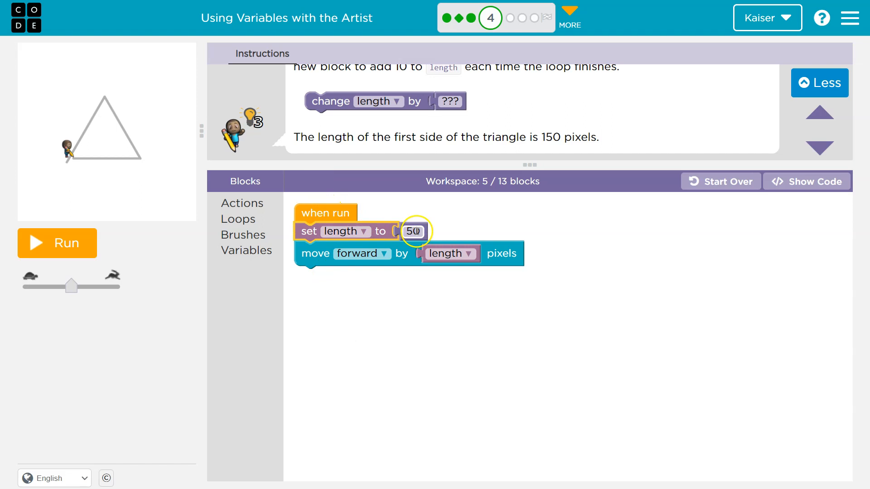
click(56, 243)
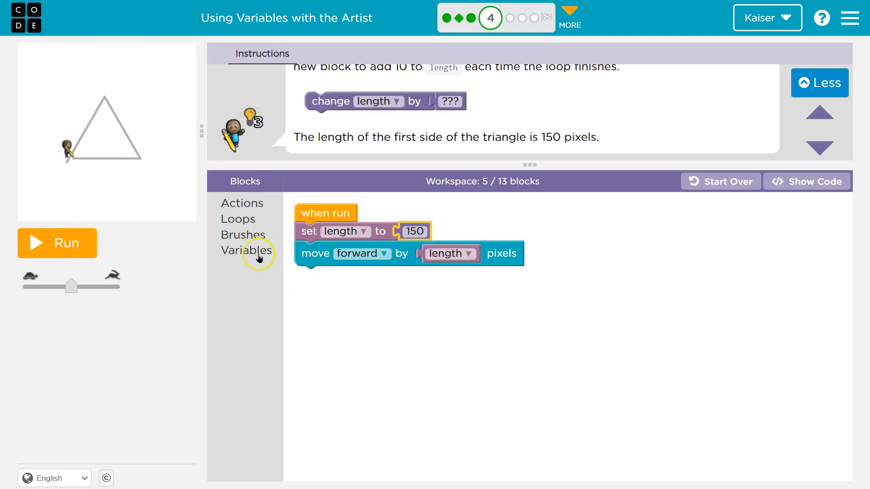
mouse_move(238, 220)
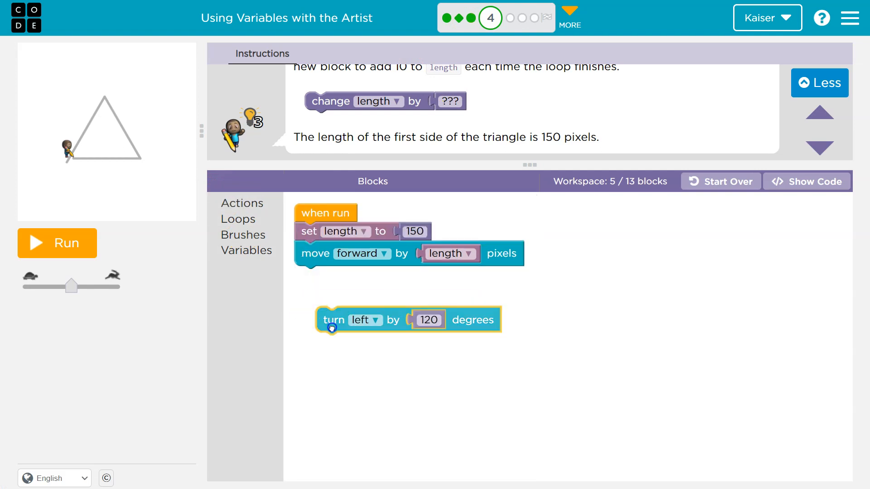
drag(332, 320, 332, 279)
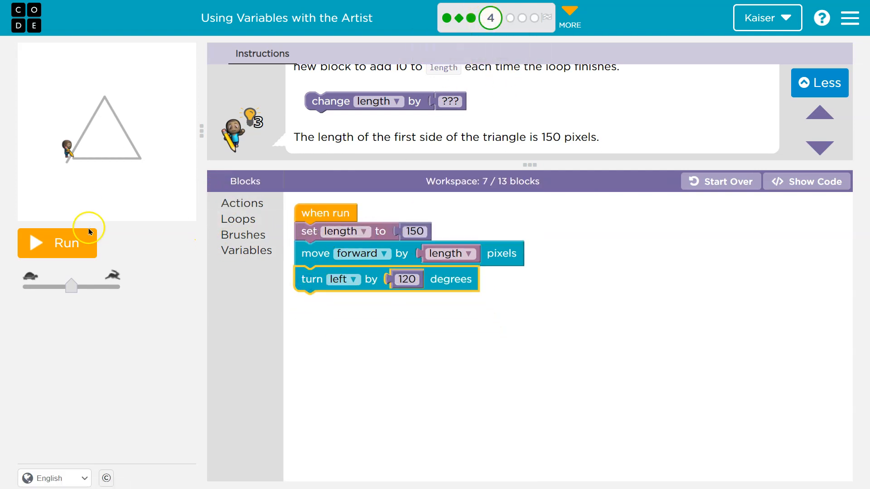
click(57, 243)
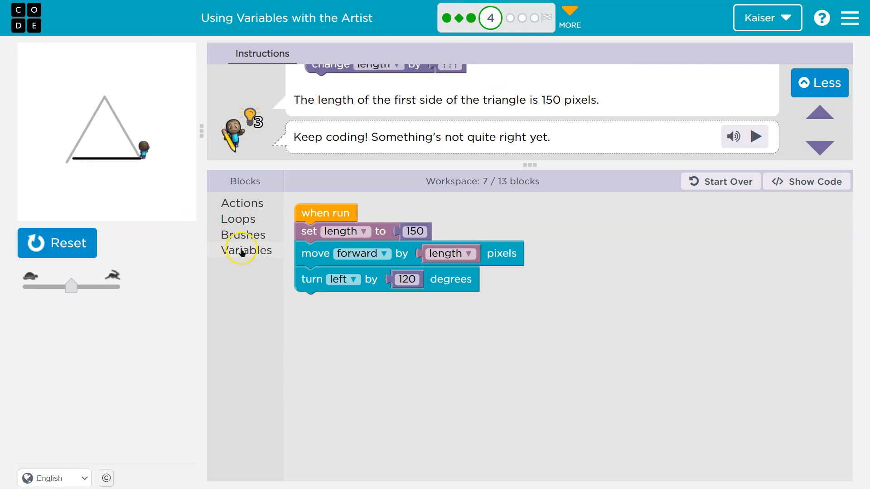
Wrap the steps in a repeat 3 times loop and run it to draw the triangle.
click(239, 218)
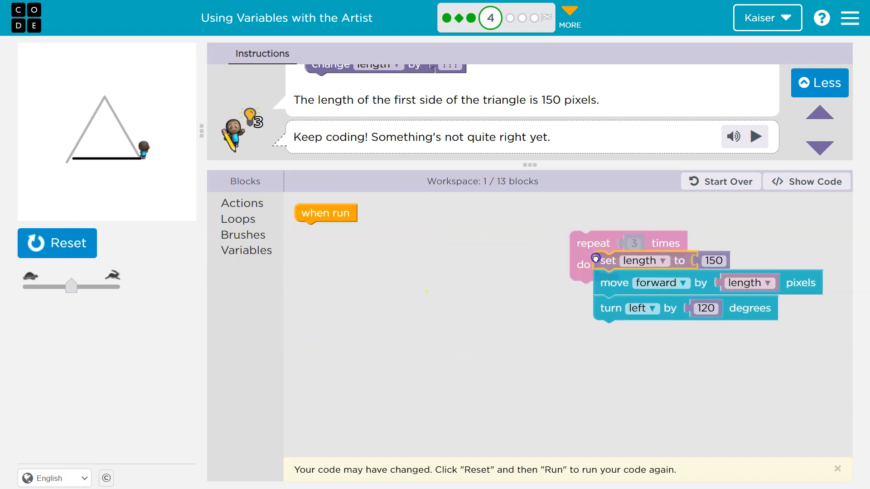
click(56, 243)
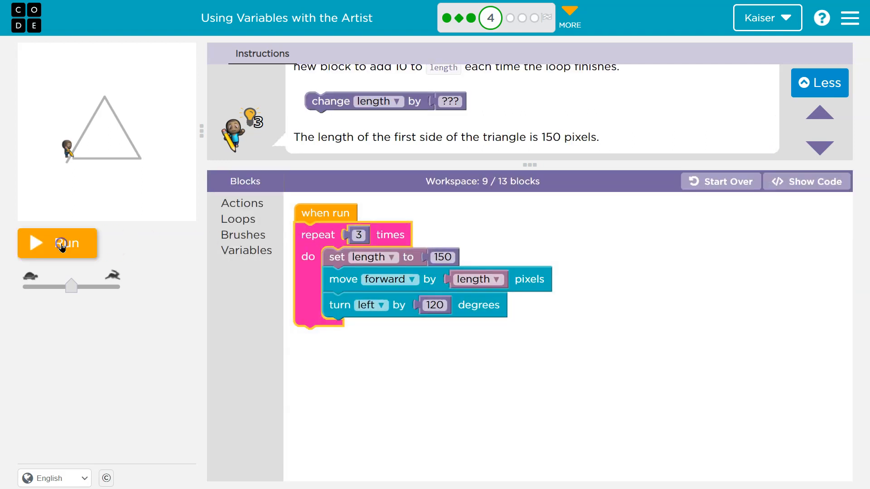
click(58, 243)
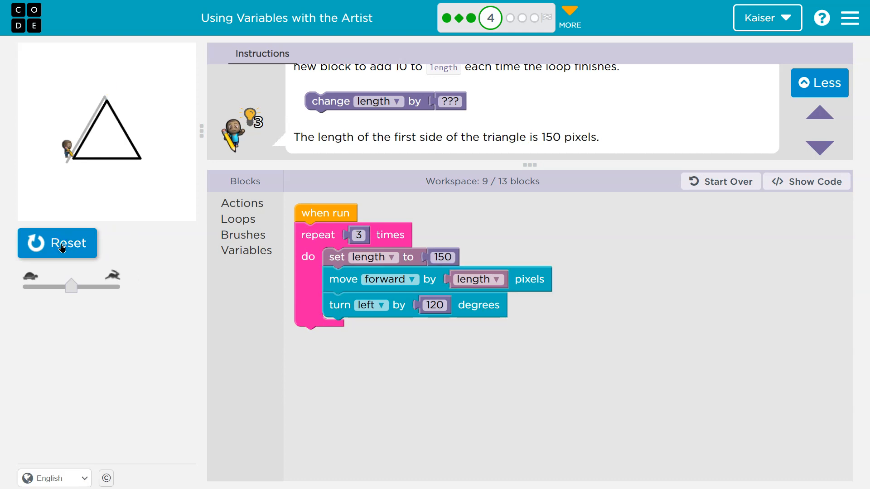
click(57, 243)
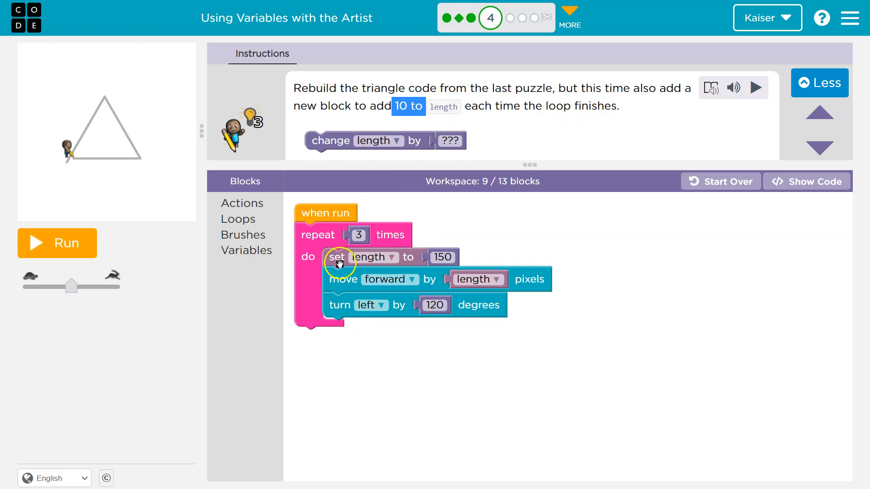
mouse_move(286, 209)
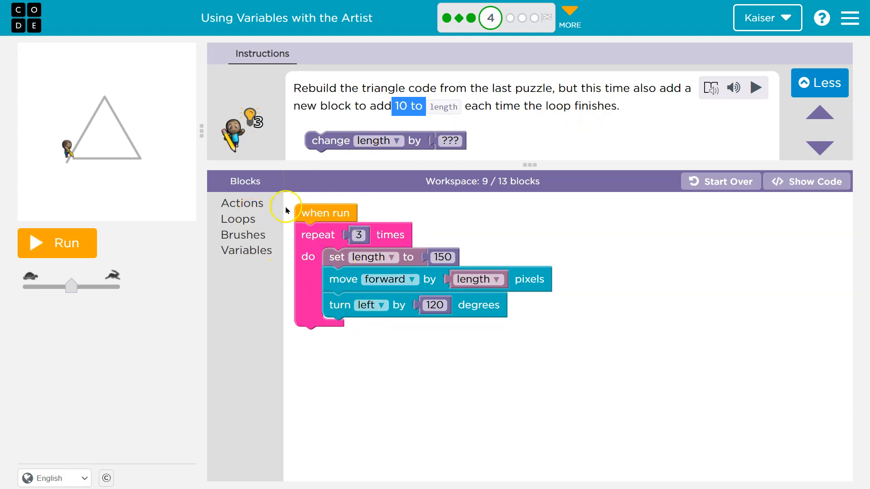
End the loop with a change length by 10 step, then run at slow speed and reset.
click(247, 250)
text(10)
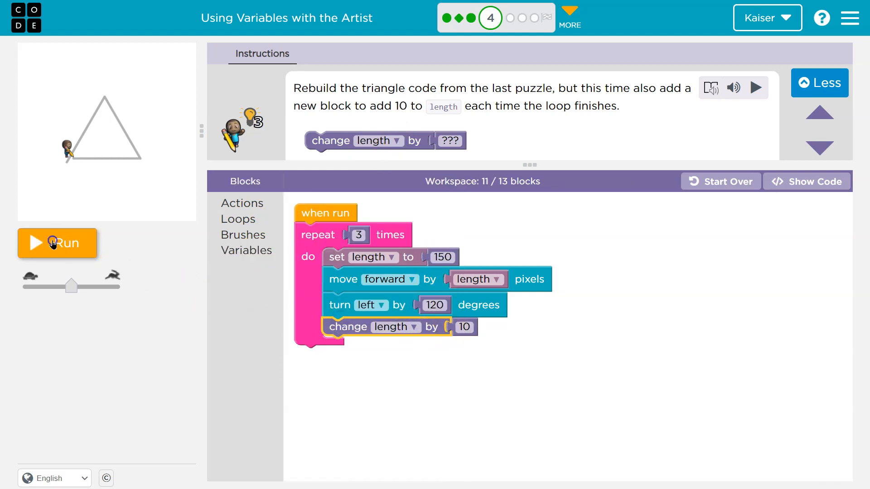
click(57, 243)
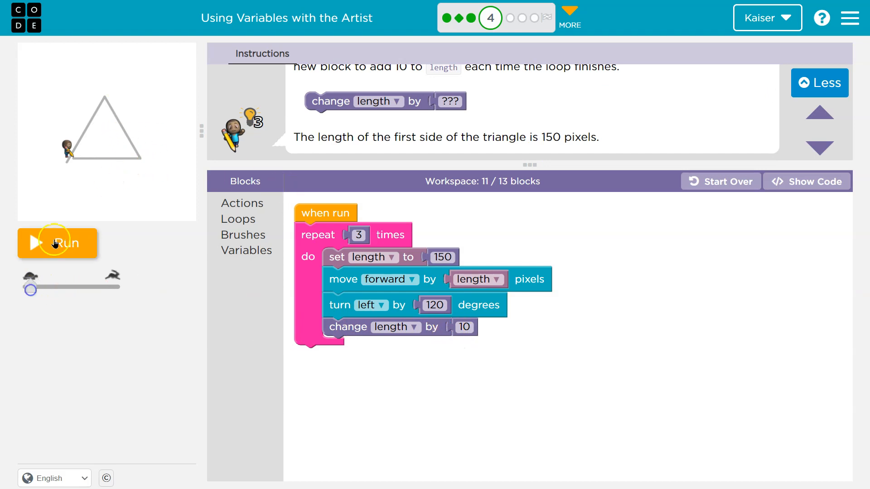
click(58, 243)
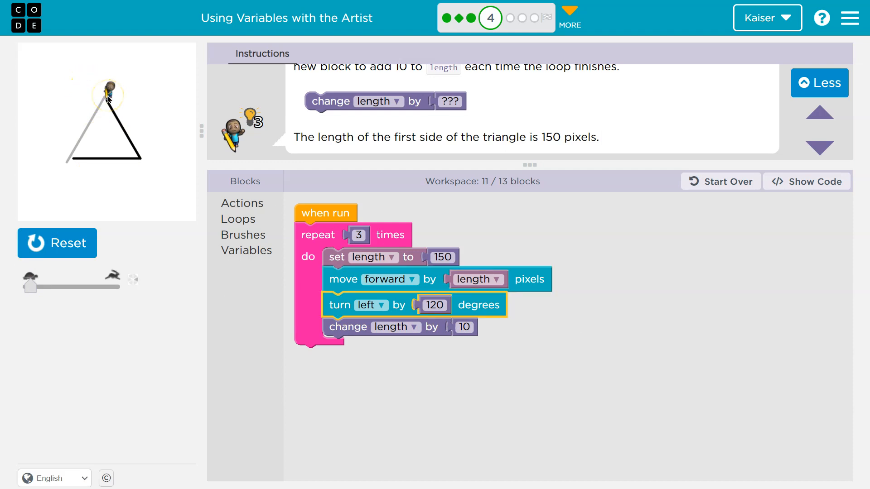
click(57, 243)
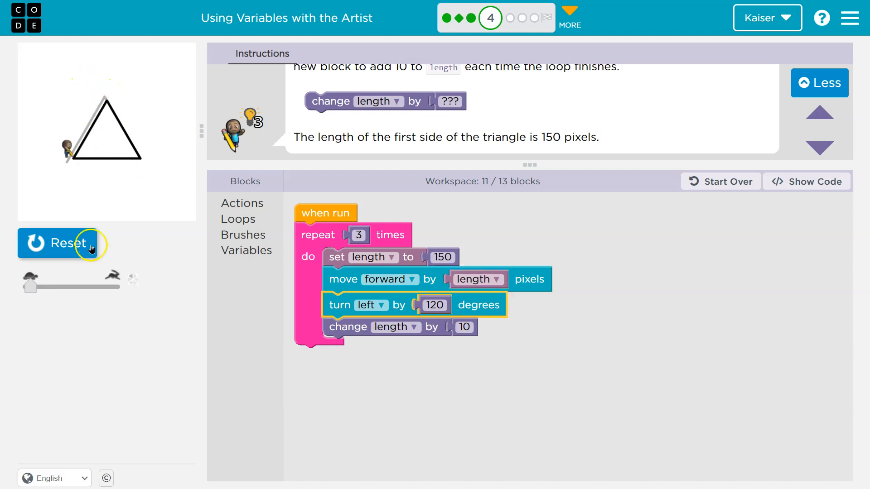
click(61, 243)
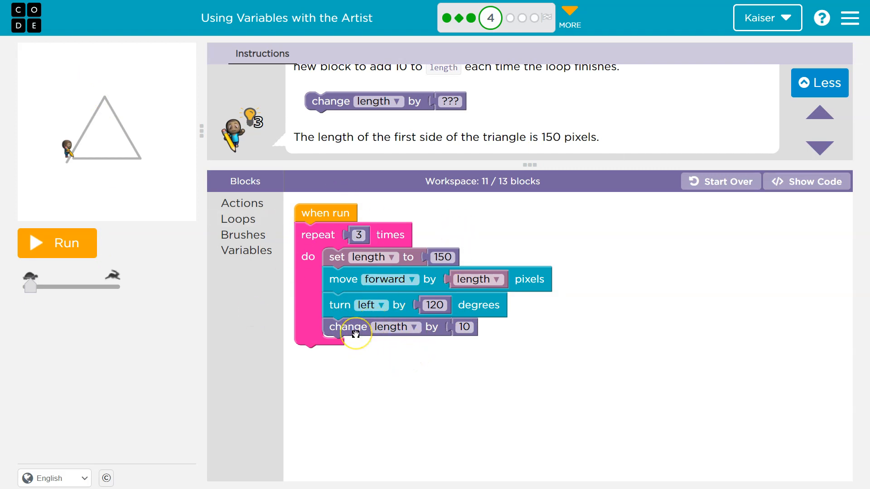
mouse_move(348, 327)
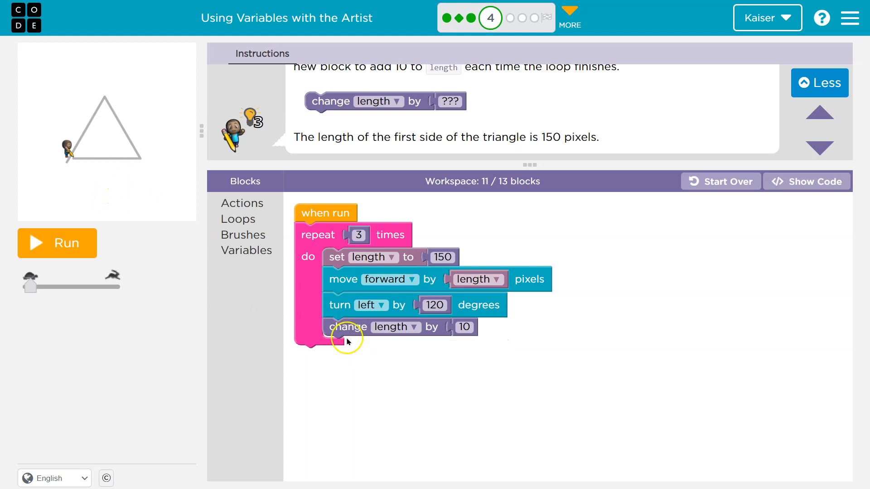
mouse_move(471, 154)
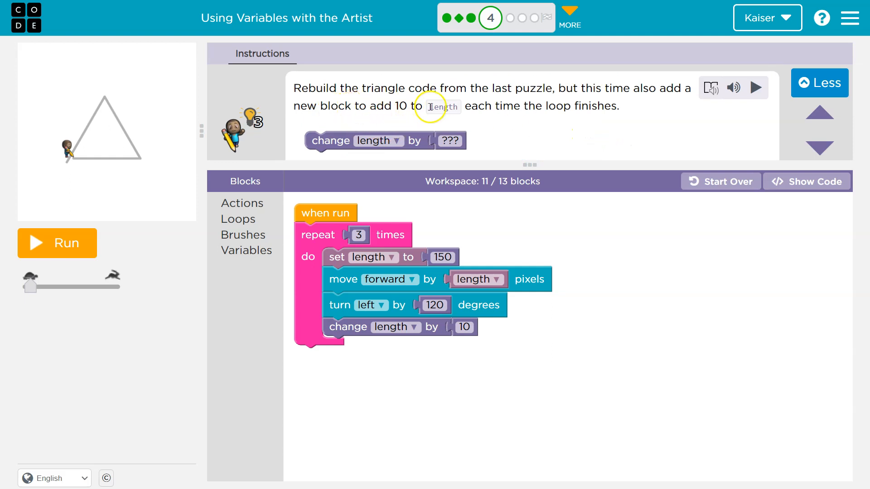
Edit the change length by amount to 55 and finish Puzzle 4, moving on to Puzzle 5.
drag(436, 107, 622, 107)
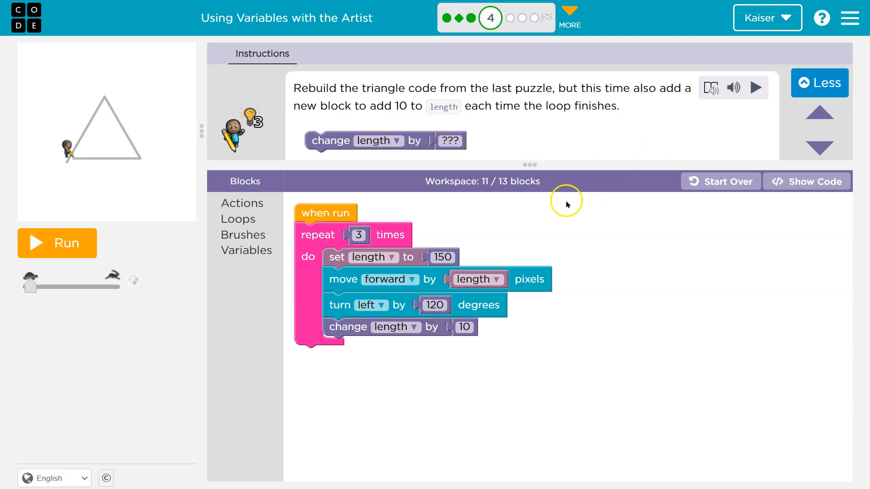
mouse_move(314, 290)
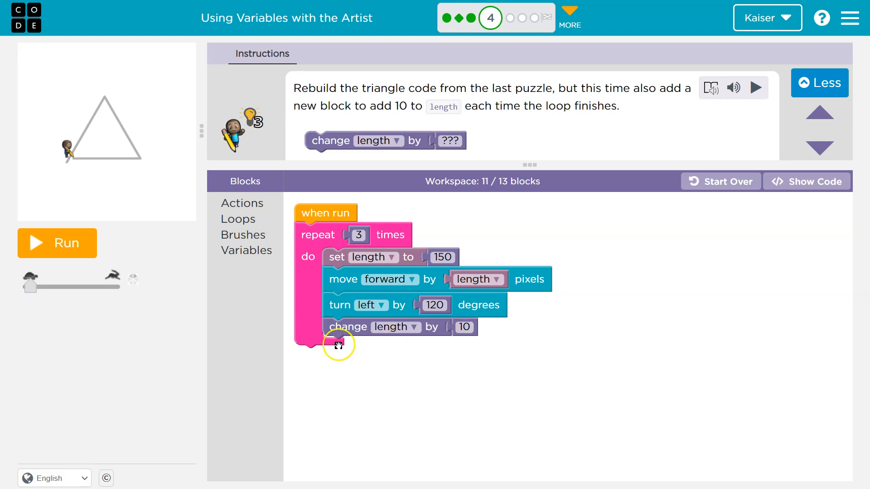
mouse_move(358, 251)
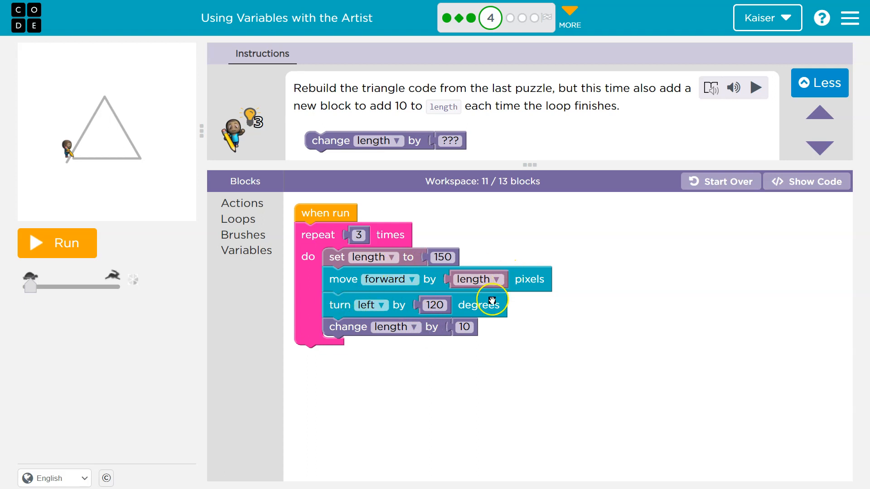
mouse_move(449, 327)
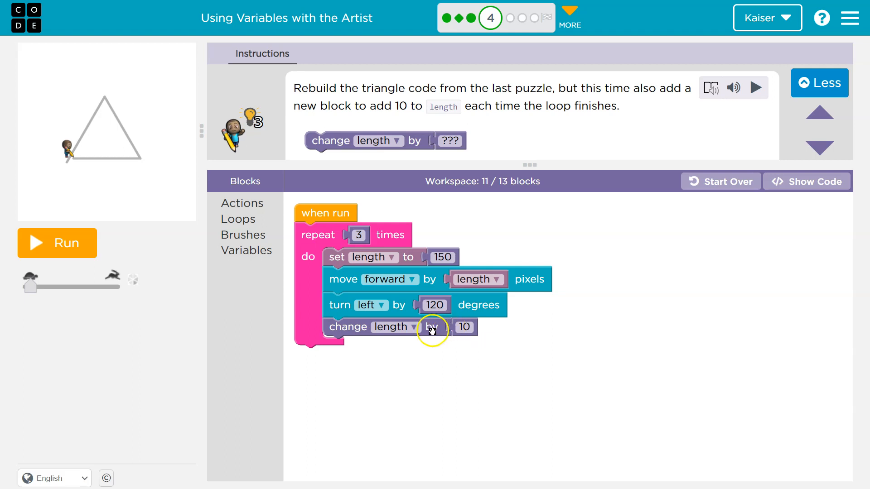
click(464, 328)
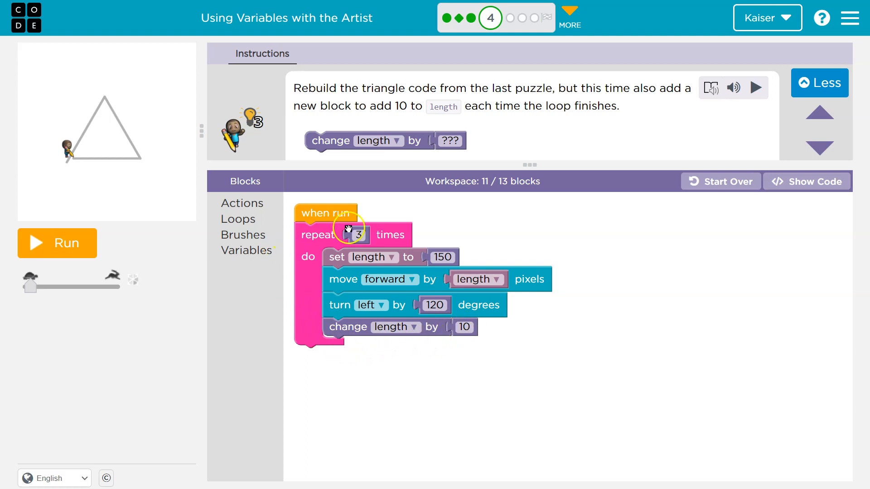
mouse_move(434, 257)
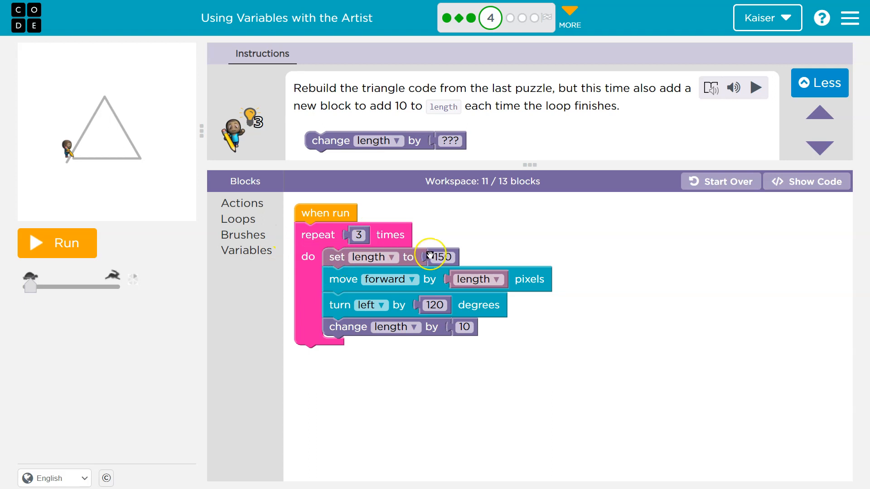
mouse_move(438, 257)
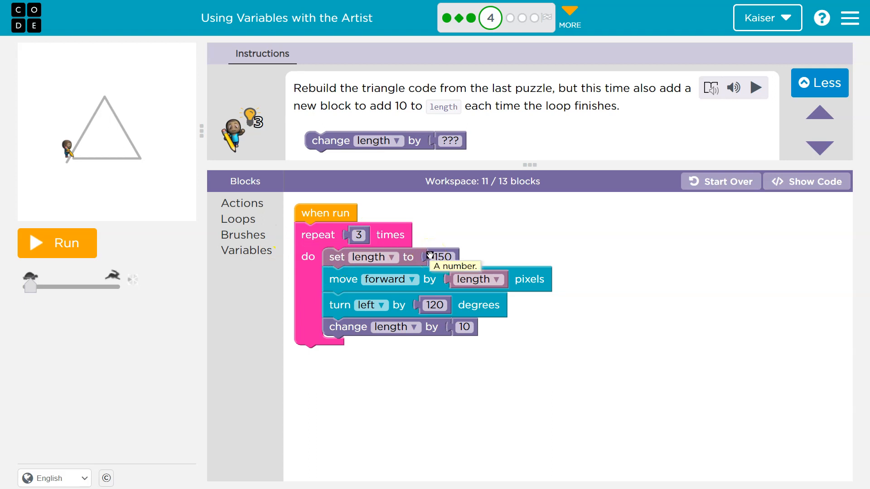
click(468, 327)
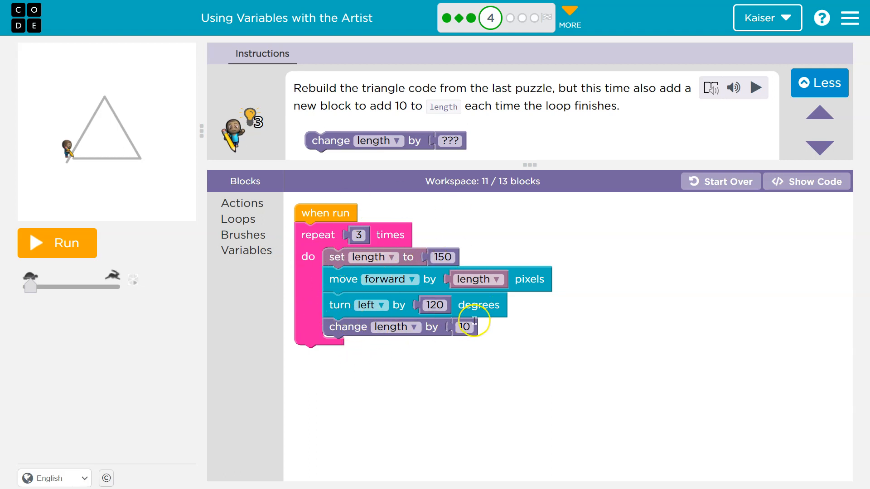
text(55)
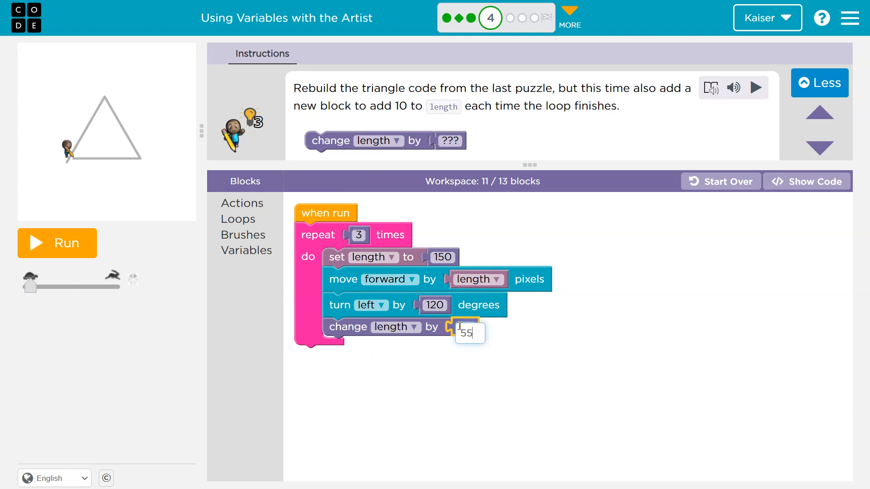
click(57, 243)
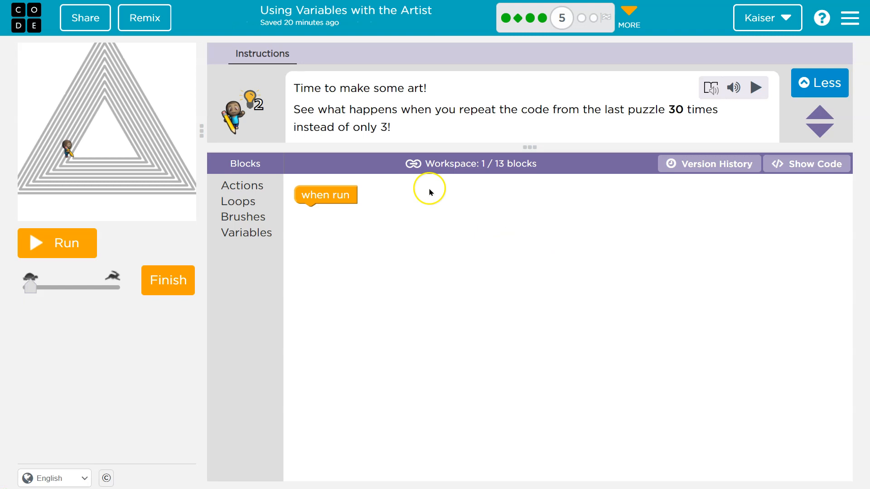
mouse_move(383, 110)
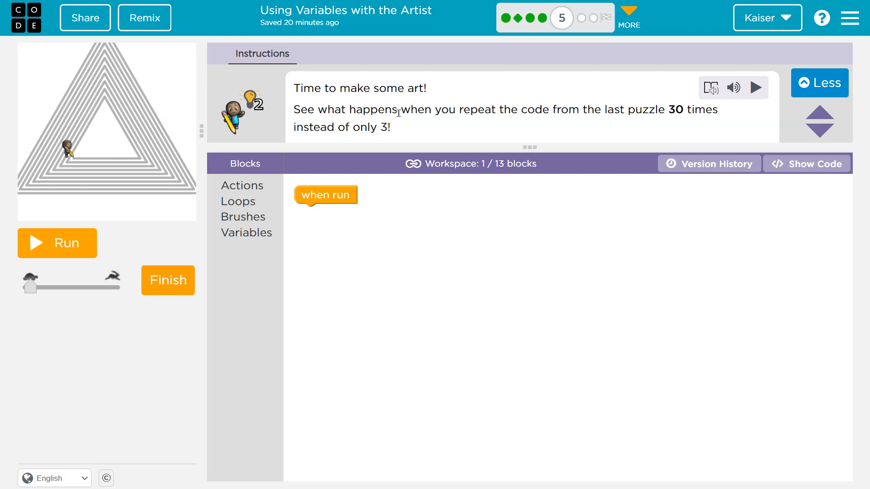
mouse_move(562, 18)
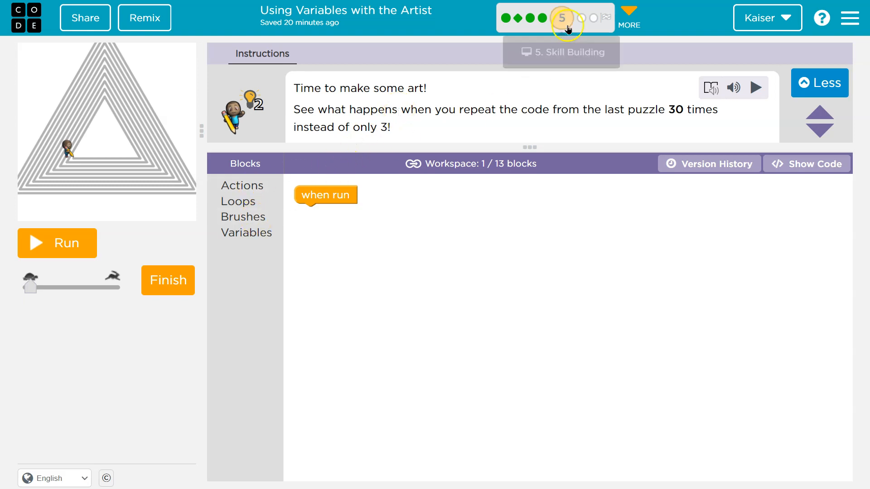
Build set length to 150 and move forward by length under when run.
click(238, 201)
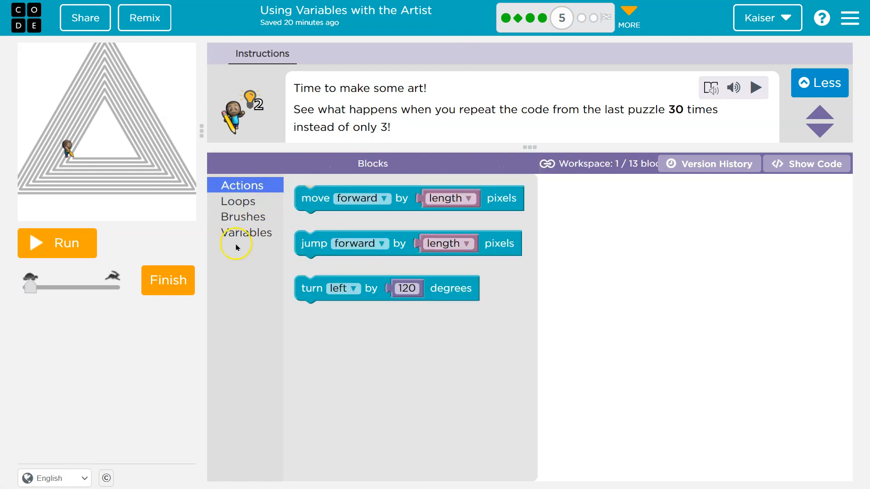
click(245, 233)
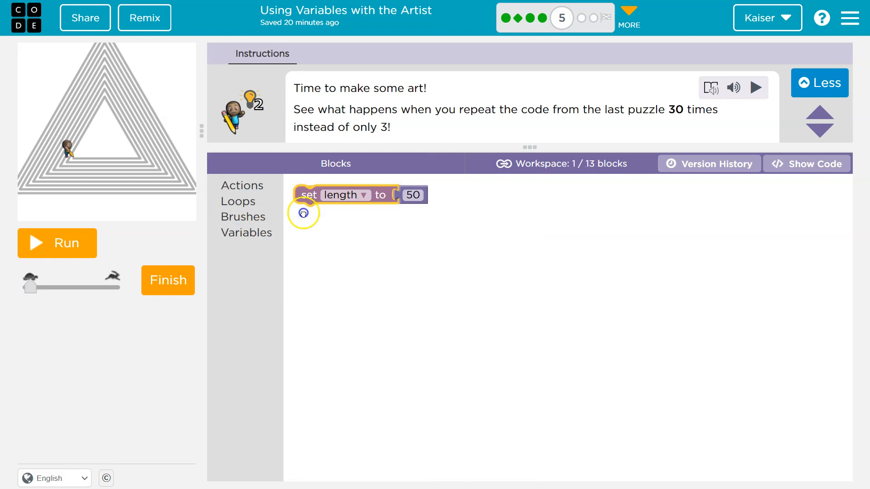
click(242, 184)
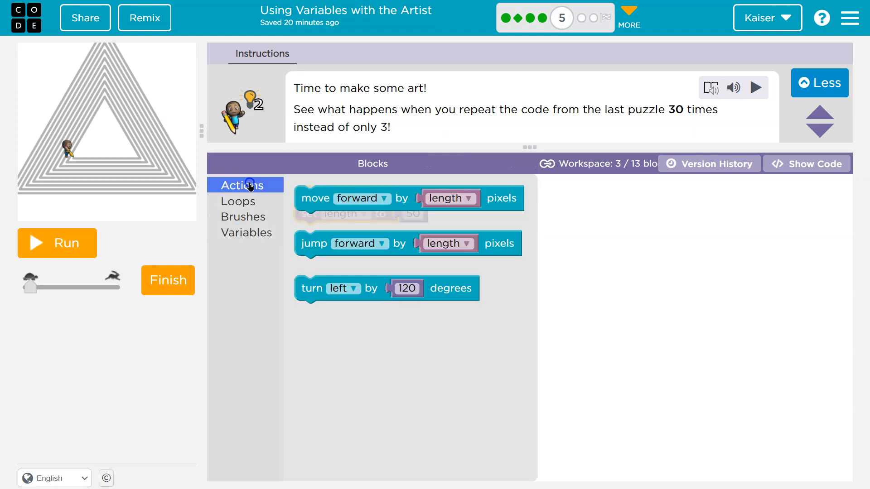
click(315, 199)
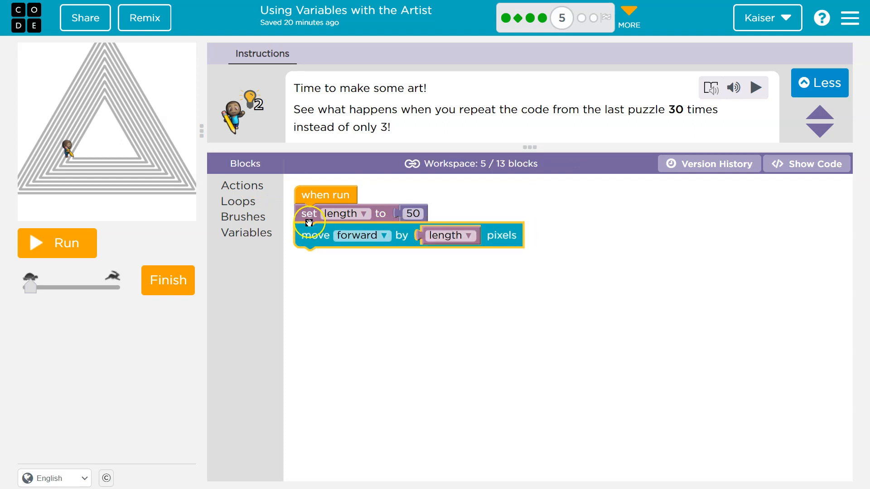
mouse_move(403, 219)
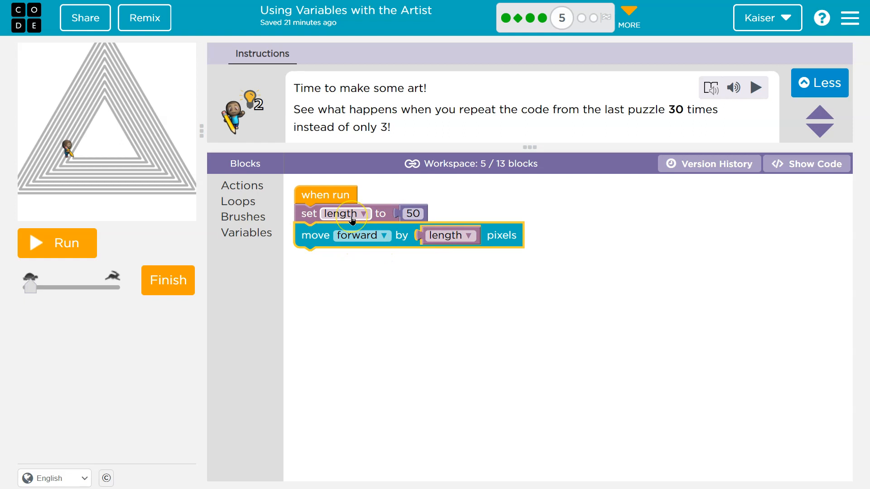
mouse_move(383, 236)
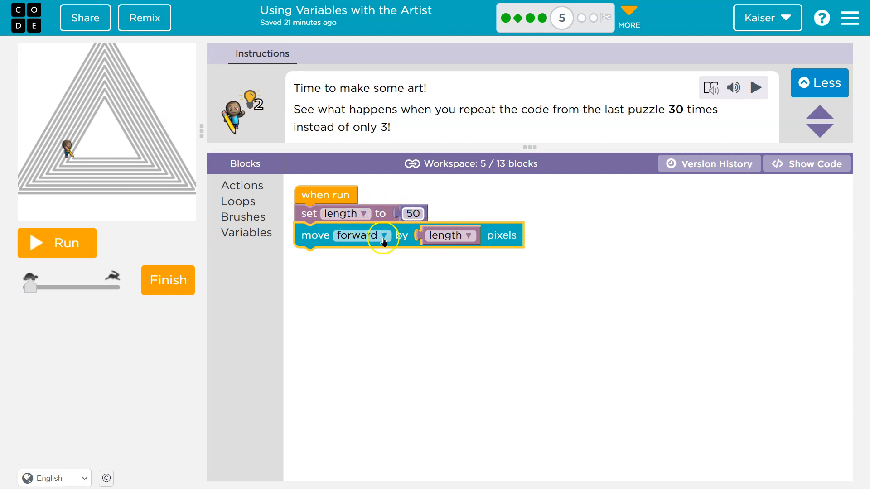
mouse_move(377, 244)
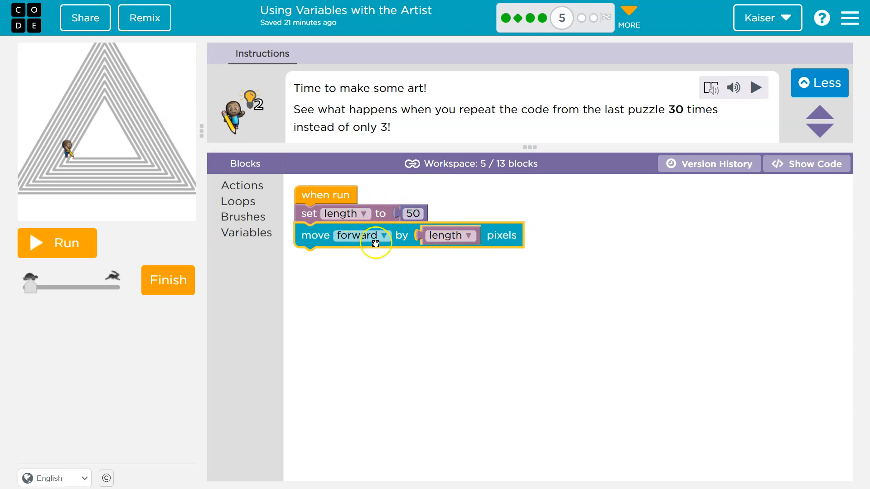
click(57, 243)
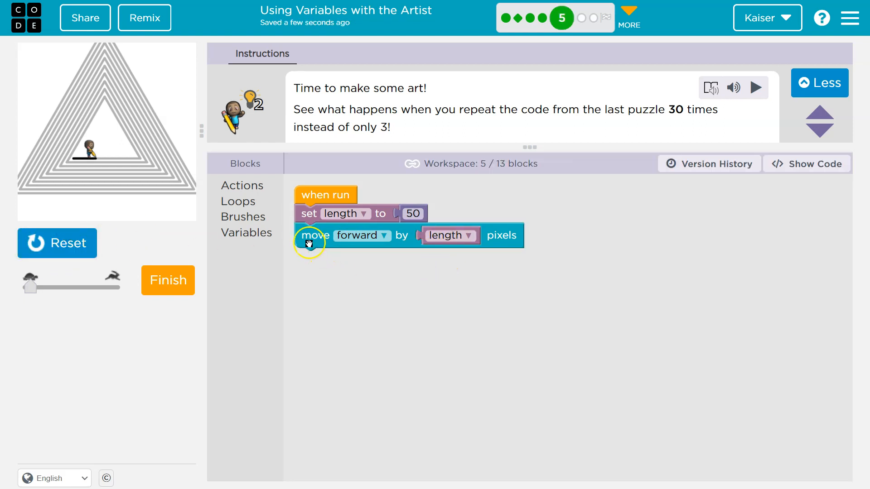
mouse_move(75, 243)
text(150)
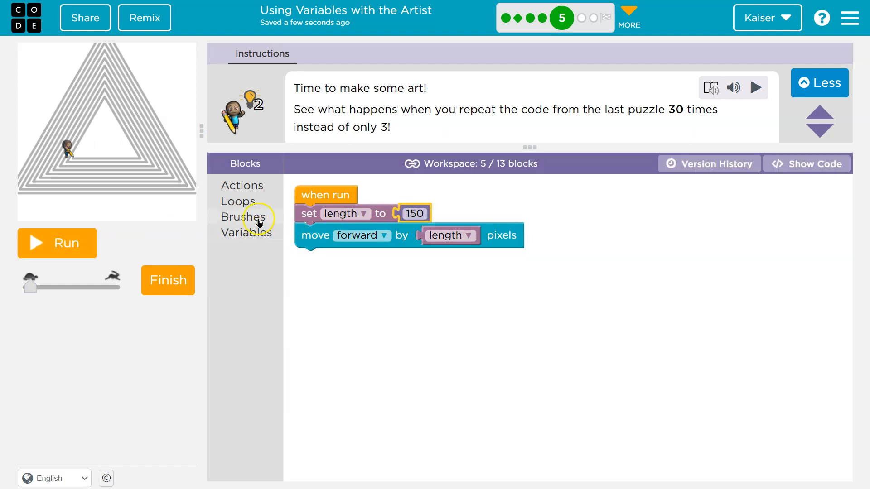
Add a turn left by 120 degrees step and test-run the program.
click(242, 184)
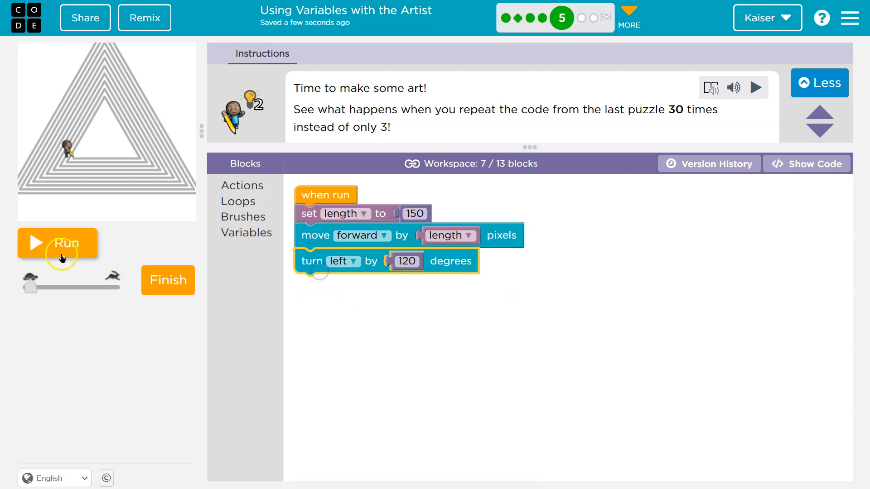
click(57, 242)
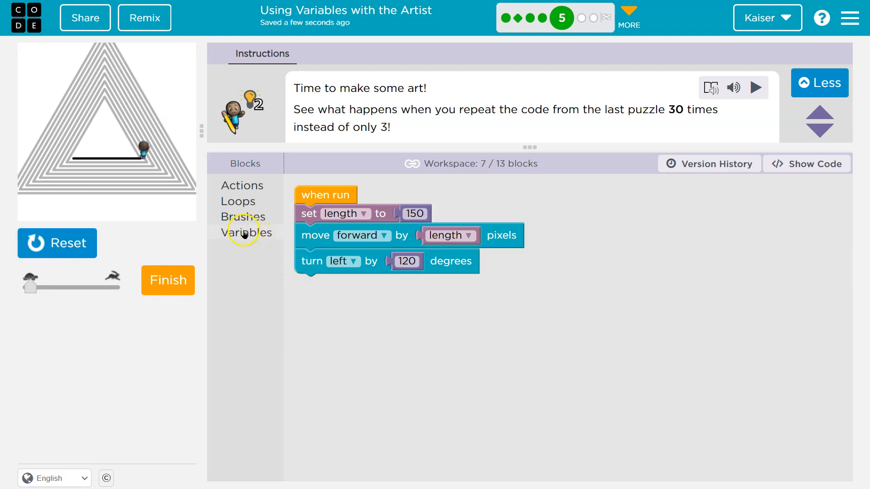
Wrap move and turn in a repeat-3 loop, test-run it, and add change length by 10.
click(239, 202)
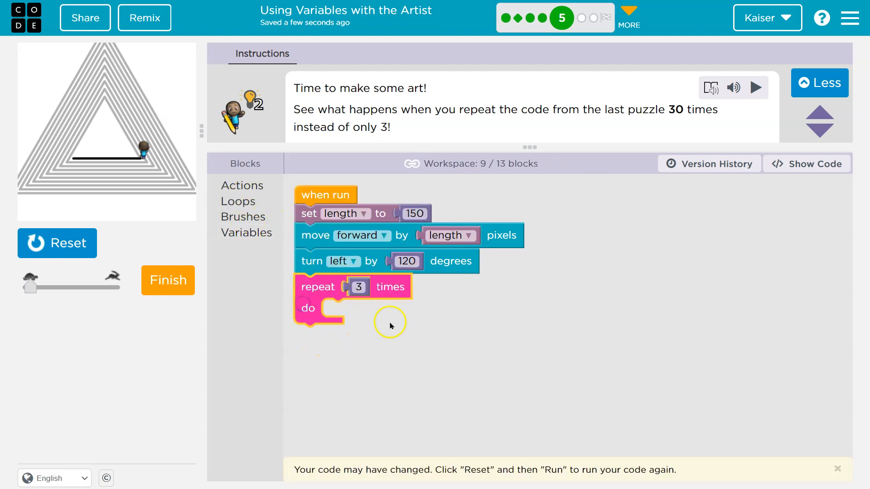
mouse_move(354, 323)
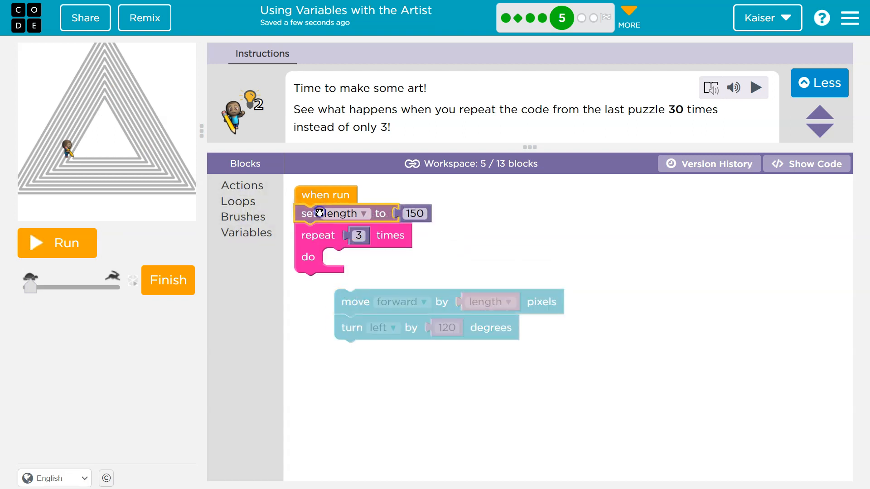
drag(355, 301, 354, 266)
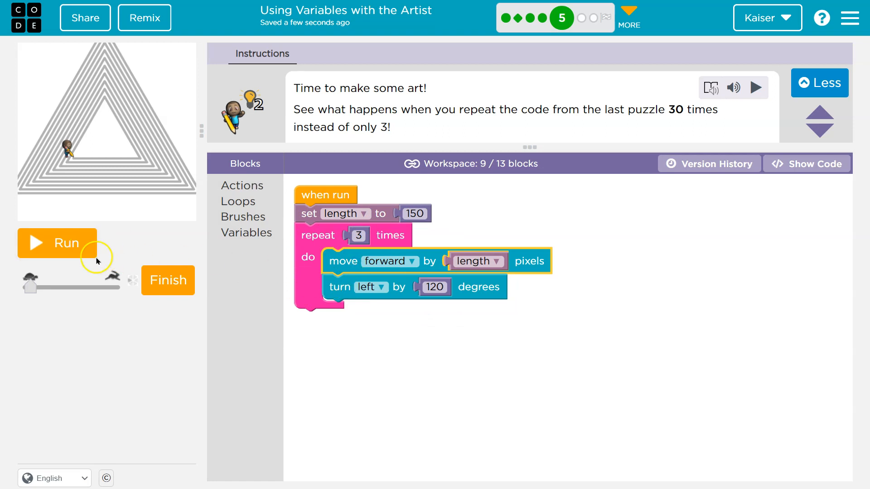
click(57, 243)
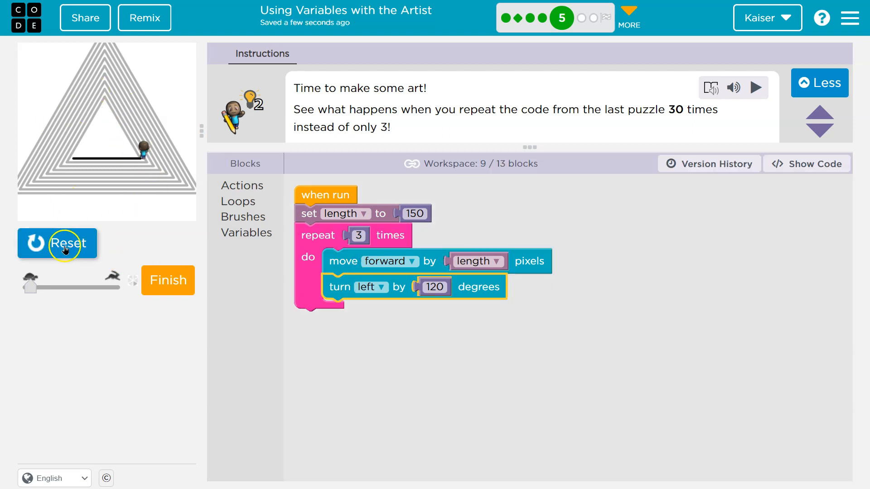
click(57, 243)
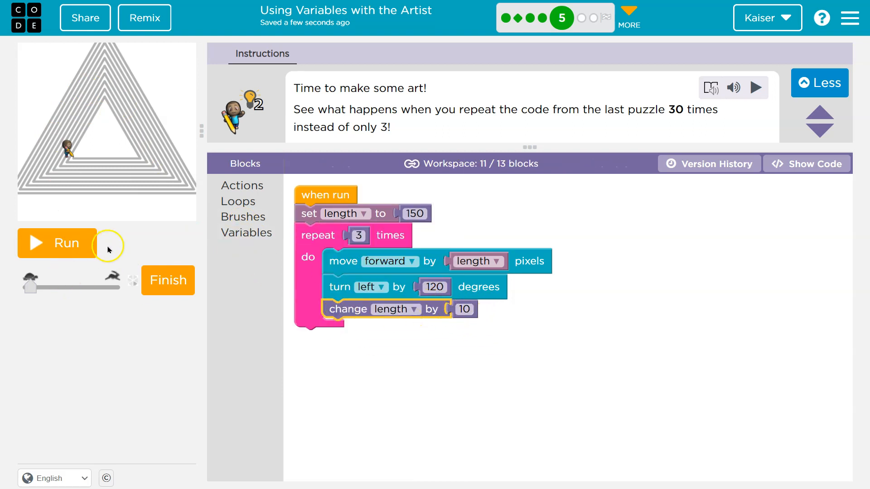
mouse_move(394, 123)
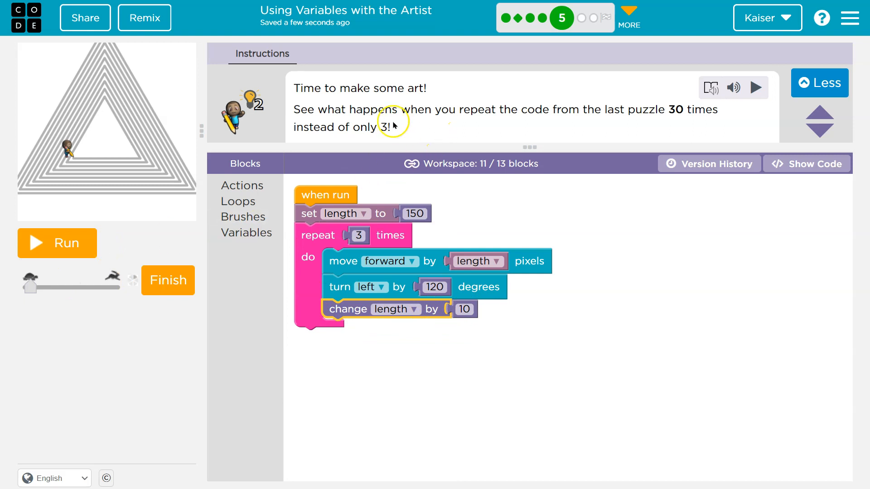
Raise the loop to 30 repeats and run it to draw the nested triangle spiral.
click(359, 236)
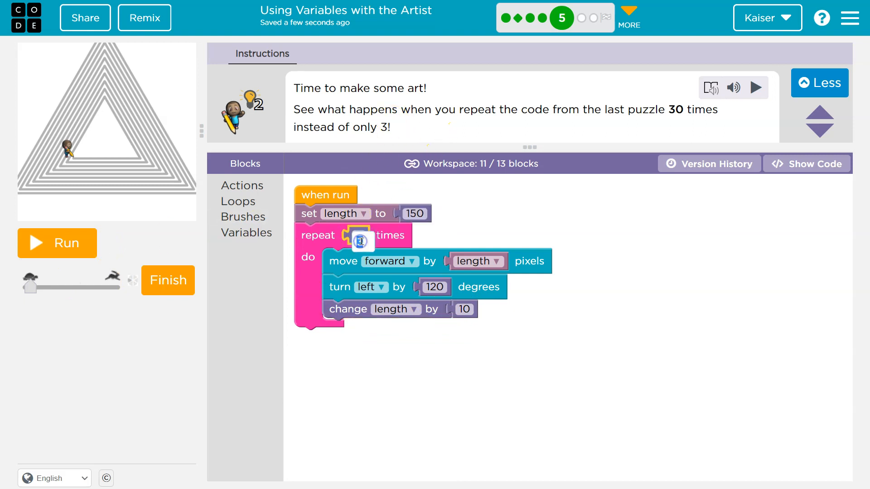
click(56, 242)
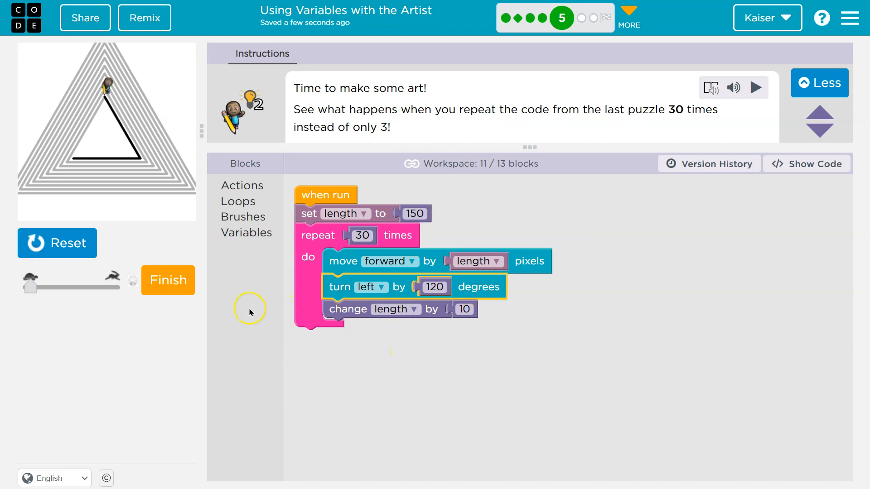
click(756, 88)
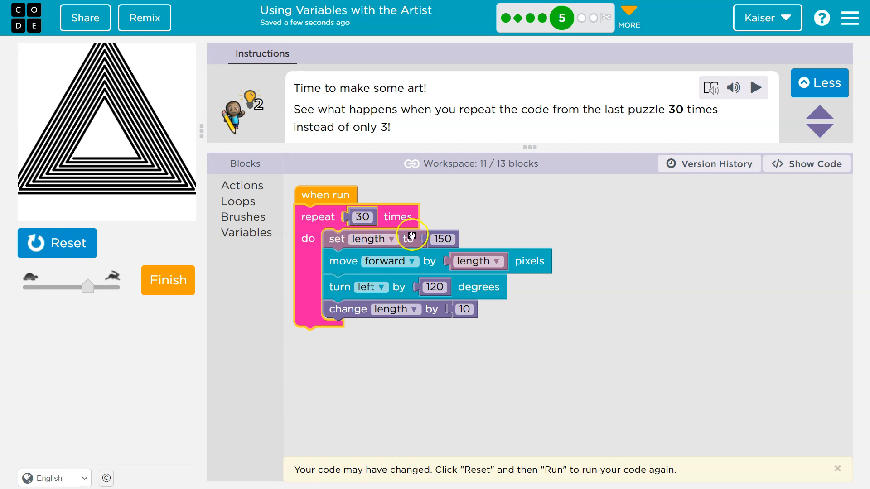
mouse_move(471, 241)
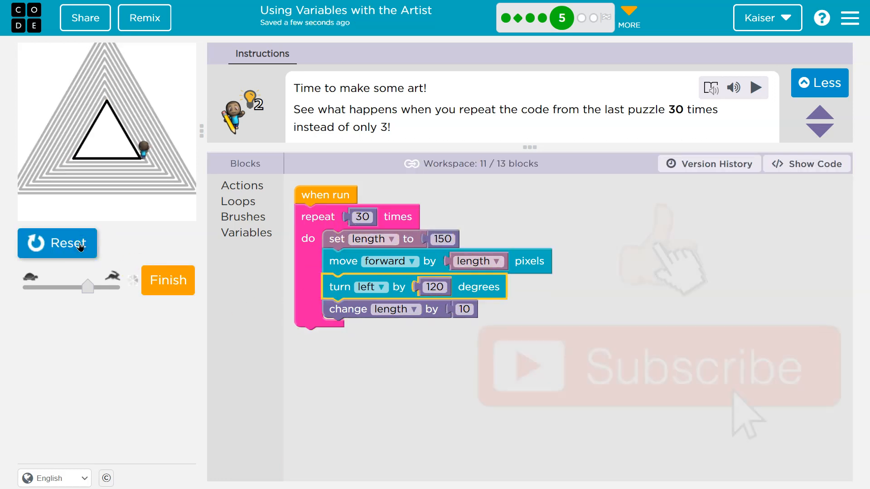
click(57, 243)
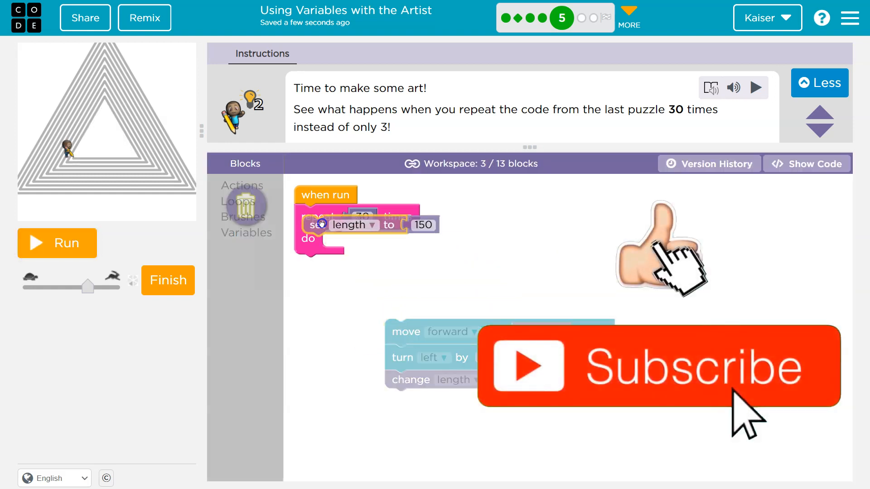
click(56, 243)
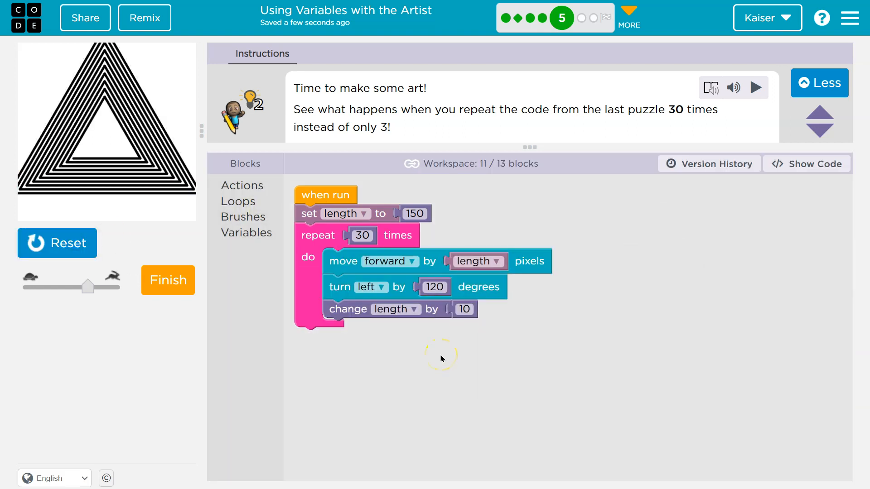
Submit the triangle spiral as finished and continue to puzzle 6.
click(168, 280)
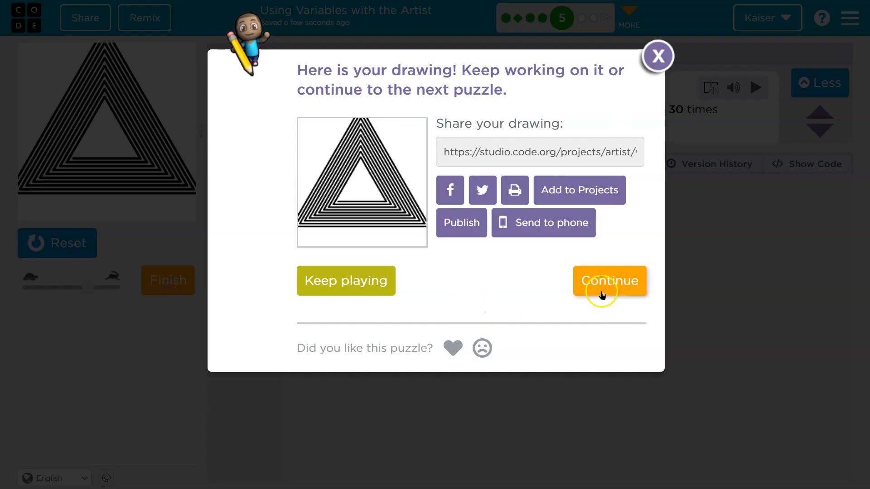
click(609, 280)
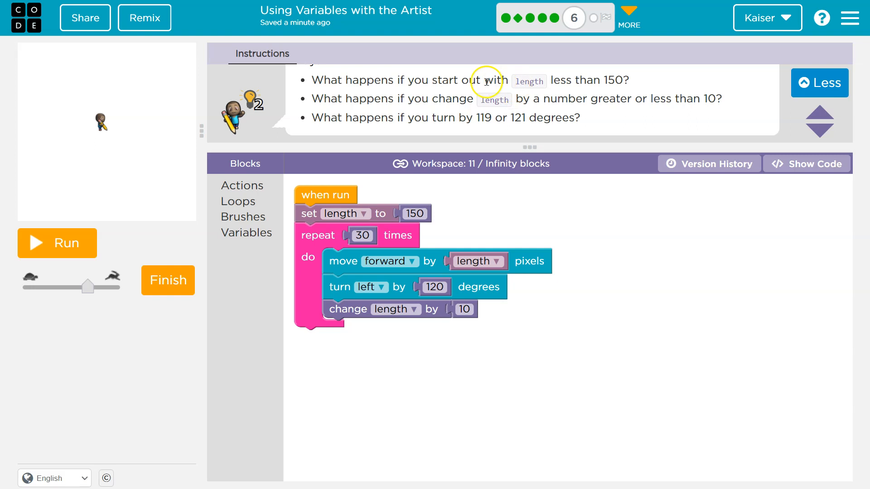
Try a starting length of 110 and draw the spiral.
click(414, 214)
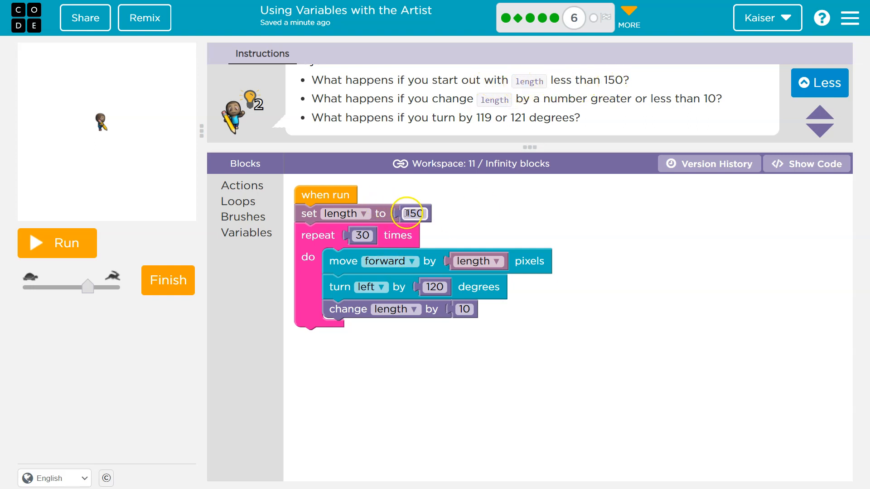
click(413, 214)
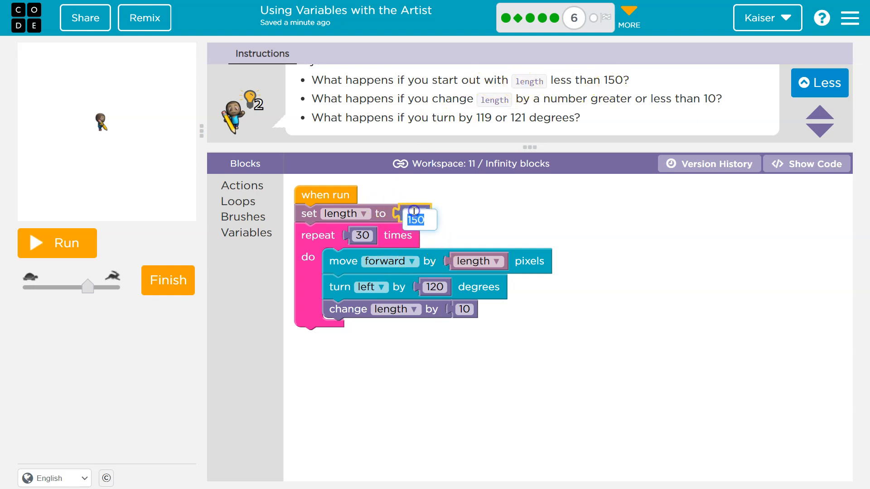
text(110)
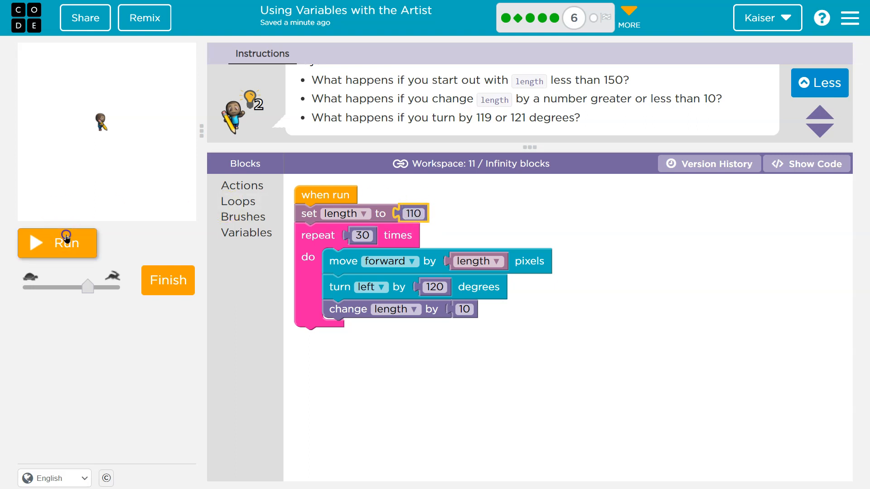
click(57, 243)
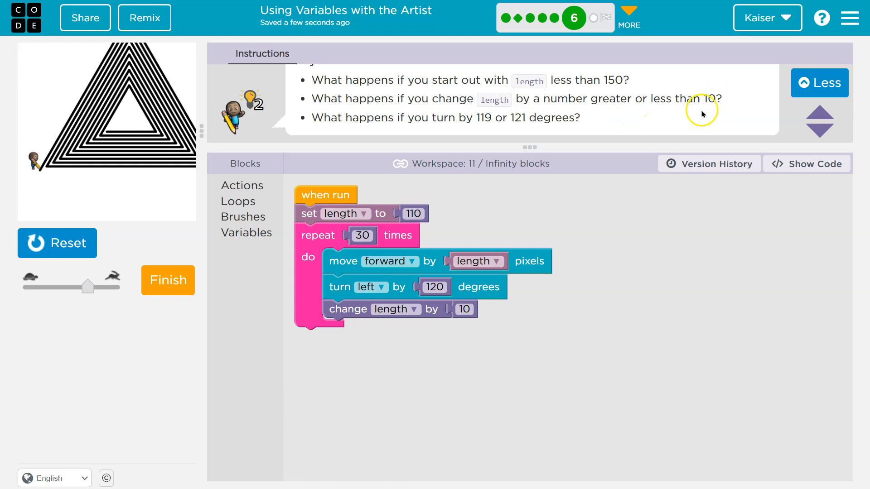
Set starting length 150, growth 20 and turn 119, draw faster, and submit the twisted spiral.
click(413, 214)
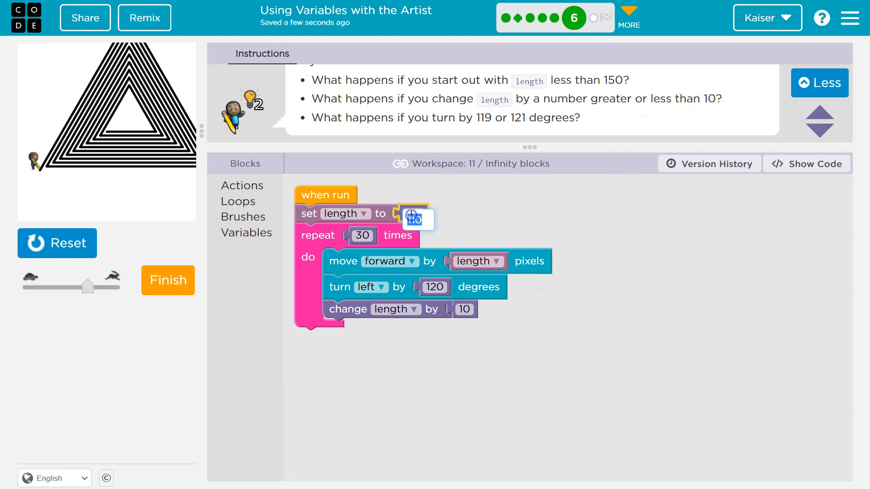
text(150)
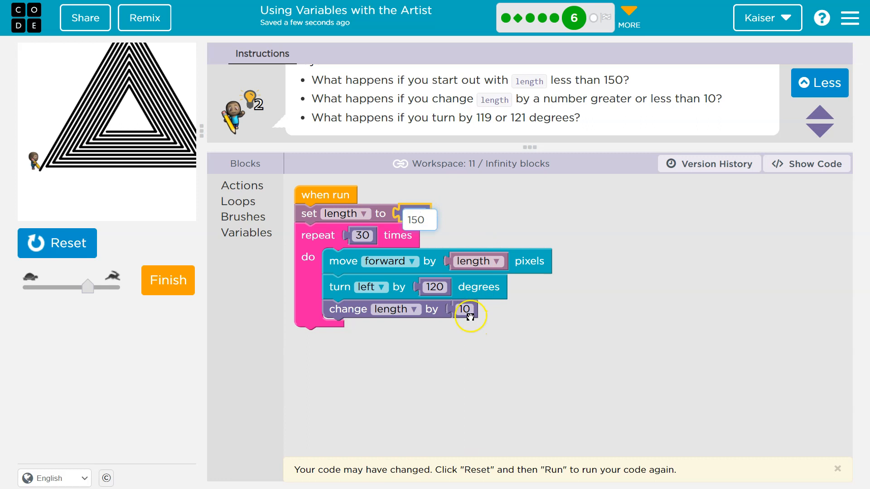
click(466, 309)
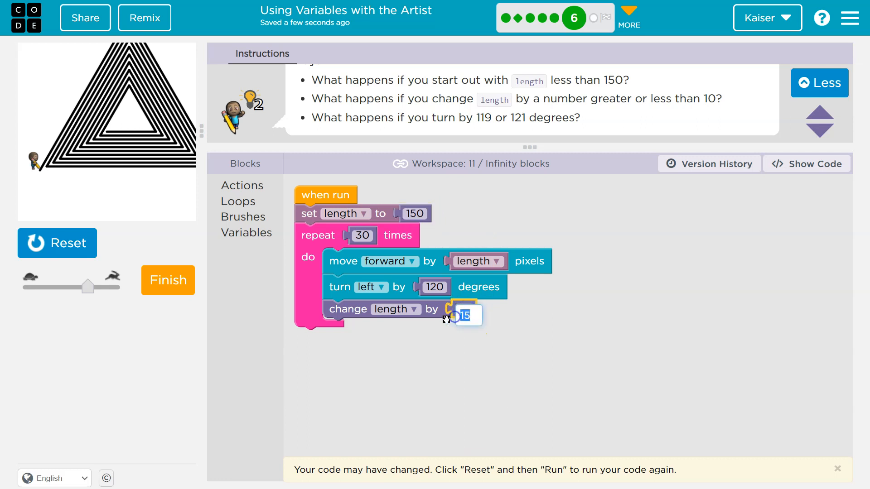
text(20)
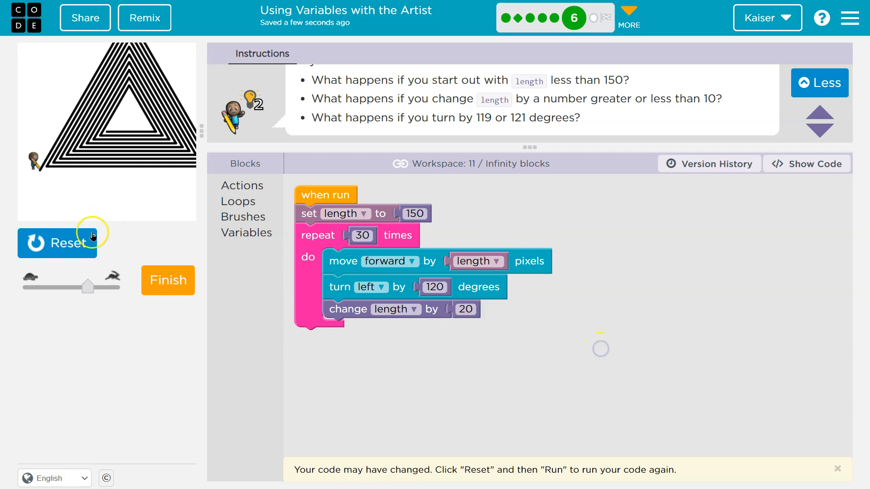
drag(88, 286, 102, 286)
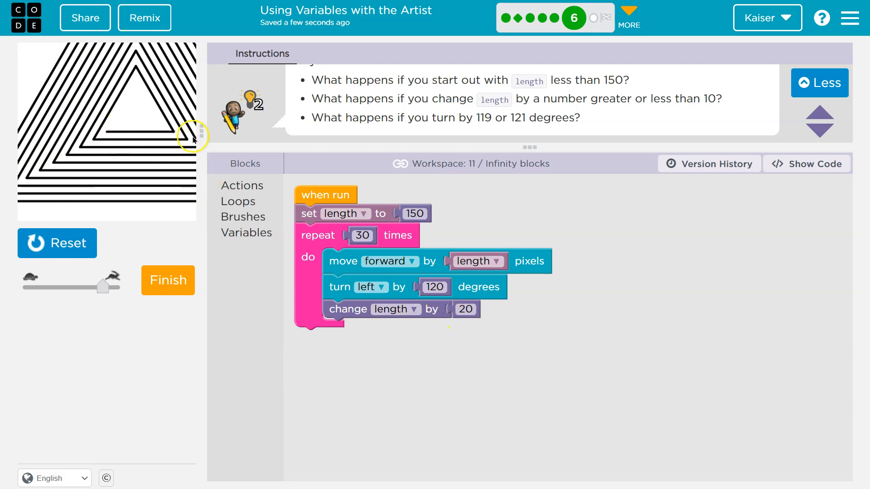
mouse_move(434, 114)
text(119)
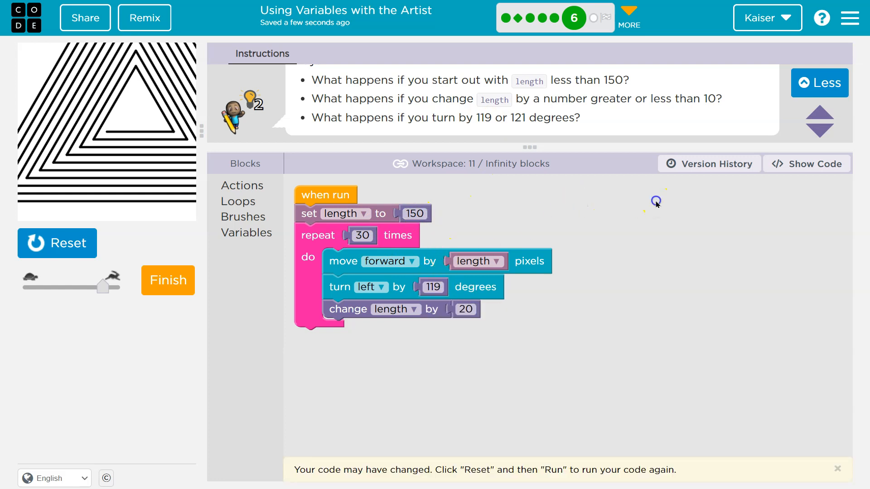
click(57, 243)
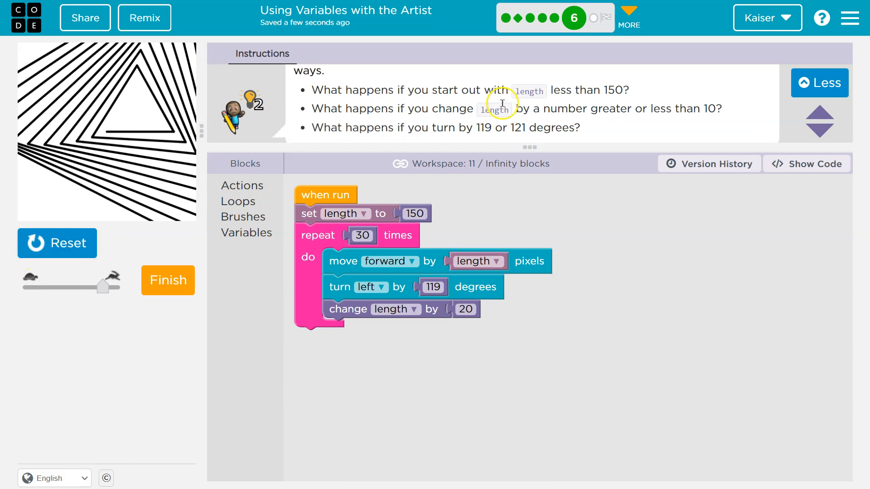
click(168, 280)
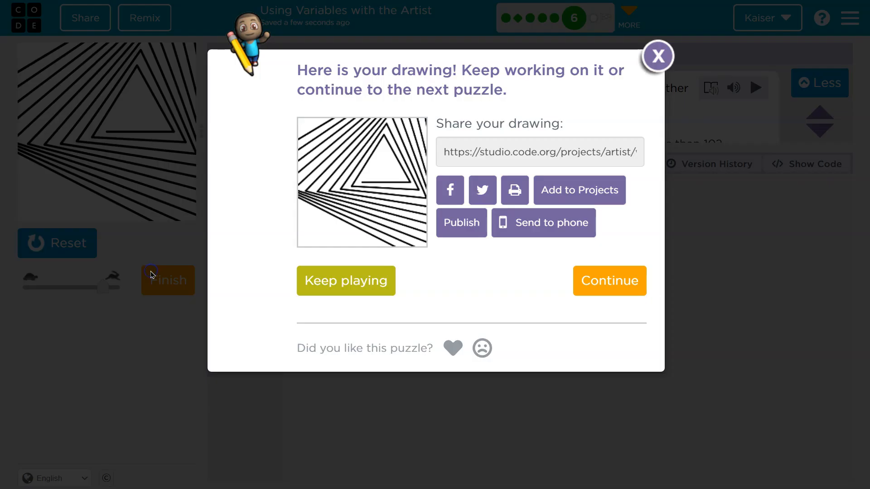
Continue to the Freeplay puzzle 7 with the spiral code carried over.
click(609, 280)
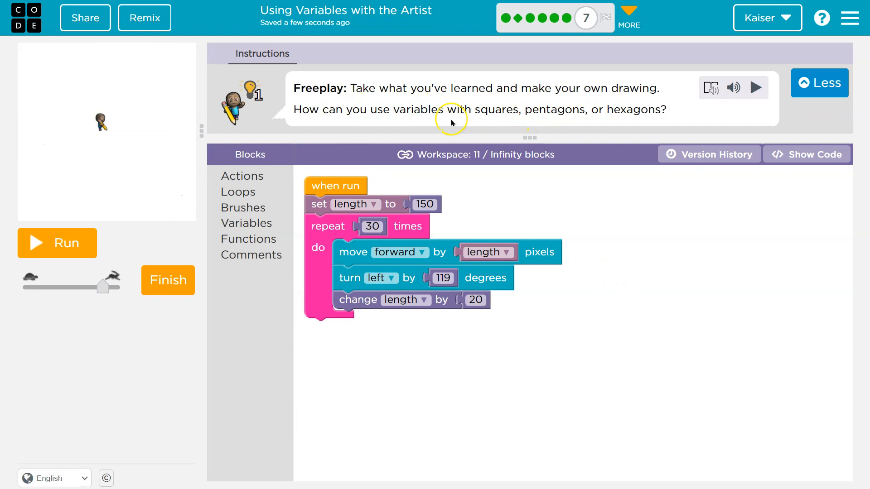
mouse_move(642, 126)
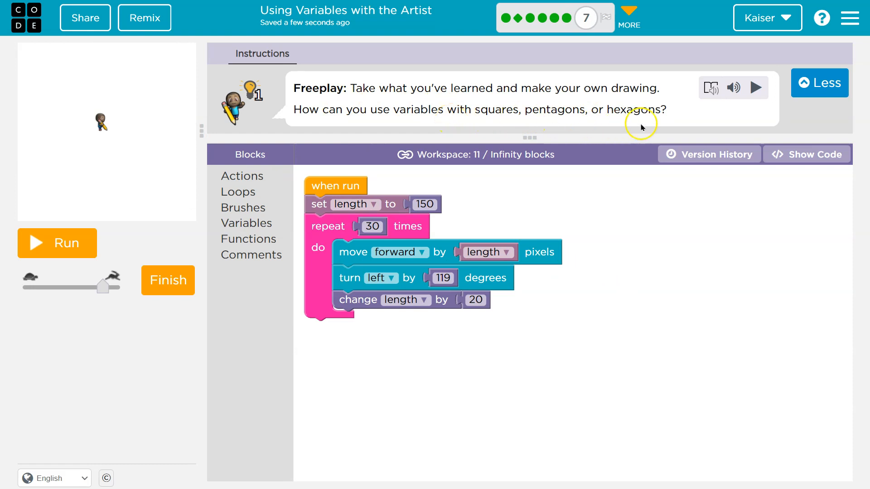
mouse_move(335, 300)
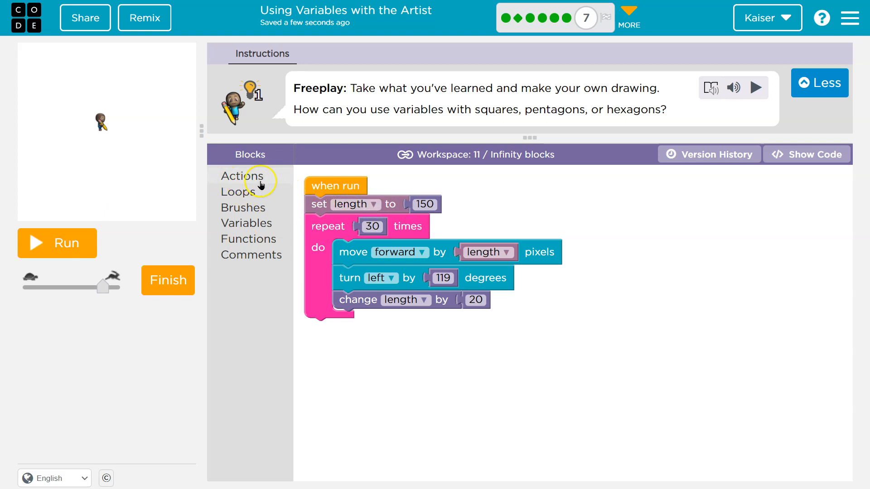
mouse_move(233, 251)
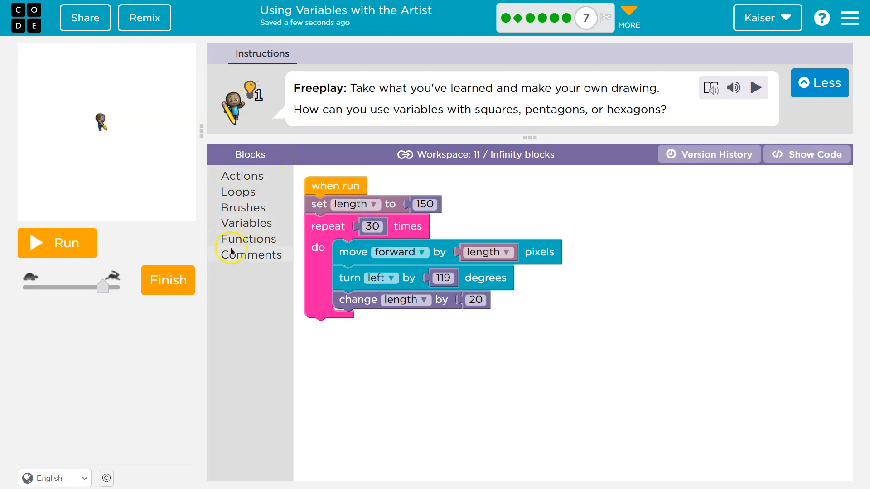
Add a repeat-4 loop below the spiral with a change length block inside.
click(243, 176)
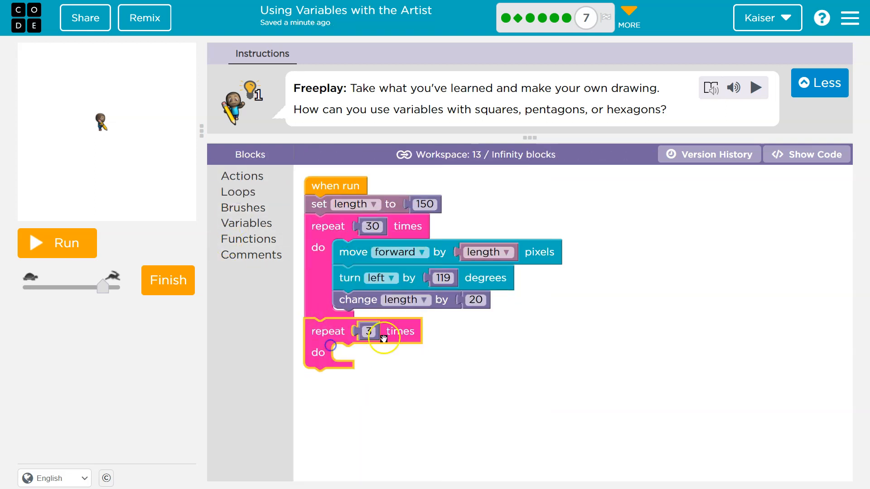
text(4)
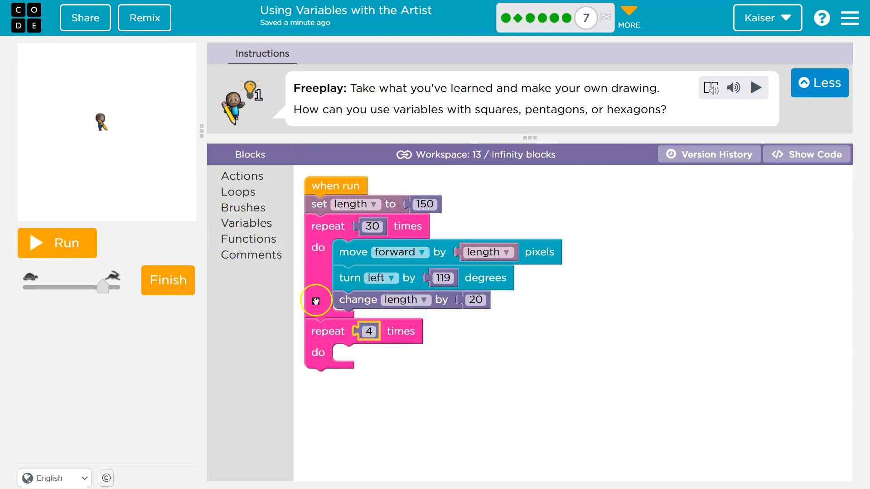
click(247, 223)
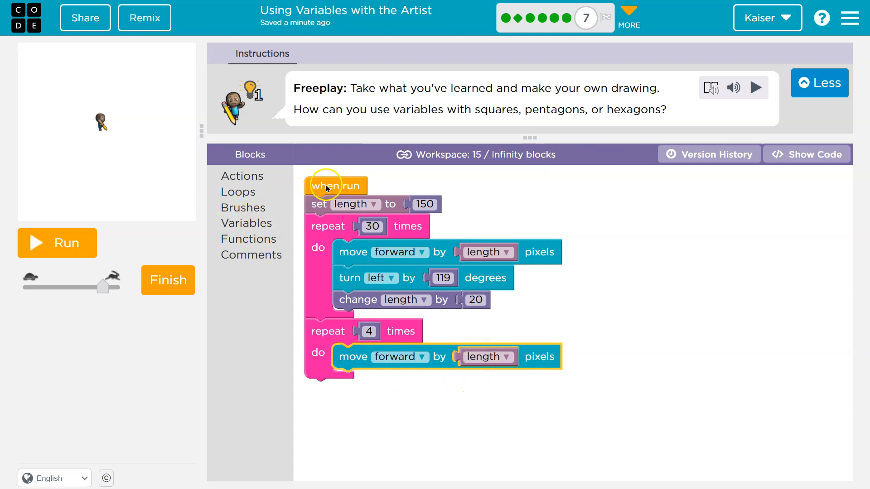
mouse_move(436, 261)
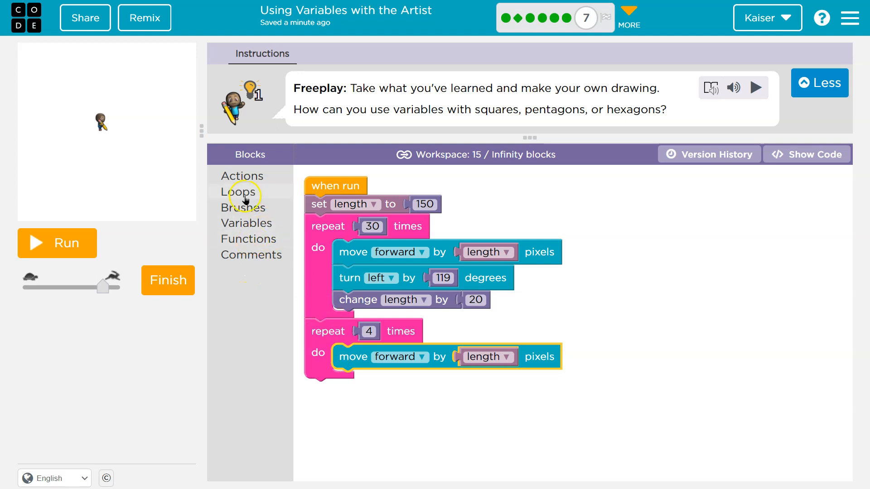
mouse_move(237, 239)
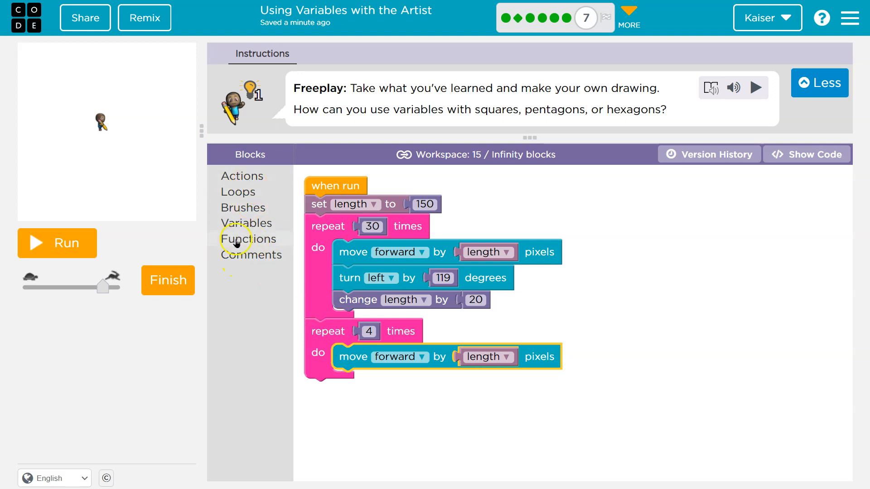
click(247, 223)
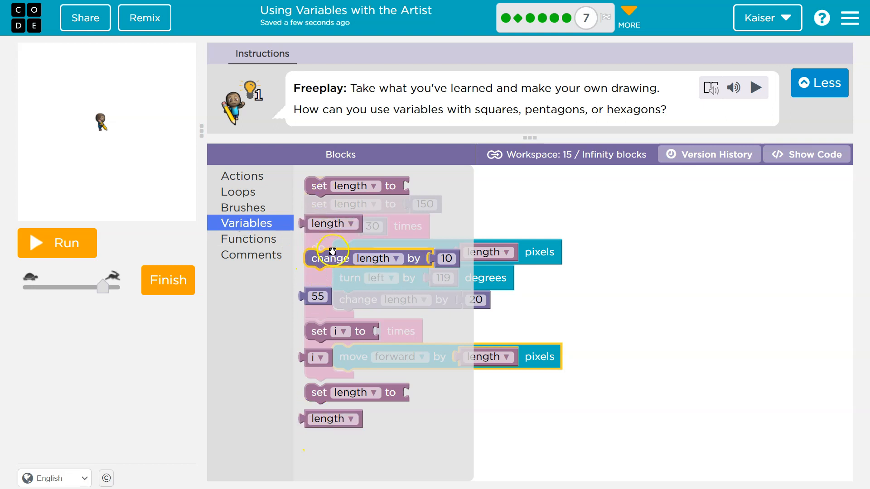
click(239, 261)
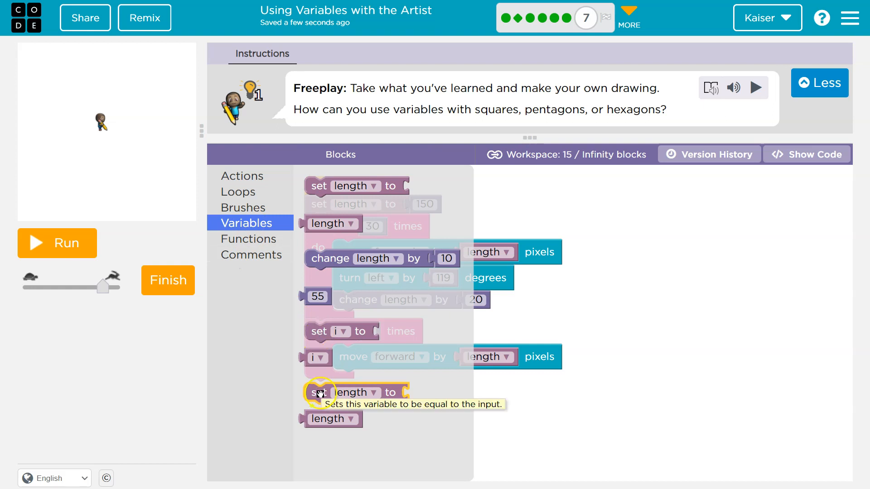
mouse_move(316, 256)
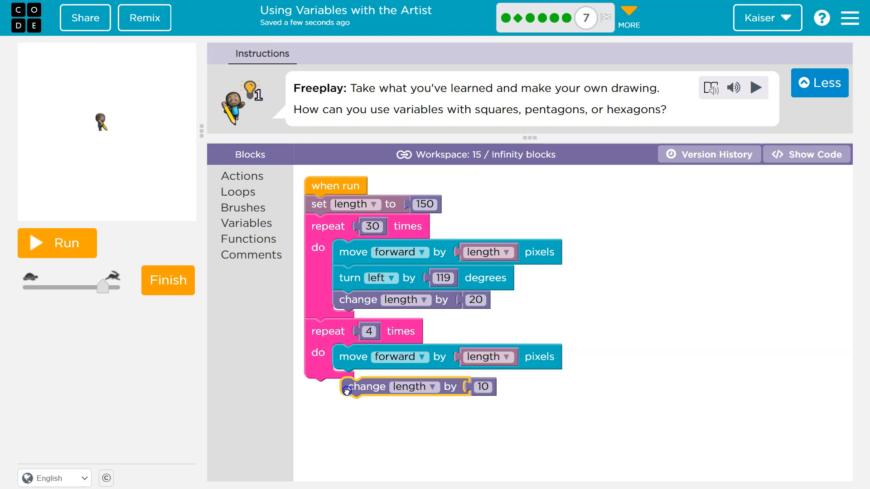
Shrink length by -5 each pass, turn left 90 degrees, and run the pattern.
click(483, 387)
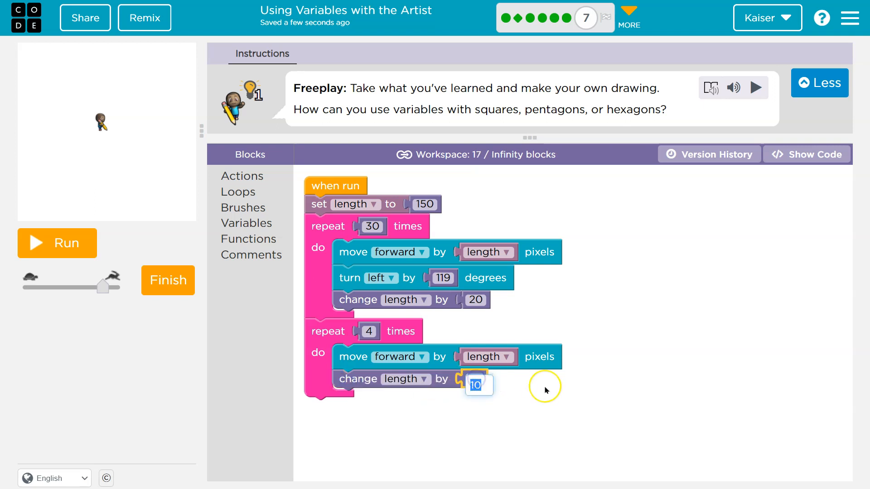
text(-5)
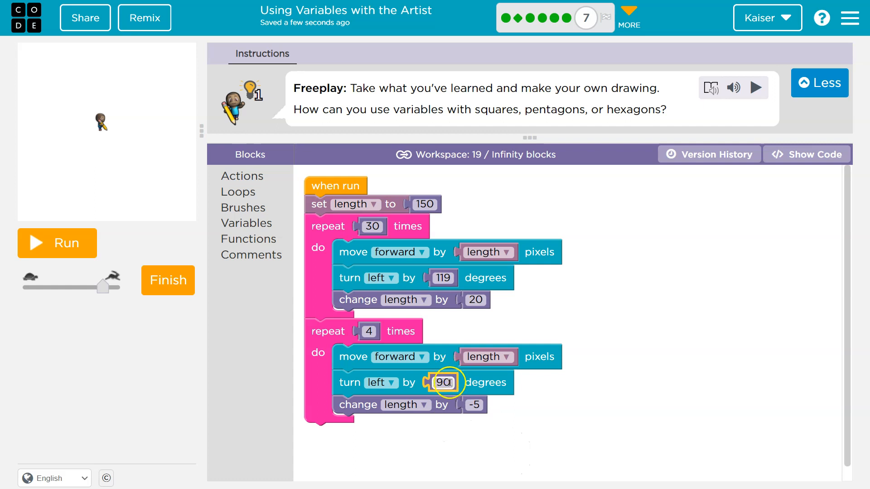
click(388, 381)
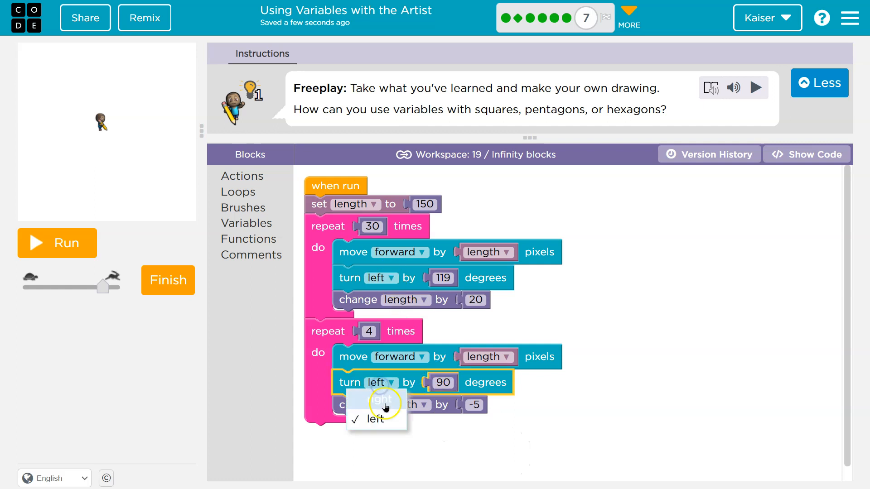
click(56, 243)
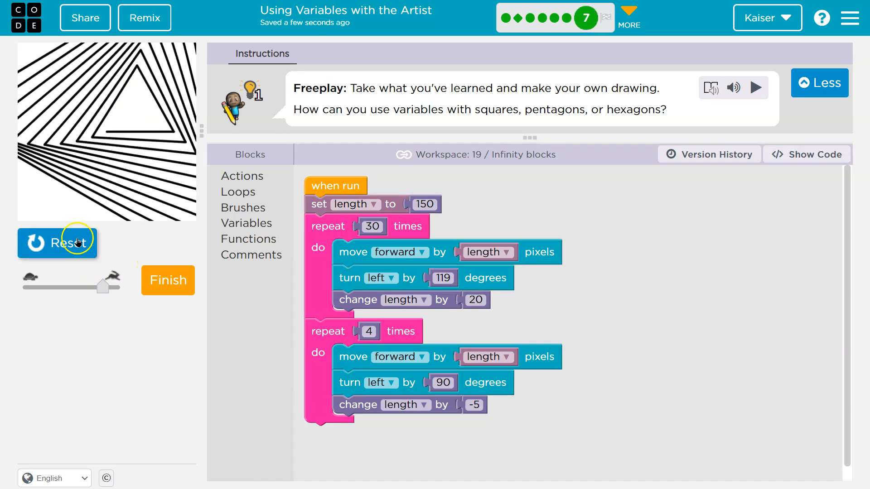
mouse_move(423, 303)
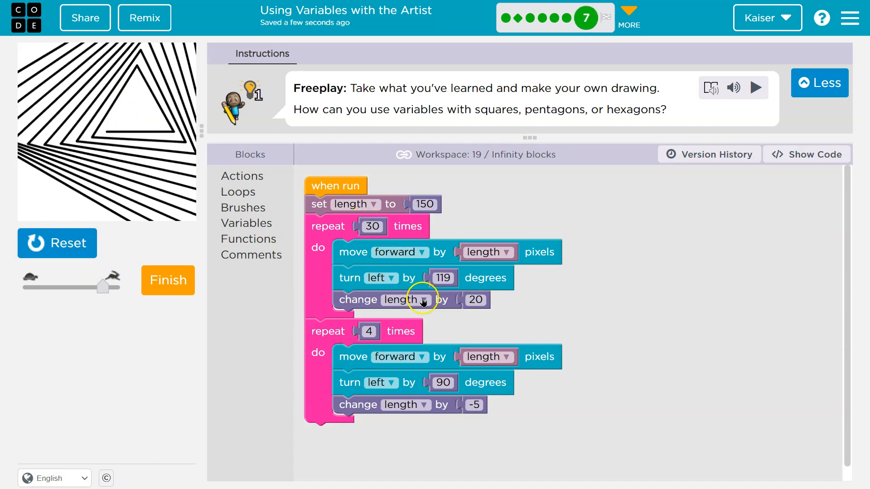
Set starting length to 5, growth to 10, run it, and raise the square loop to 40 repeats.
click(424, 204)
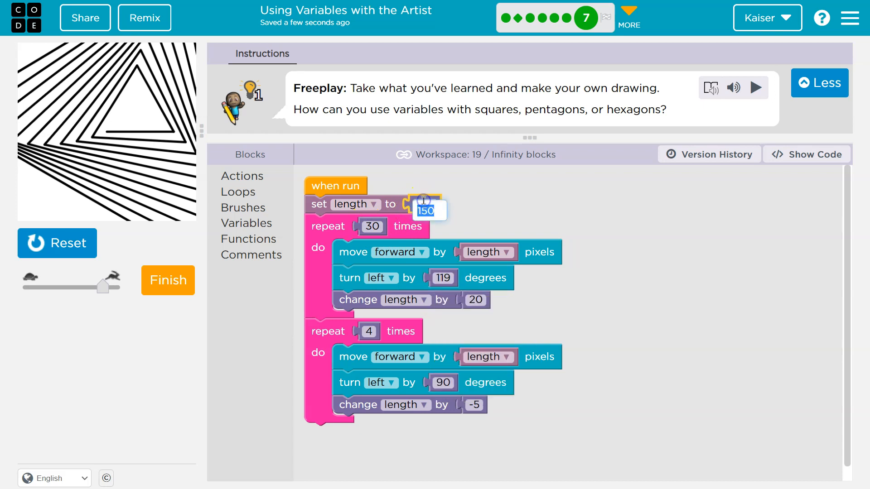
text(15)
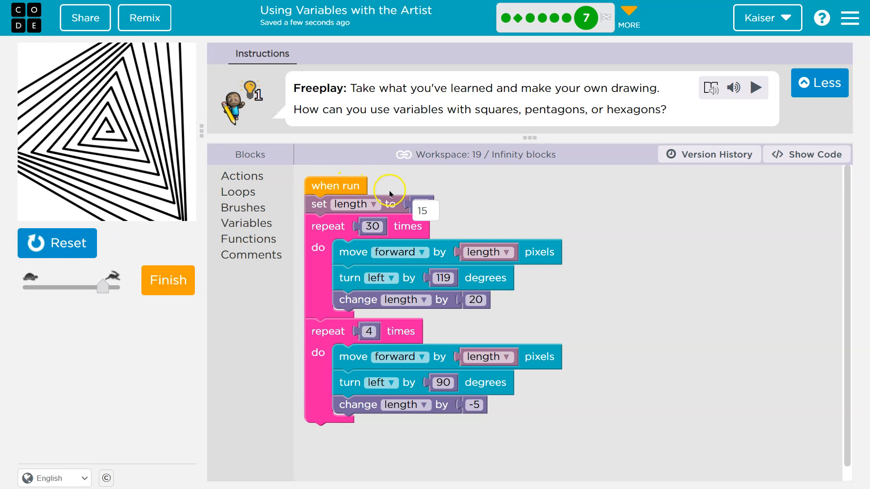
text(5)
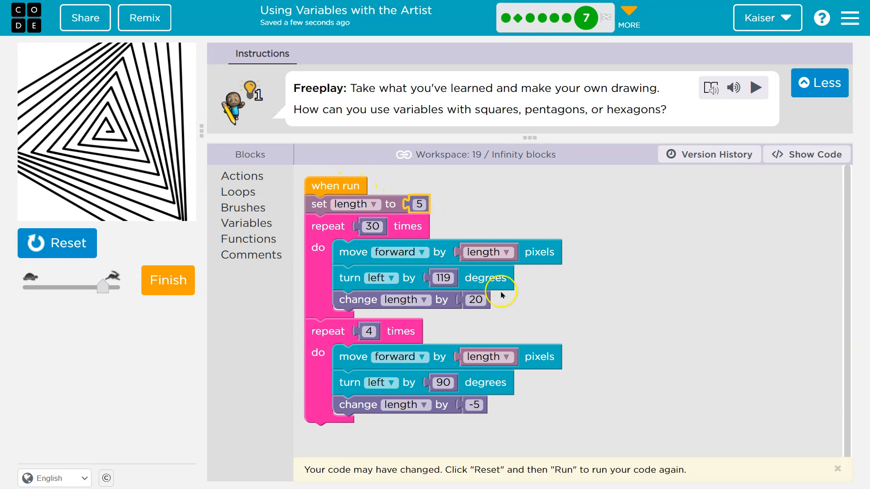
click(474, 300)
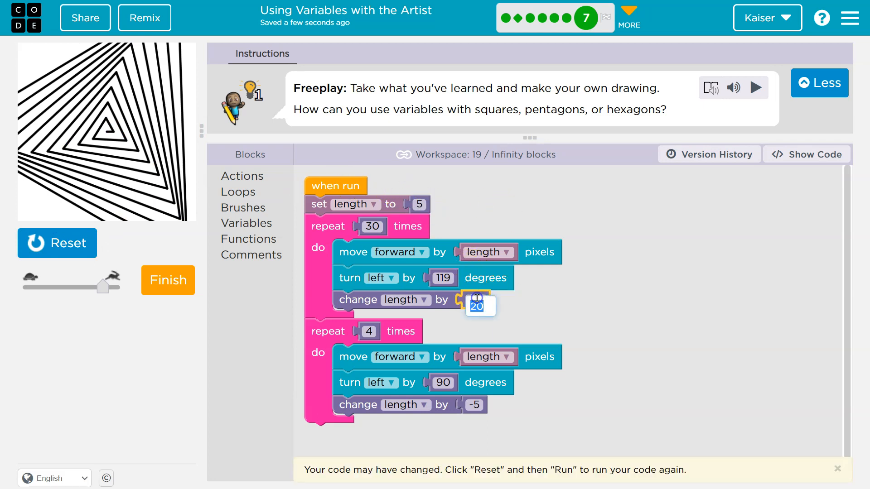
click(58, 243)
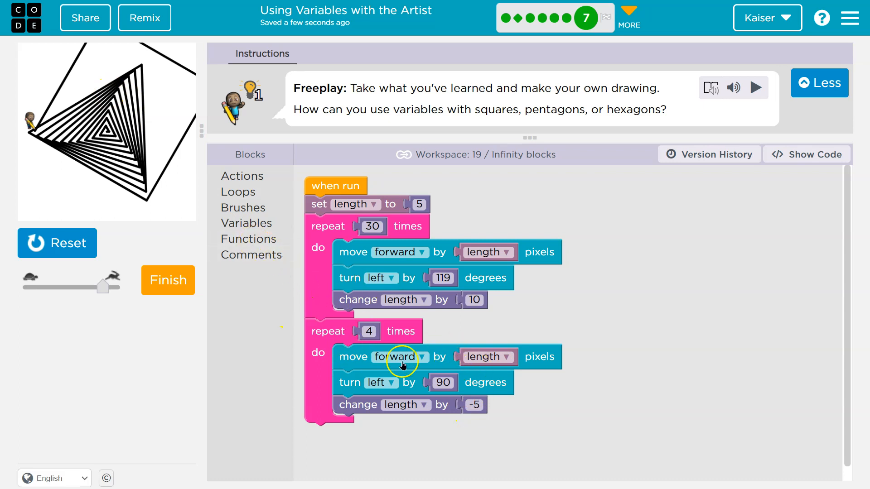
click(369, 332)
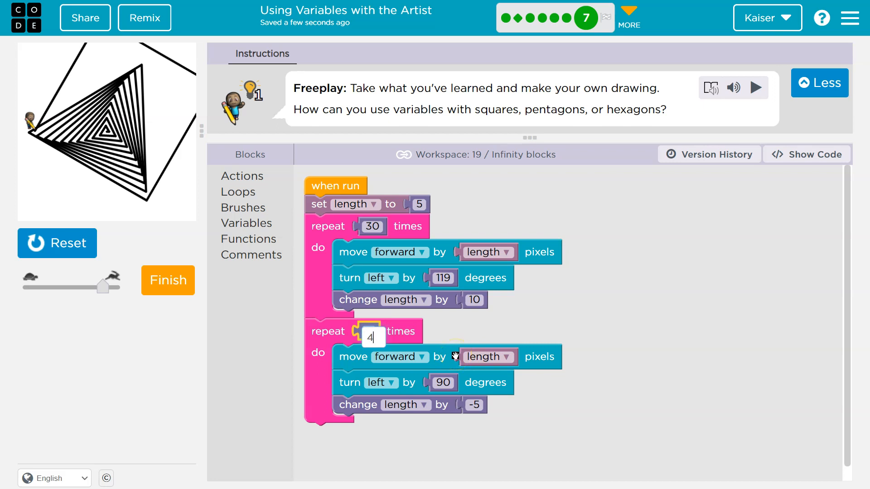
text(0)
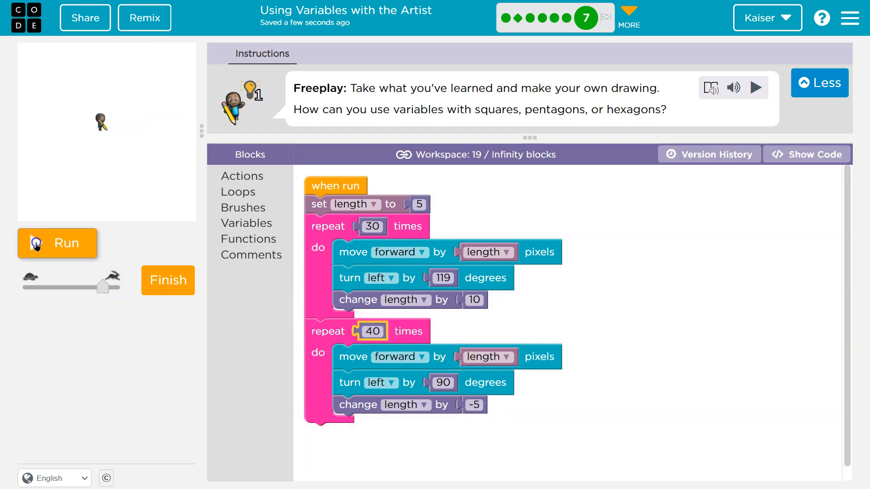
Add rainbow pattern and random colour blocks, redraw in colour, and raise growth to 15.
click(57, 243)
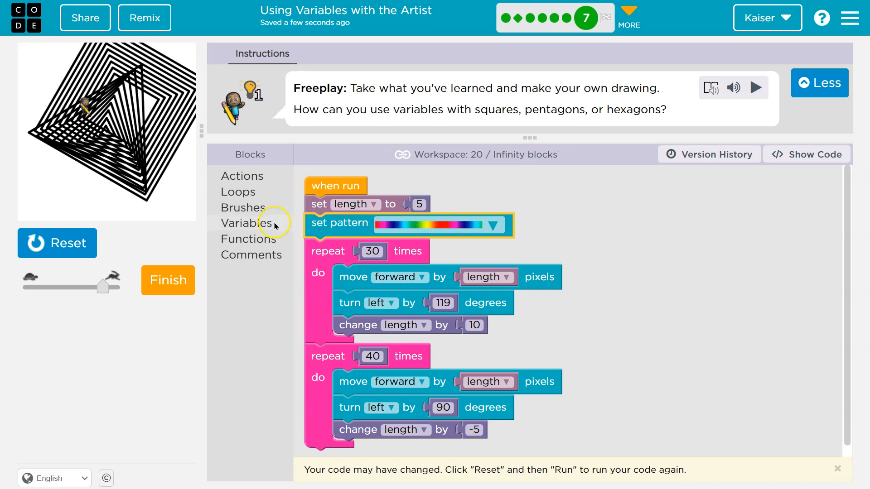
click(242, 206)
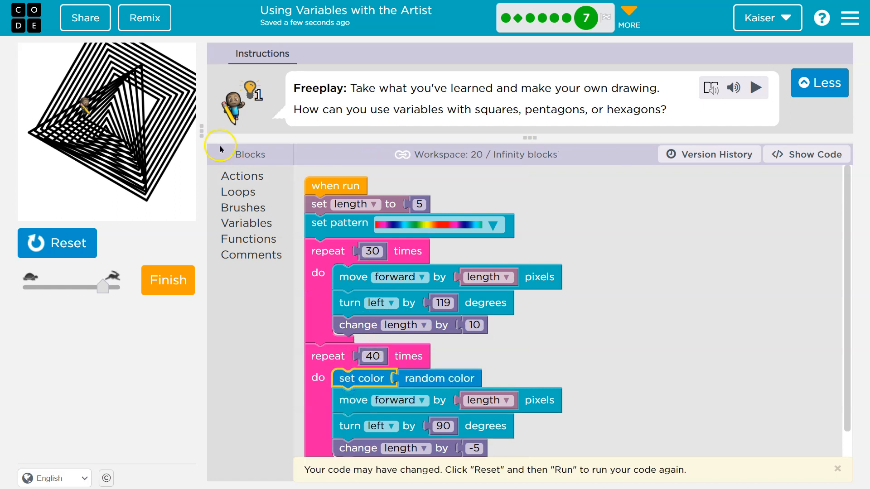
click(819, 82)
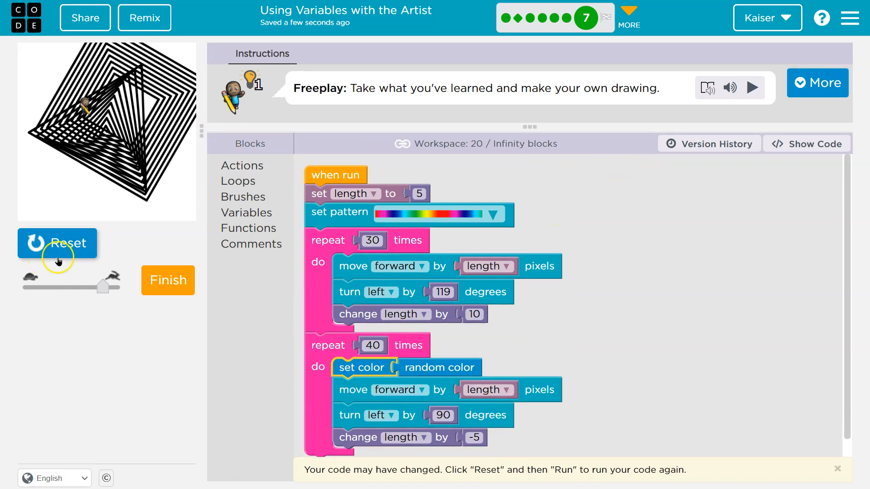
click(58, 243)
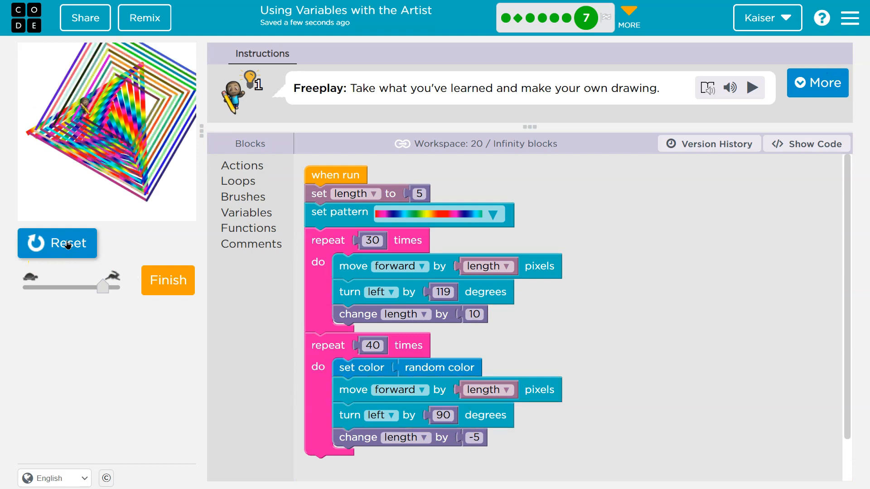
click(474, 315)
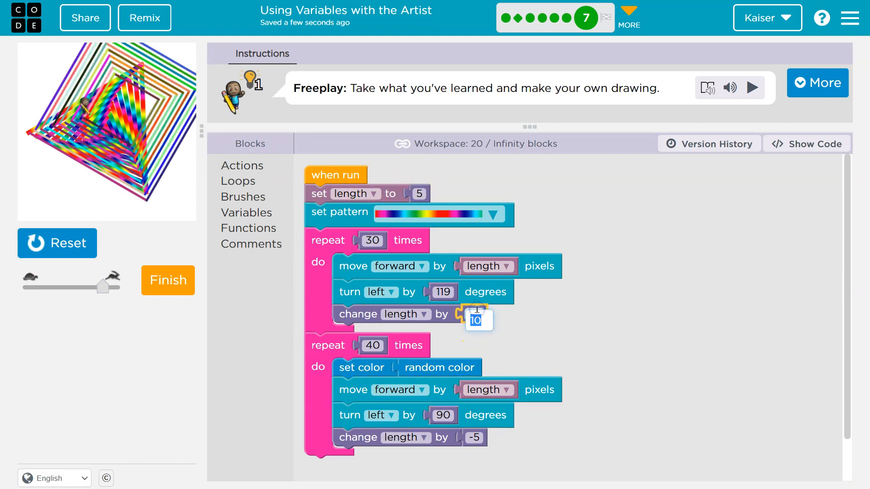
text(15)
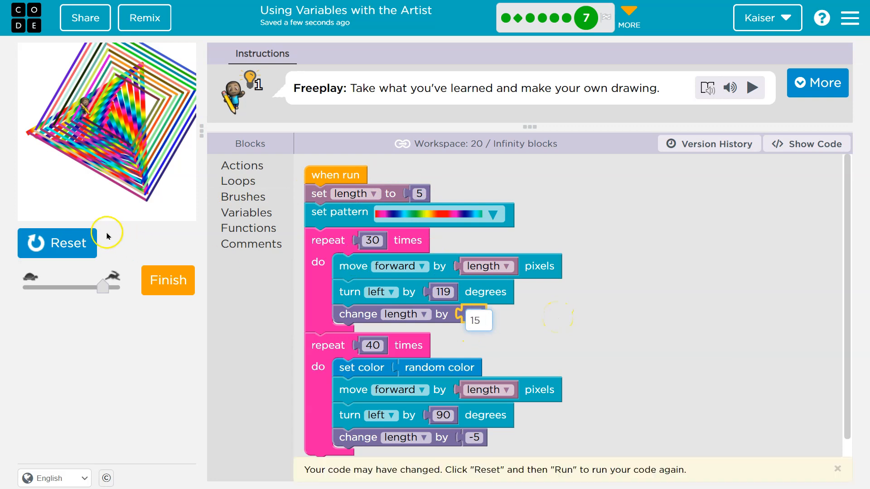
Move random colour into the spiral loop, rainbow pattern between loops, shrink by -15.
click(57, 243)
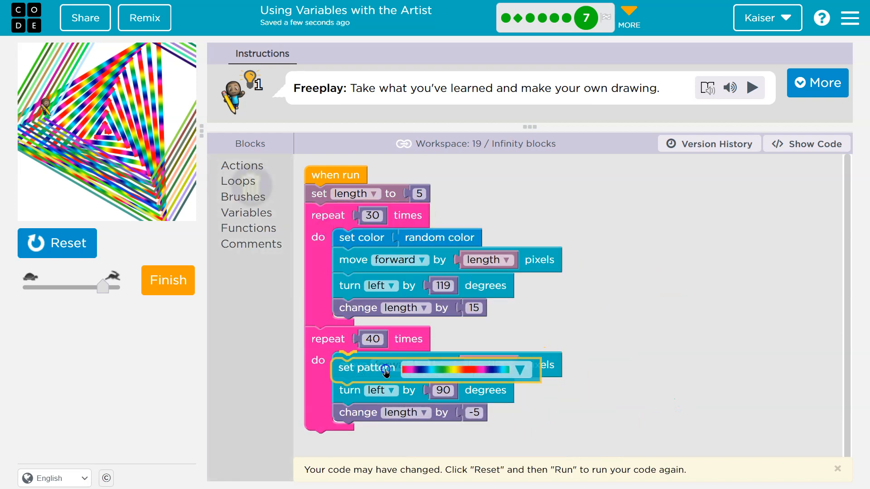
click(57, 243)
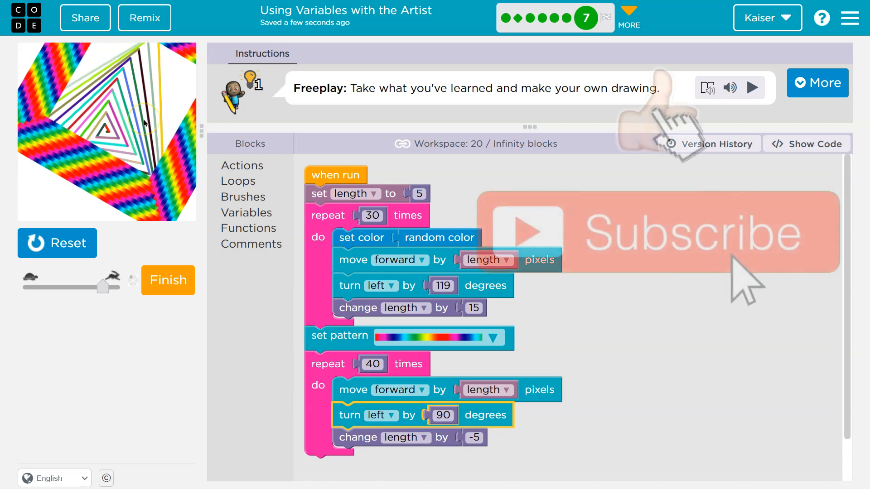
scroll(down, 3)
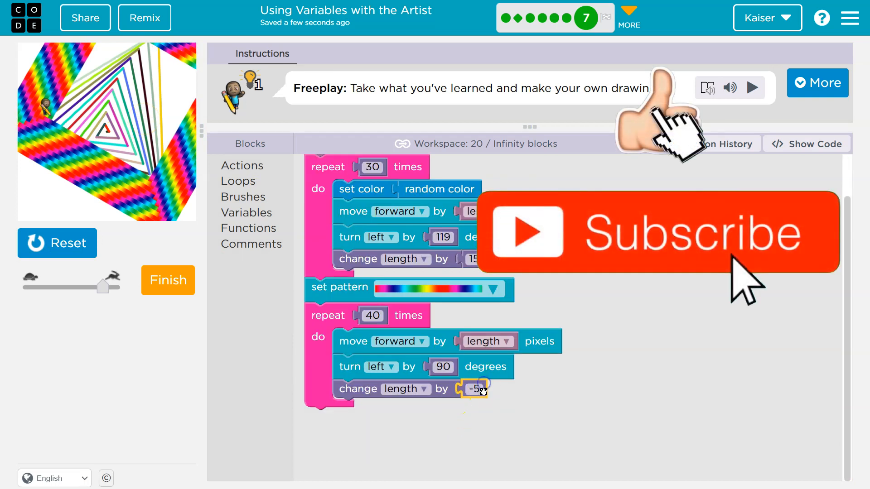
text(-15)
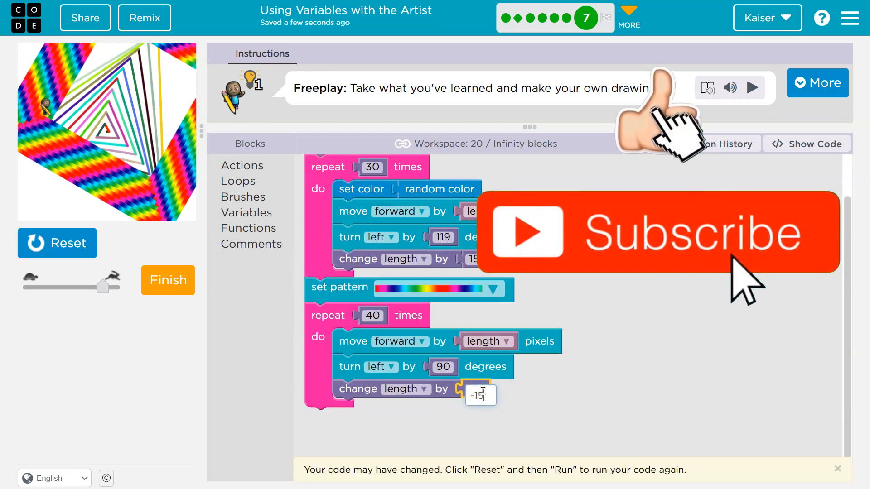
Redraw the combined coloured design and finish the level with it.
click(57, 243)
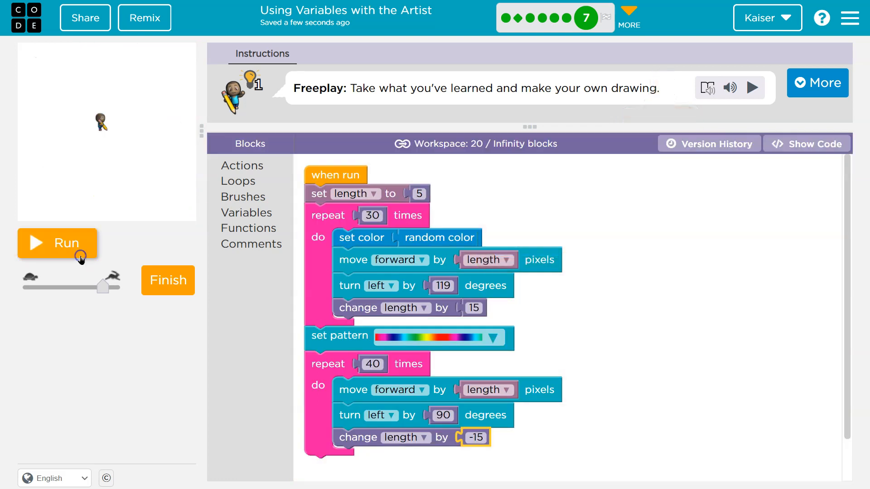
click(57, 243)
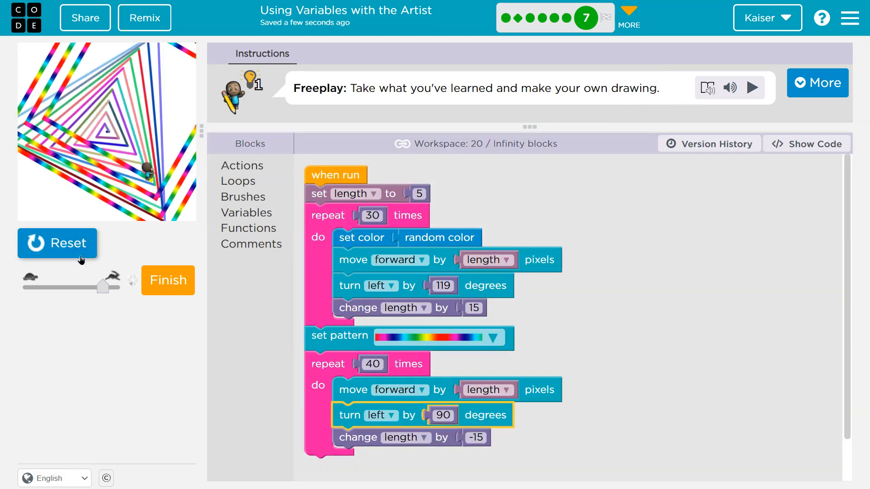
click(168, 280)
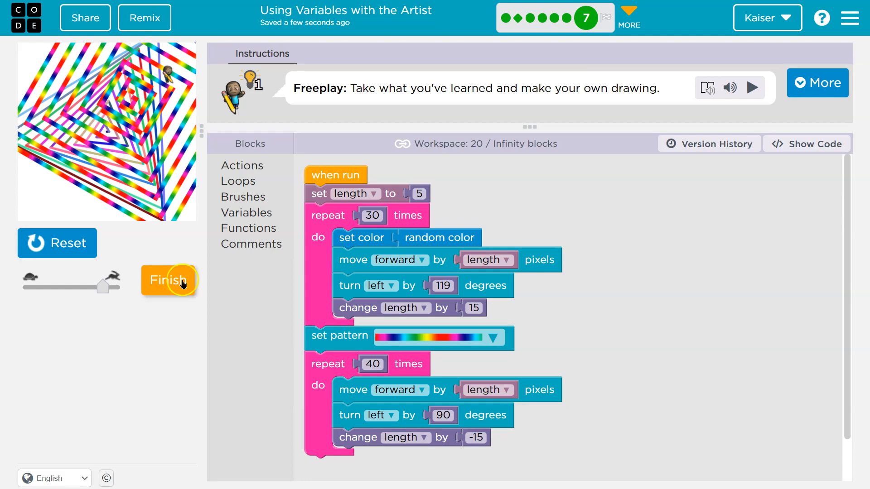